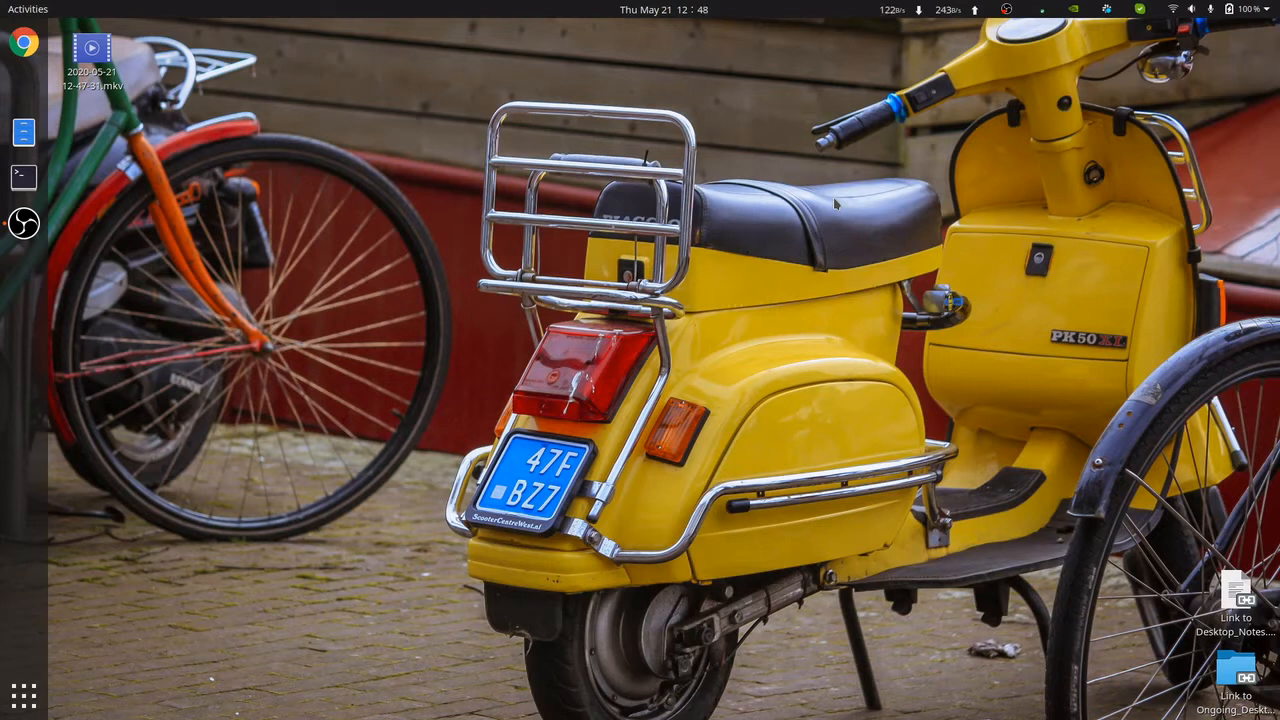
pyautogui.moveTo(808, 236)
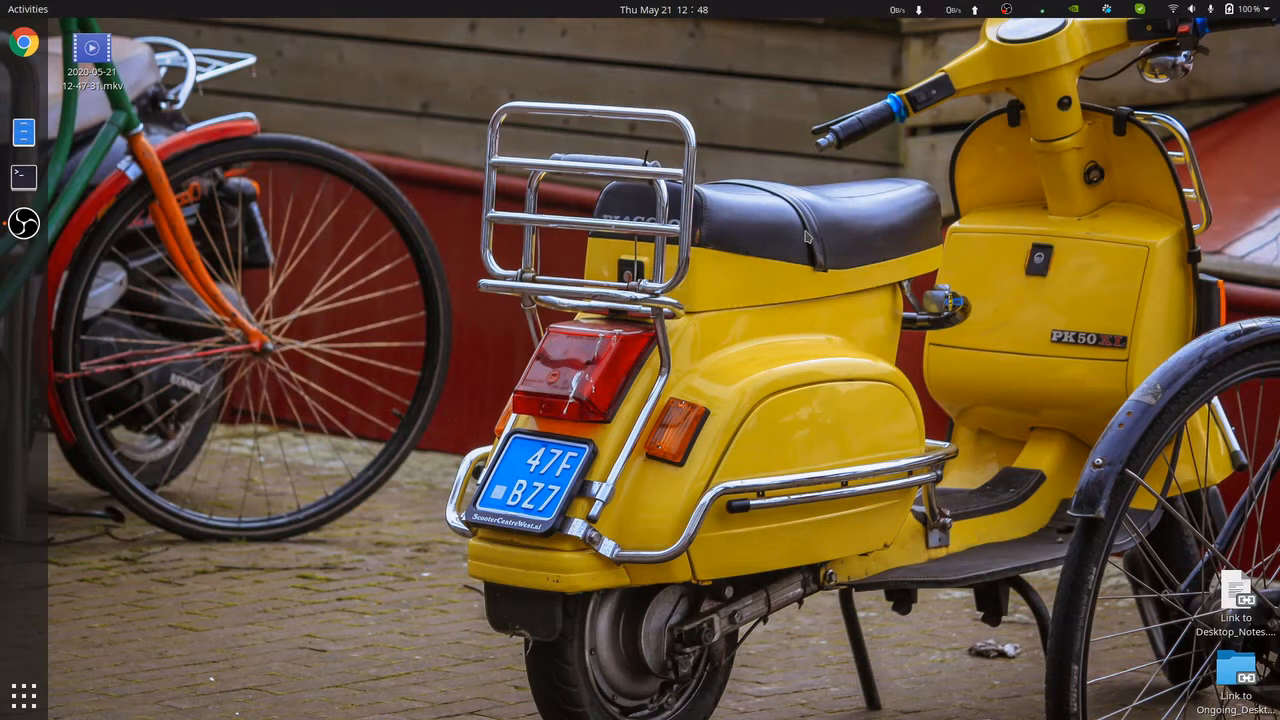
pyautogui.moveTo(848, 188)
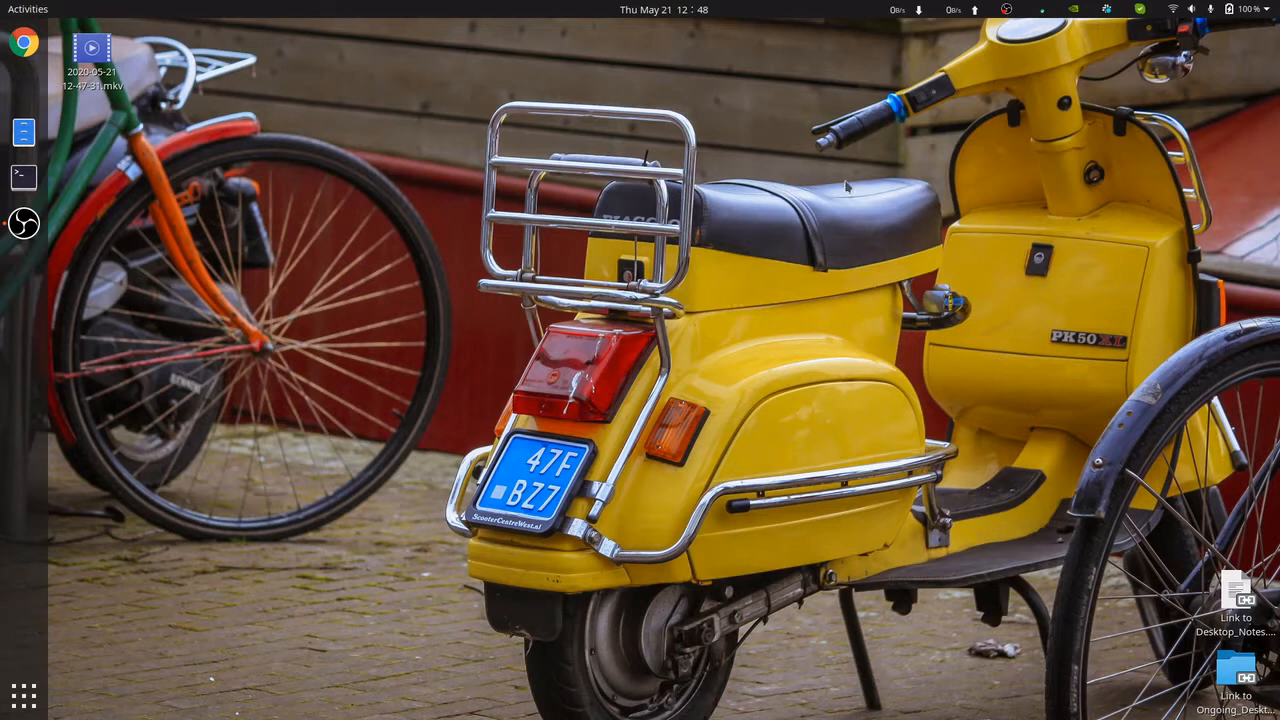
pyautogui.moveTo(610, 272)
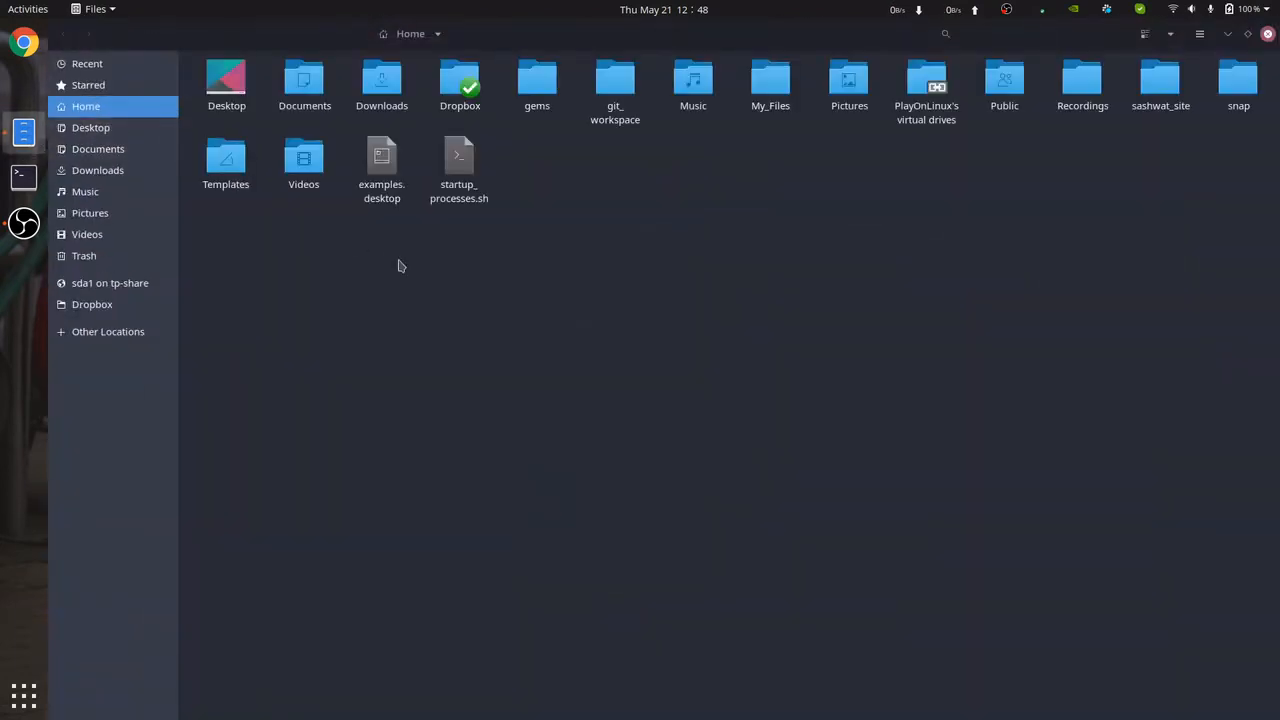
# - Step through the gems, Pictures, Recordings and My_Files folders, then close the Files window
pyautogui.click(536, 84)
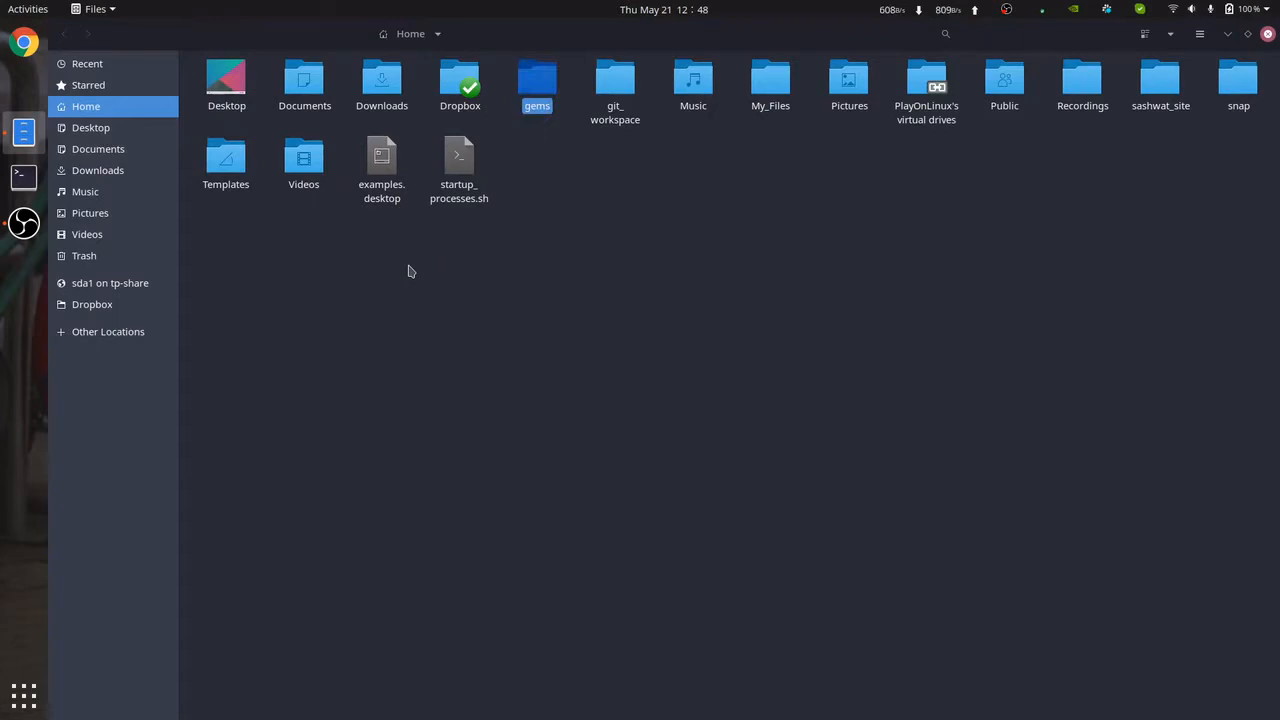
pyautogui.click(848, 84)
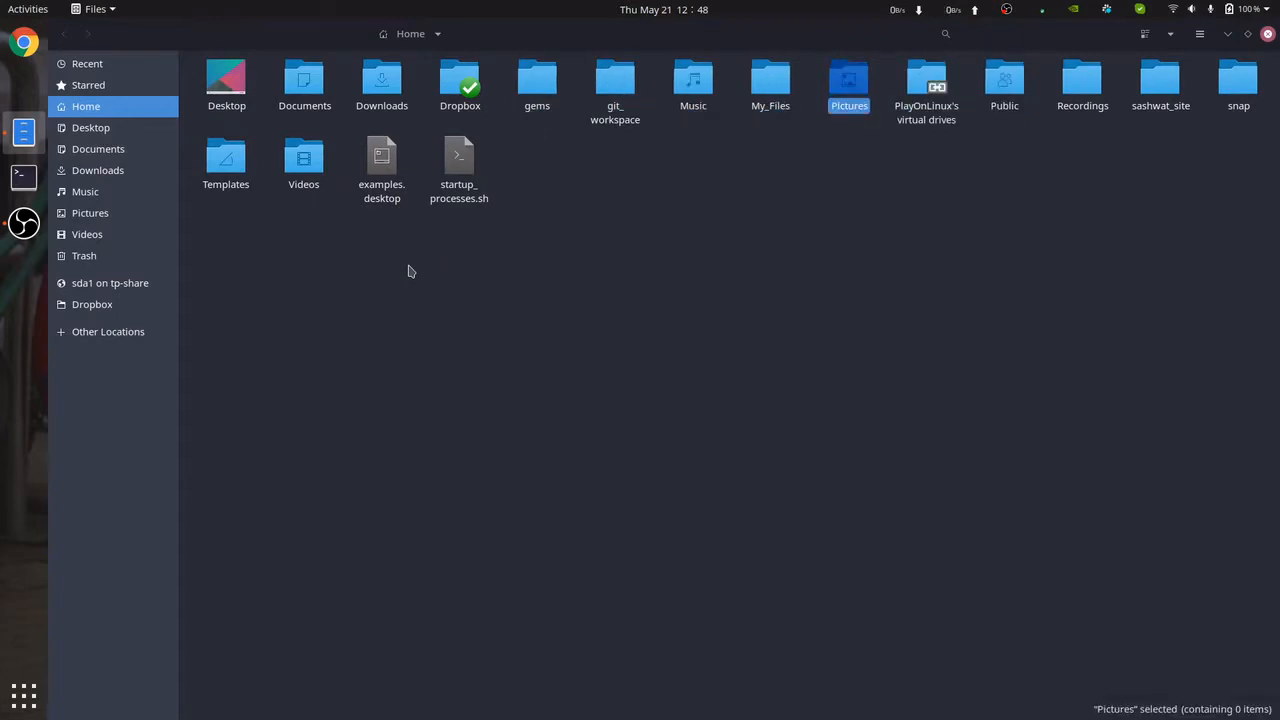
pyautogui.click(1082, 84)
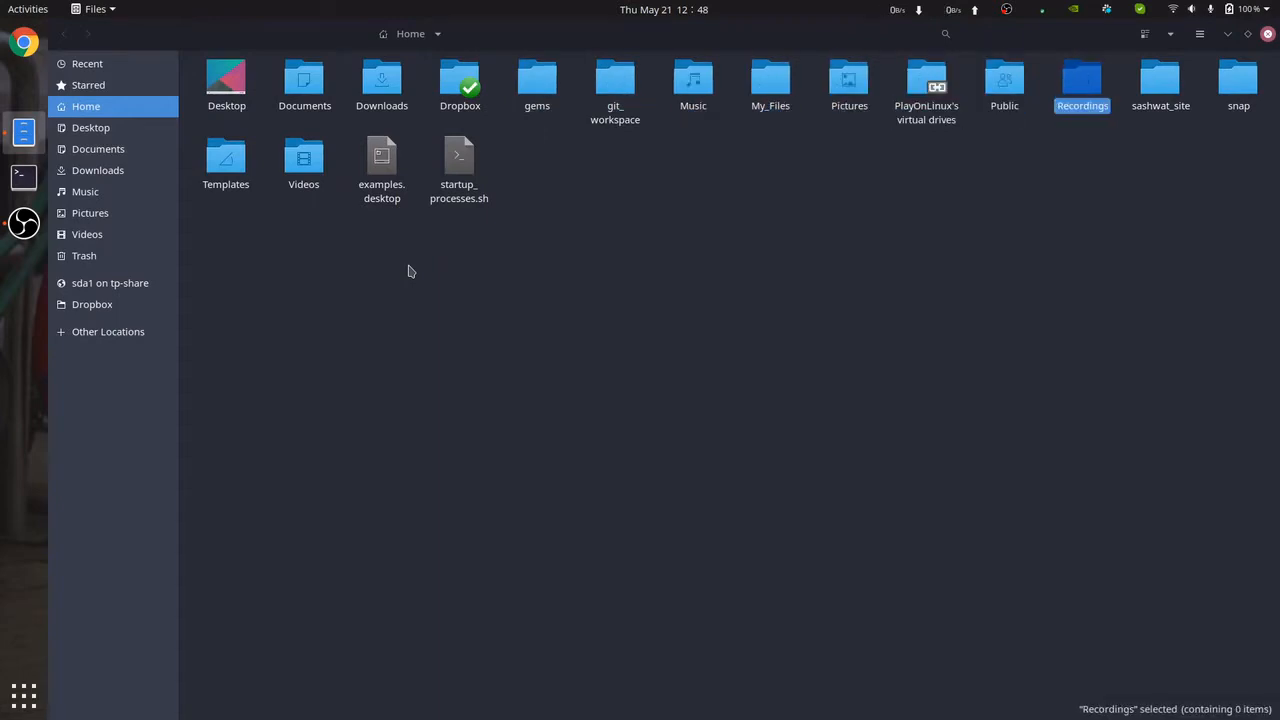
pyautogui.click(770, 84)
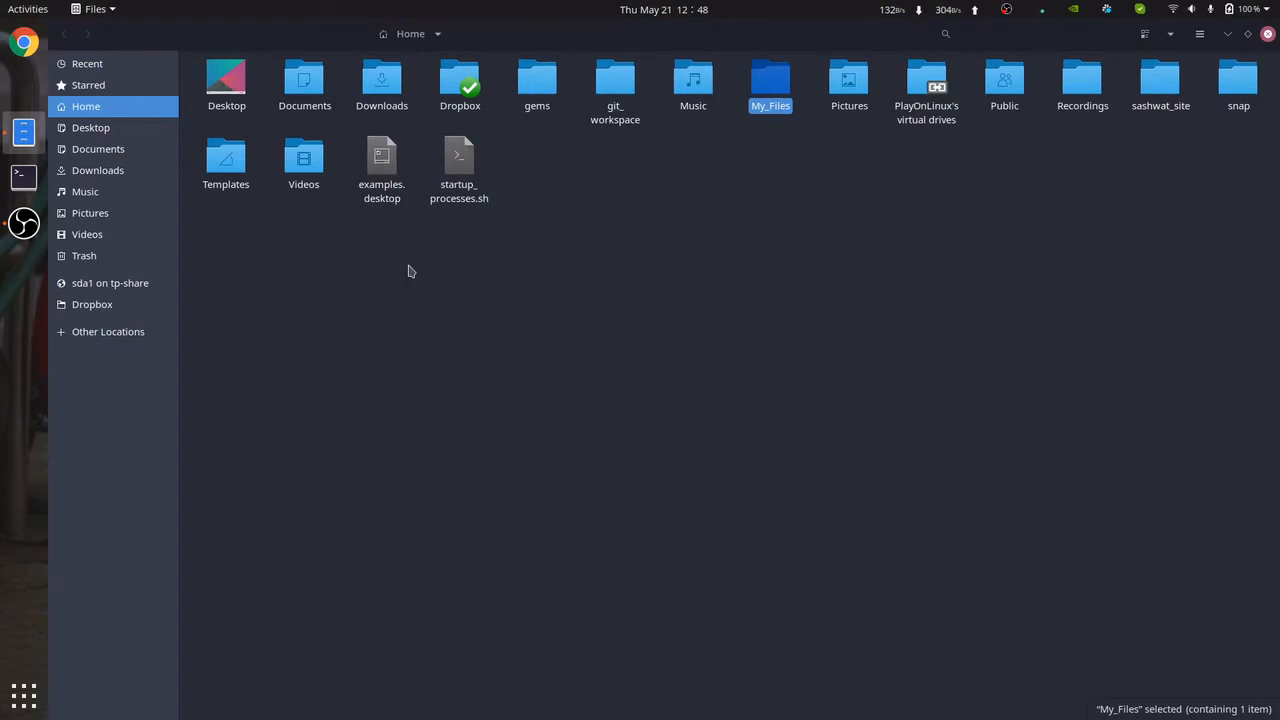
pyautogui.doubleClick(770, 78)
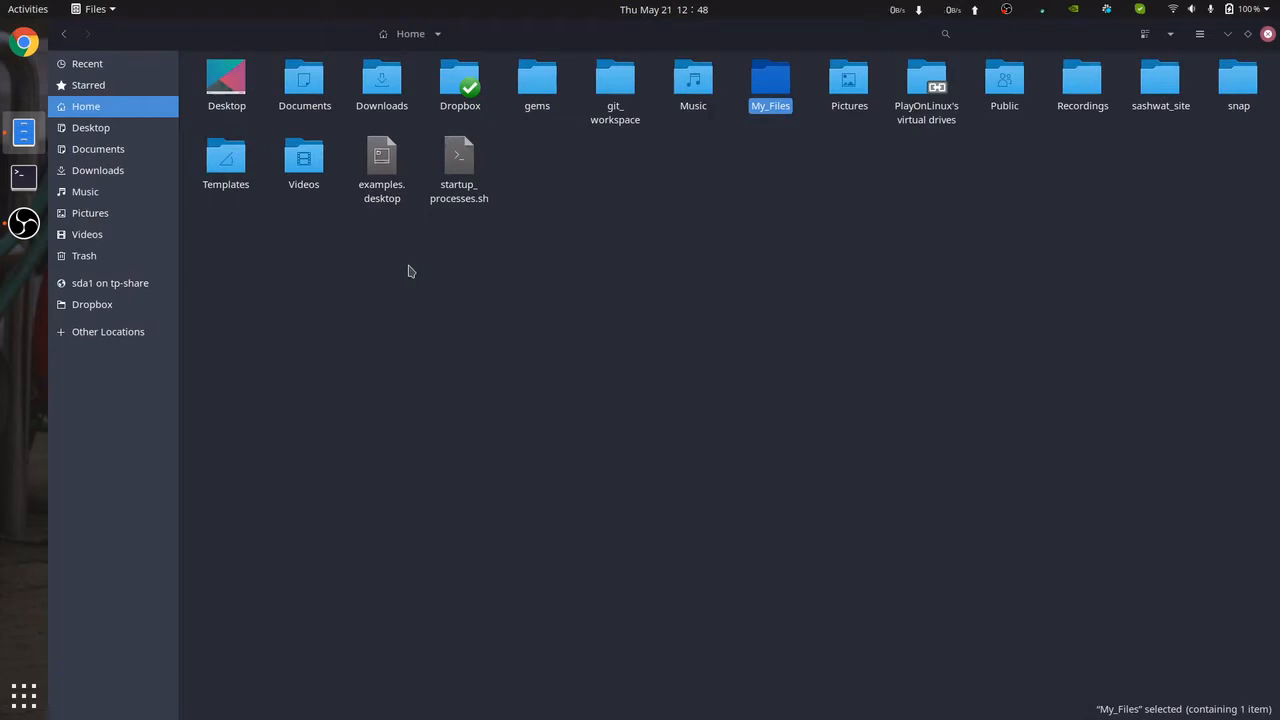
pyautogui.click(848, 84)
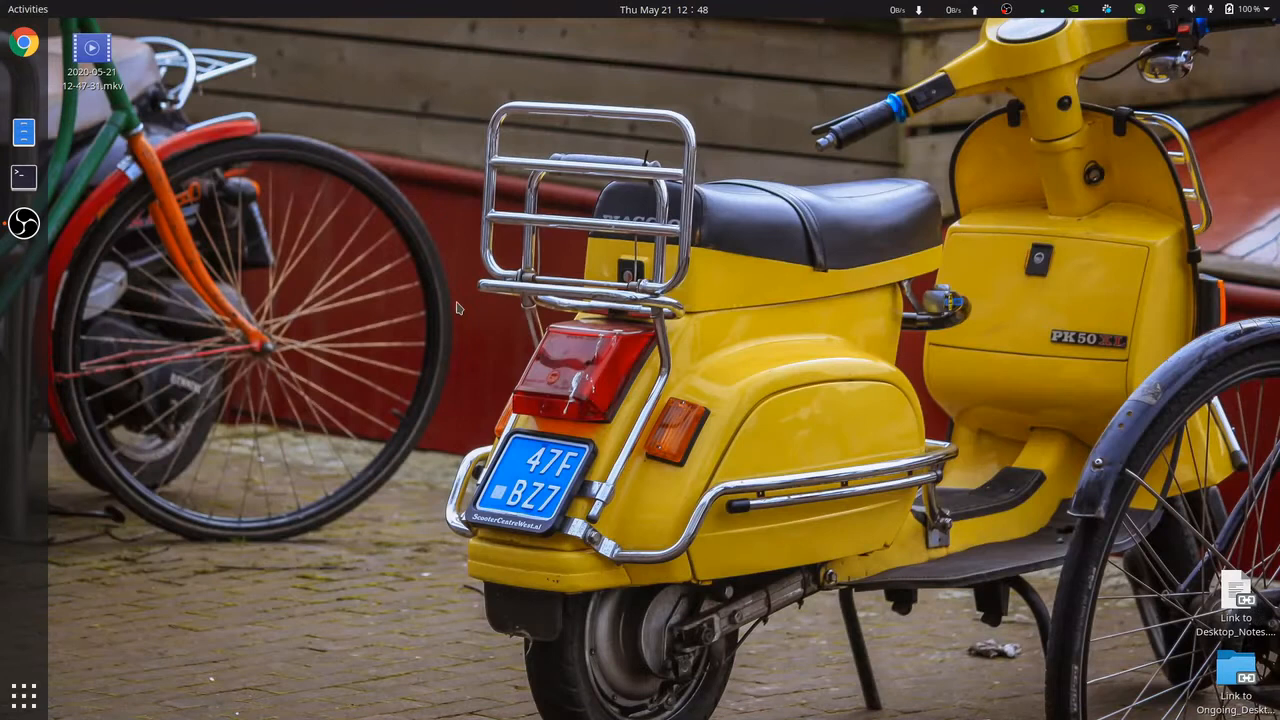
pyautogui.moveTo(648, 236)
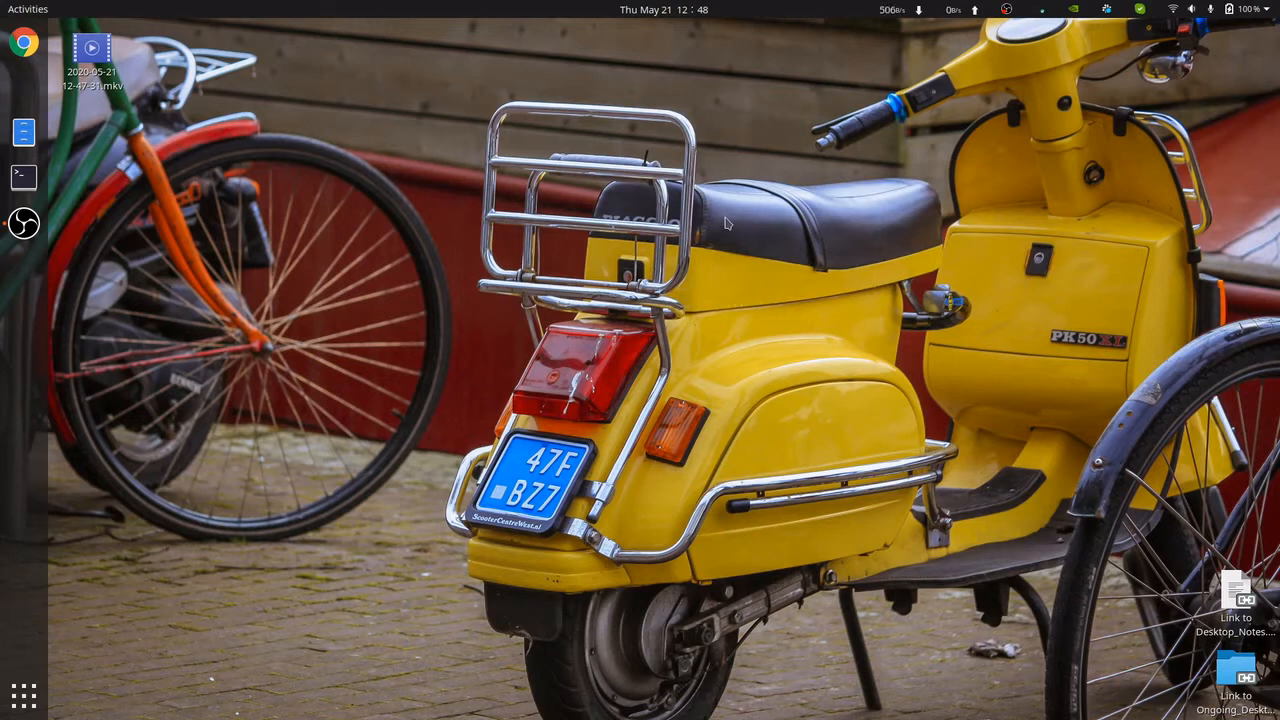
pyautogui.moveTo(1170, 688)
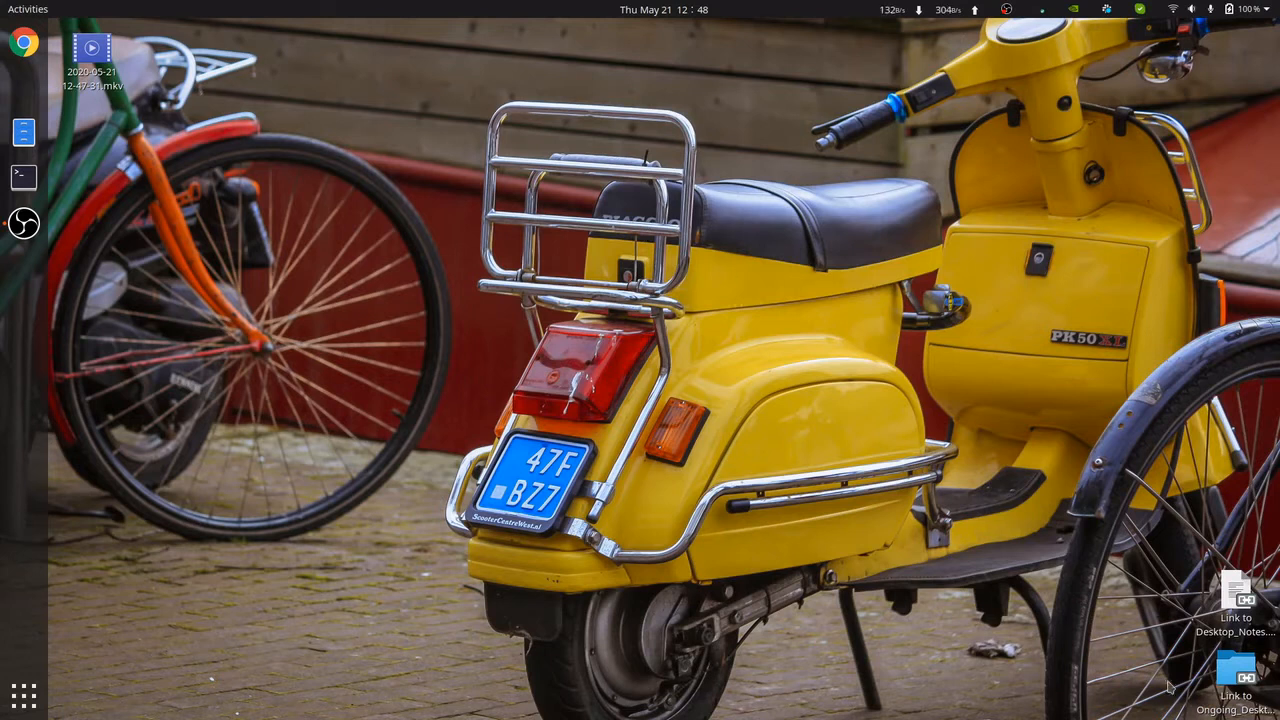
pyautogui.moveTo(1180, 572)
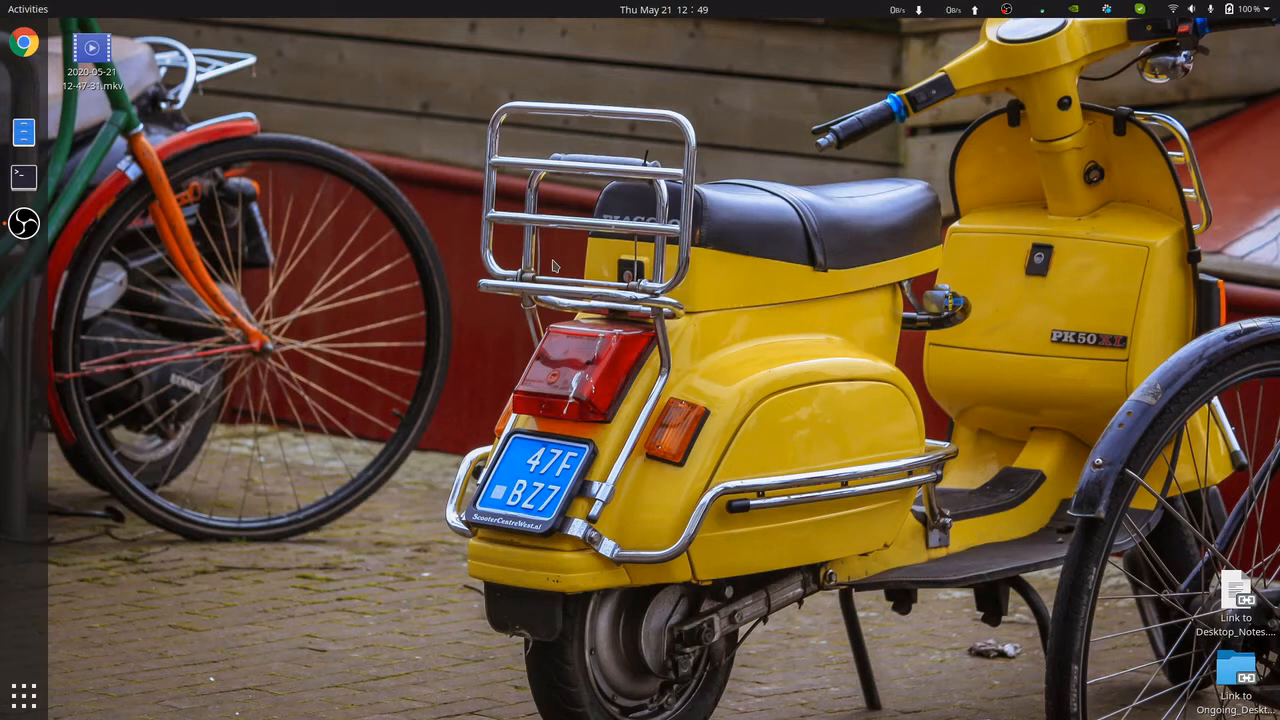
pyautogui.moveTo(278, 224)
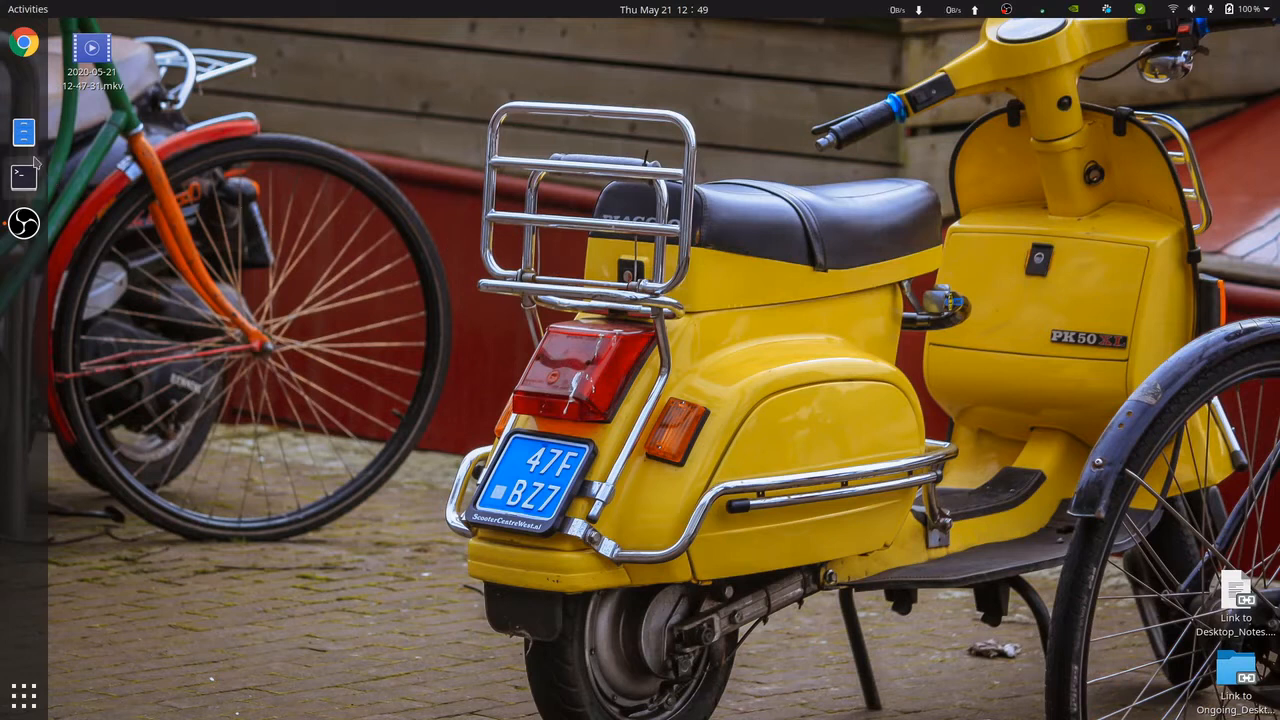
# - Remove Terminal from the dock favourites via its launcher menu
pyautogui.rightClick(24, 176)
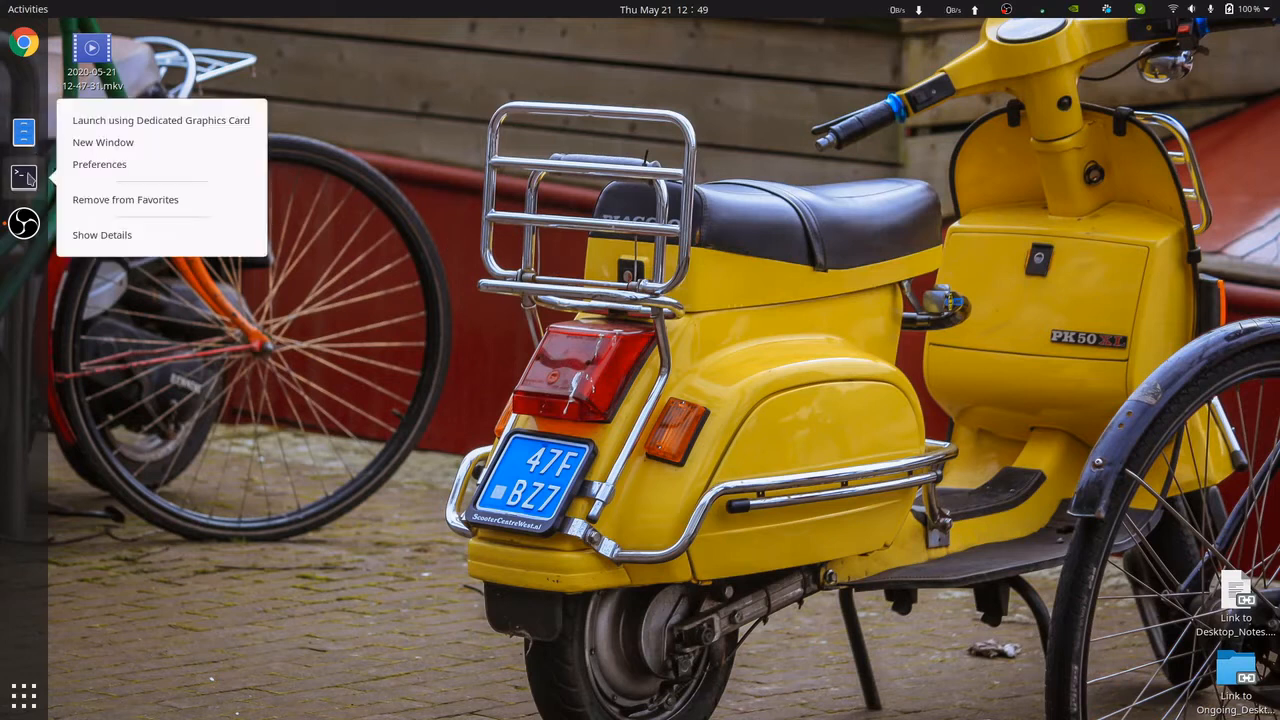
pyautogui.moveTo(90, 200)
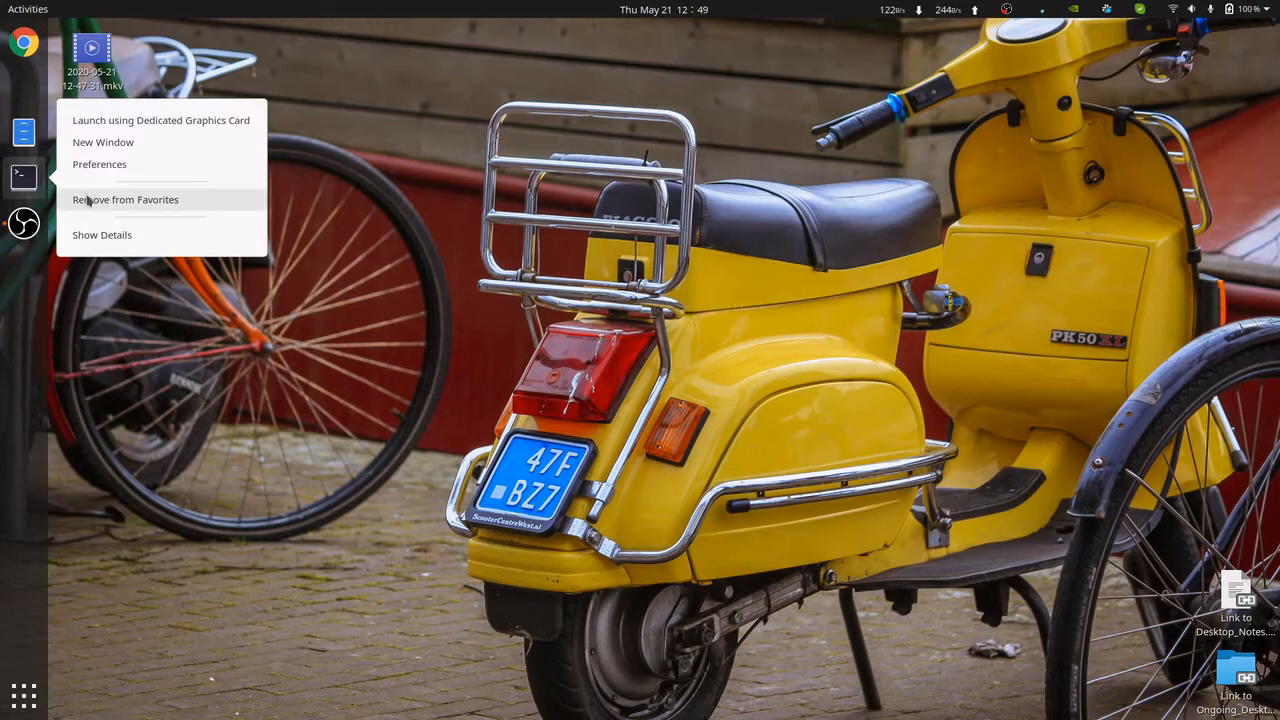
pyautogui.click(124, 200)
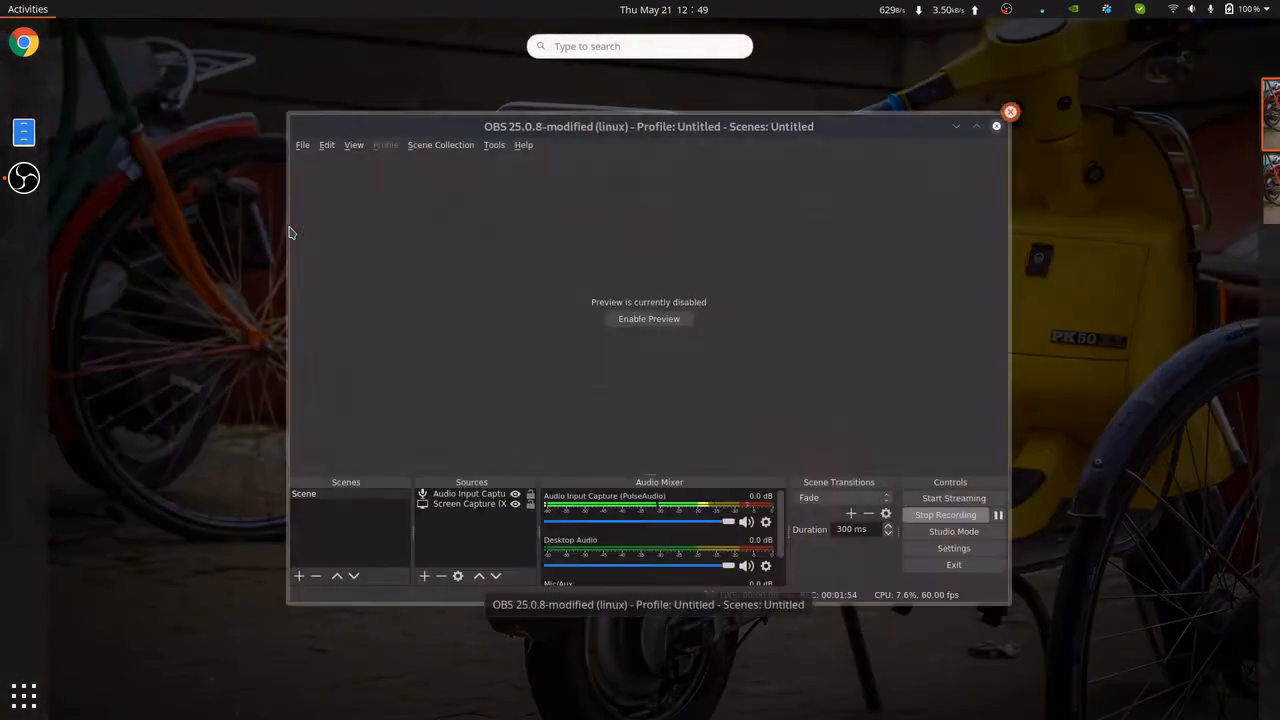
# - Launch Terminal from an Activities search, pin it back to the favourites, and close its window
pyautogui.write('terminal')
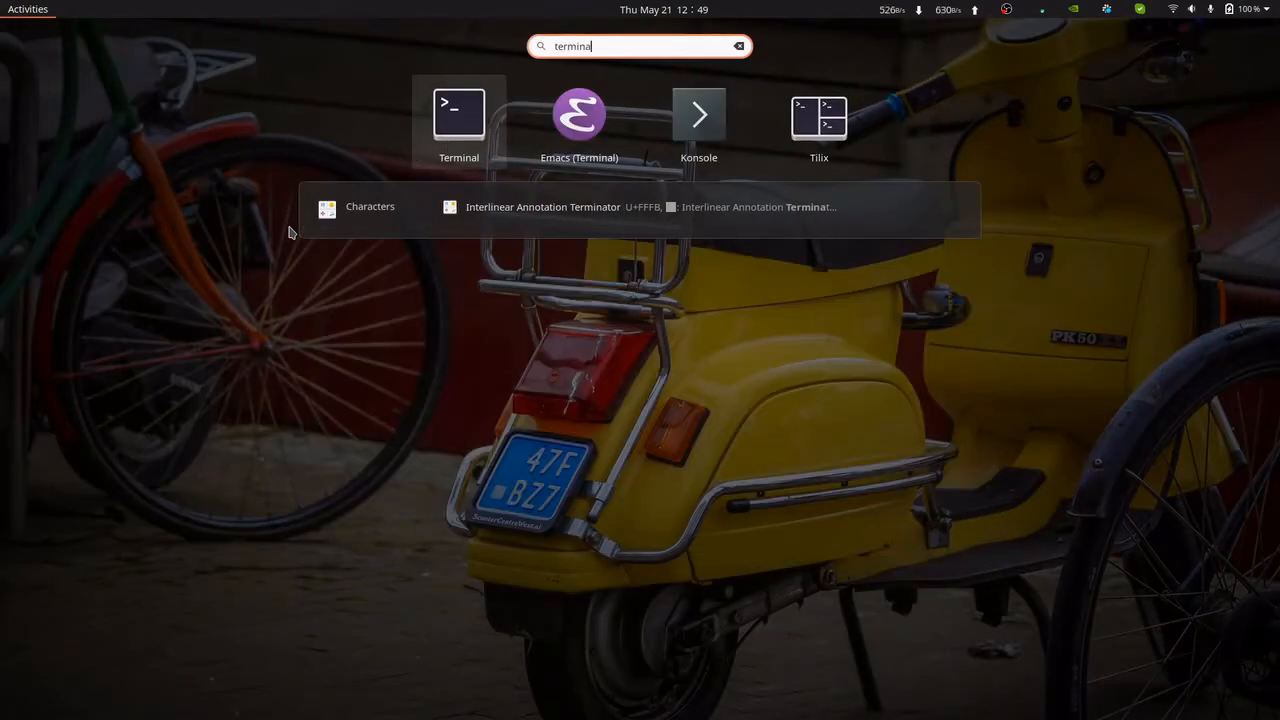
pyautogui.click(460, 114)
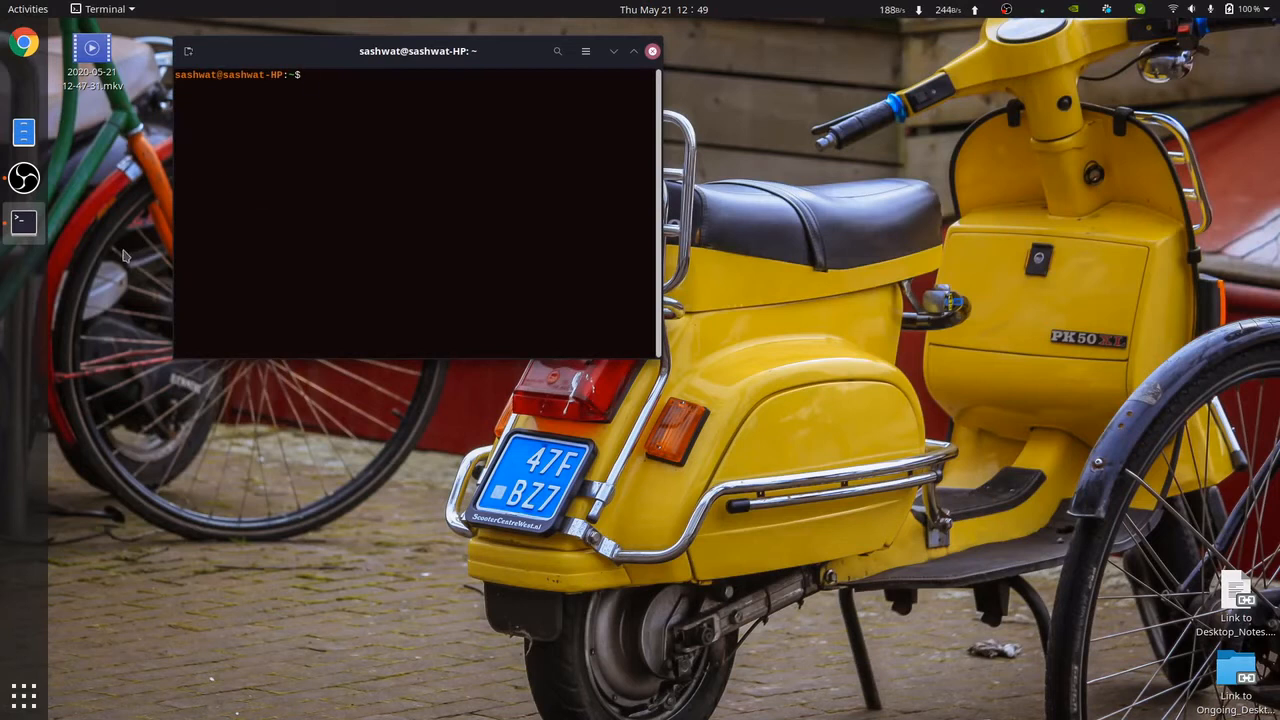
pyautogui.moveTo(22, 224)
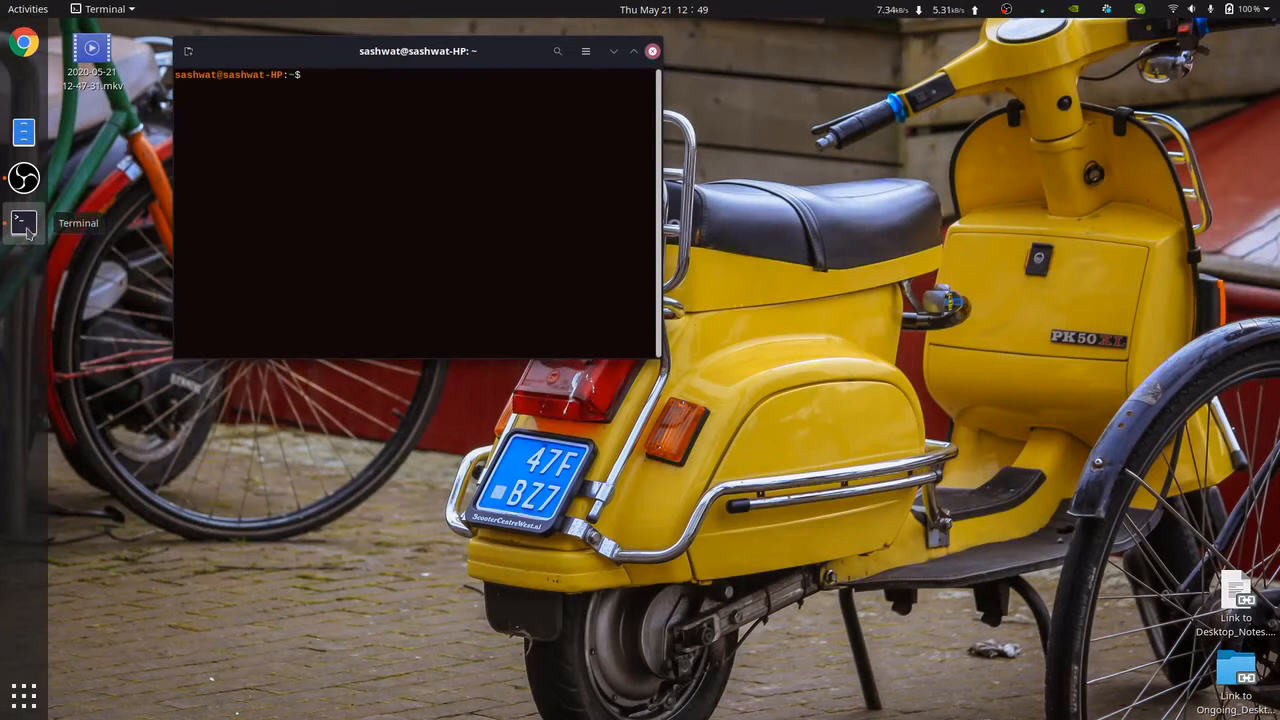
pyautogui.rightClick(24, 222)
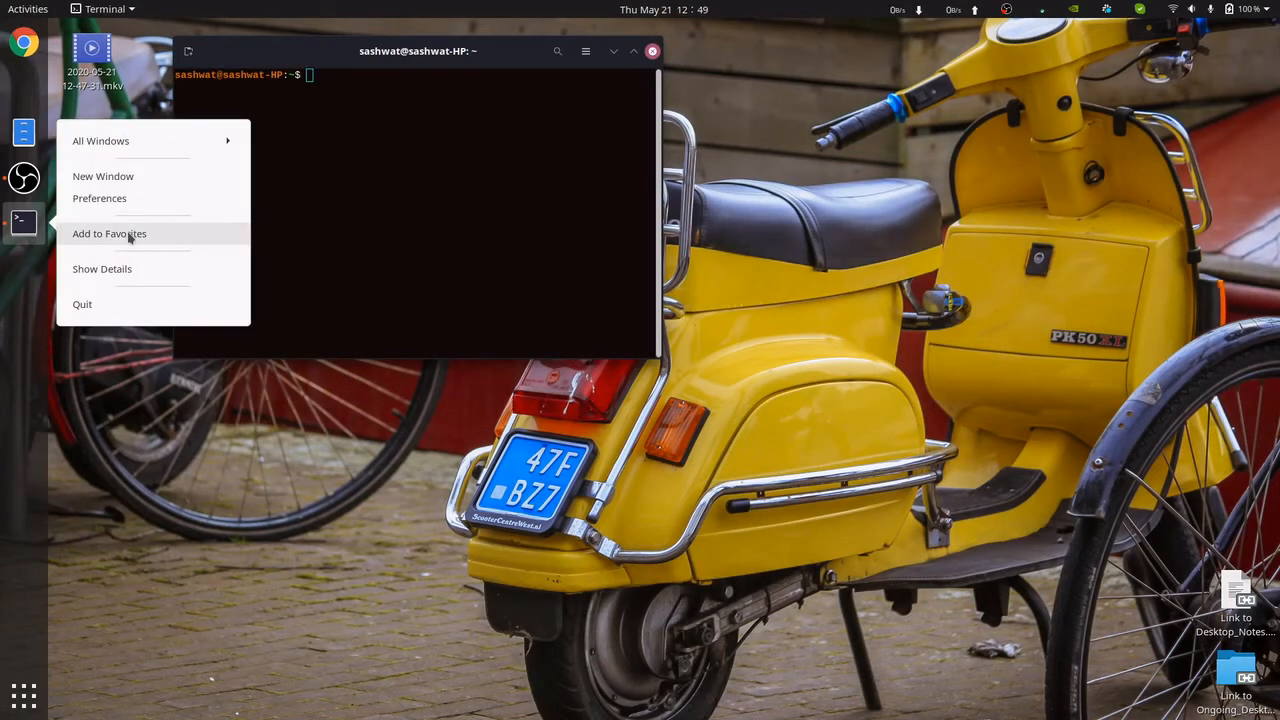
pyautogui.click(108, 232)
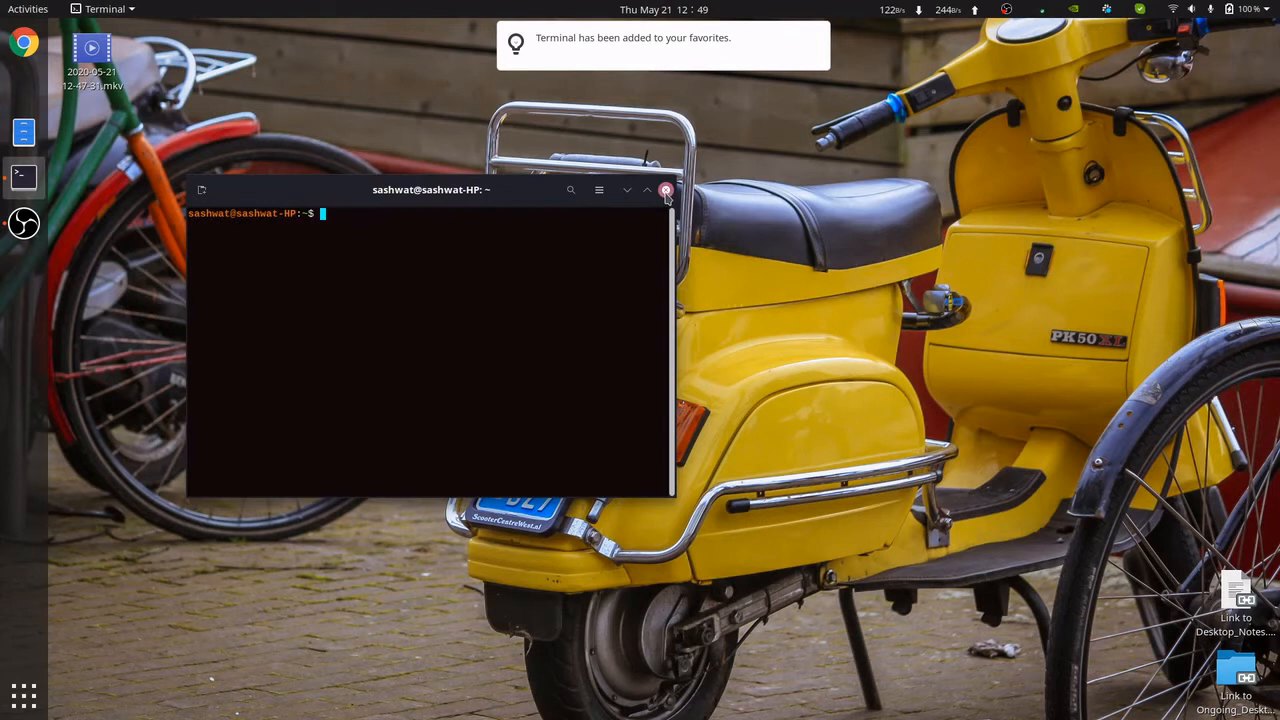
pyautogui.click(666, 188)
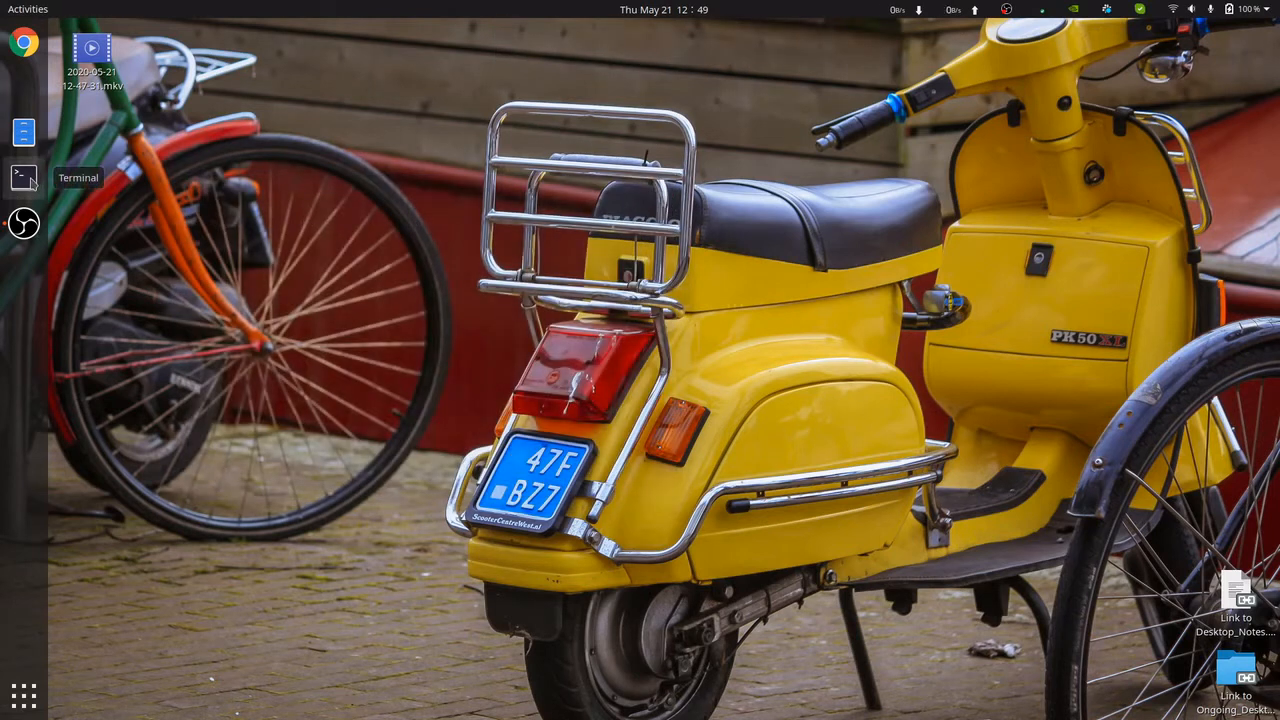
pyautogui.moveTo(22, 176)
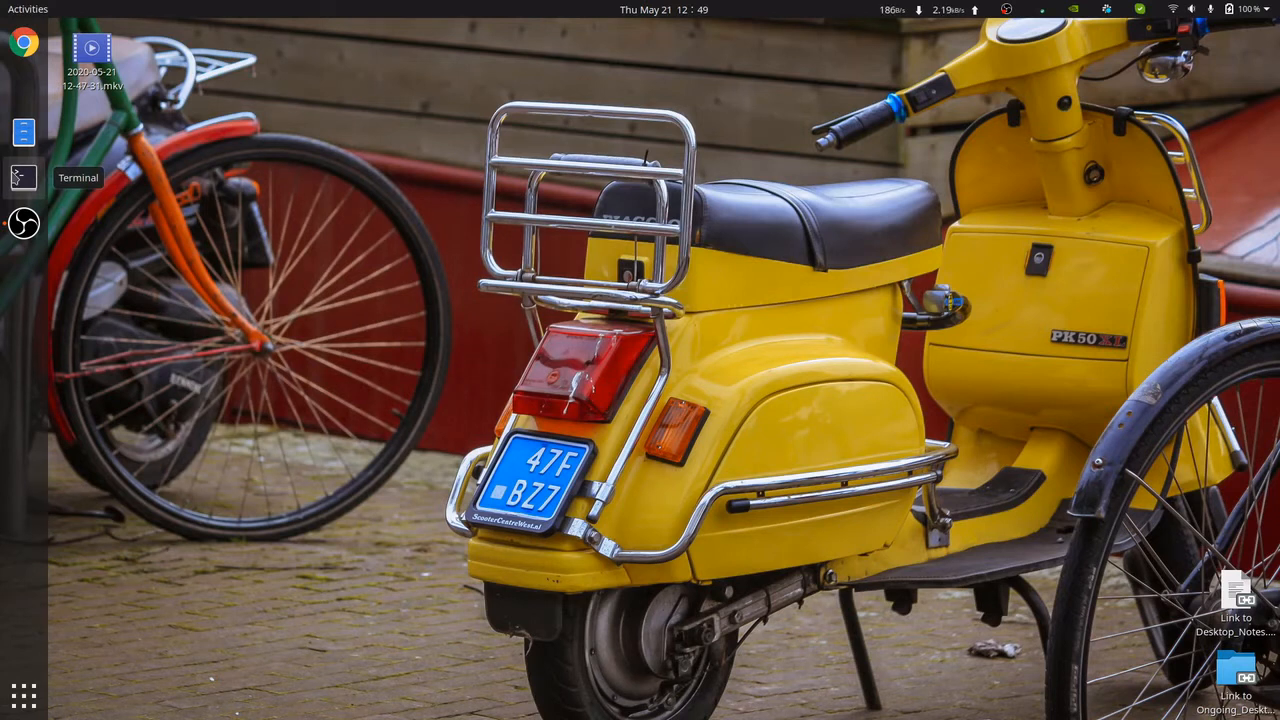
pyautogui.moveTo(420, 168)
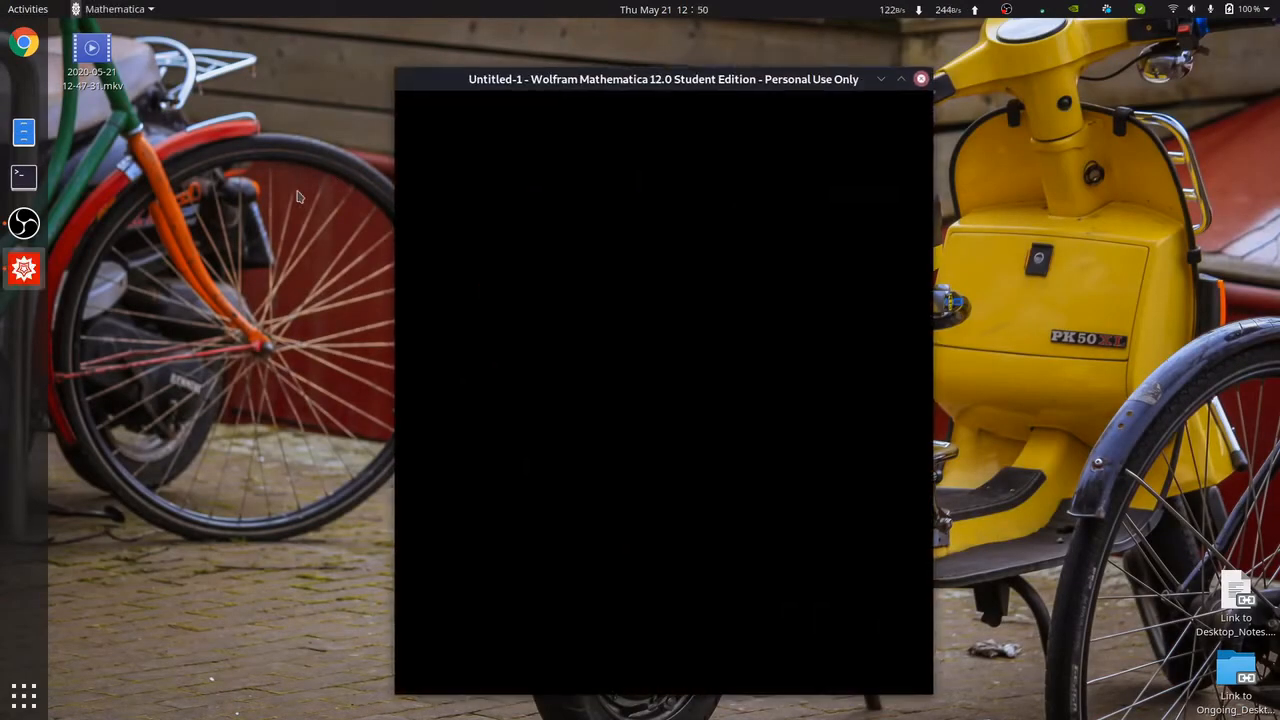
# - Close the Mathematica Untitled-1 notebook window
pyautogui.click(24, 268)
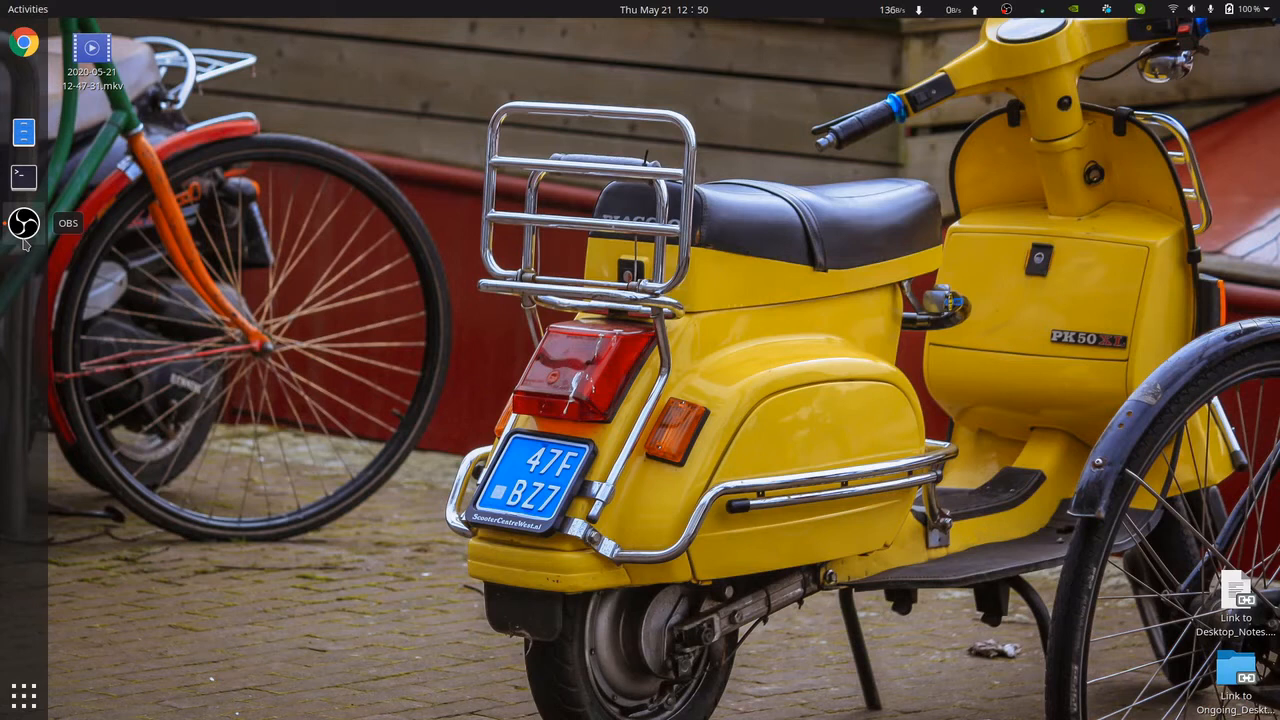
pyautogui.moveTo(8, 290)
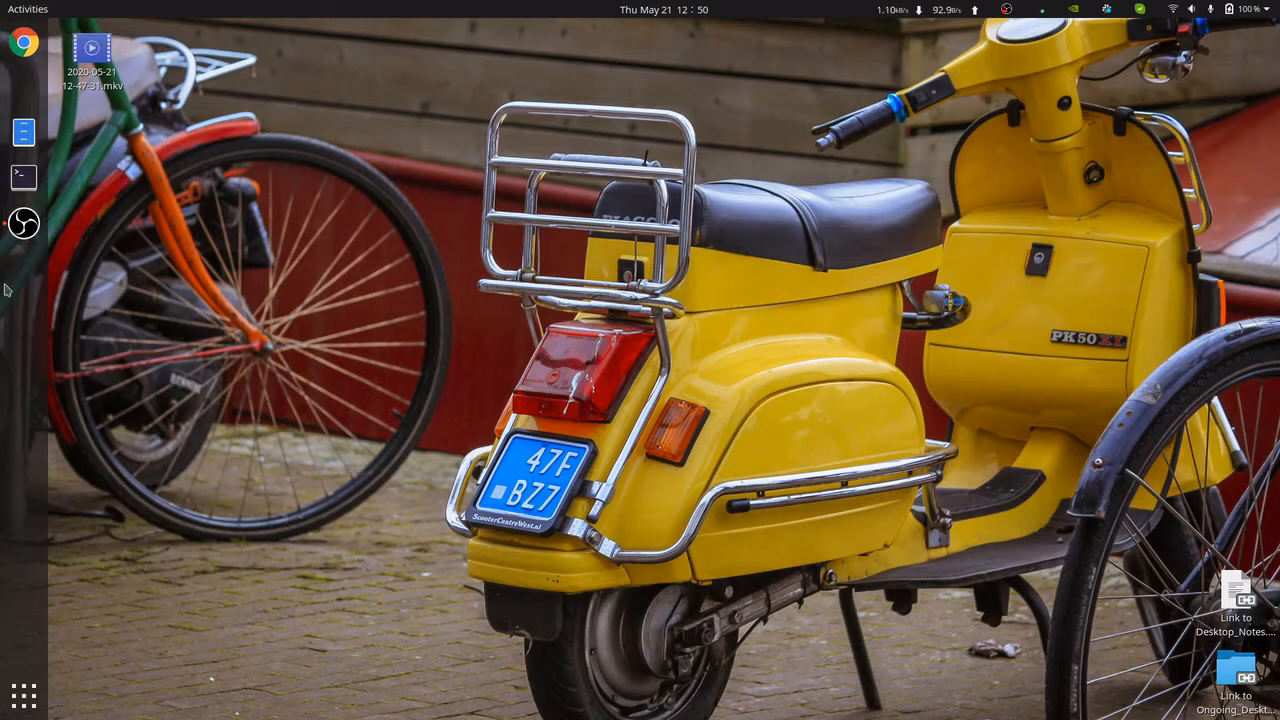
pyautogui.moveTo(408, 224)
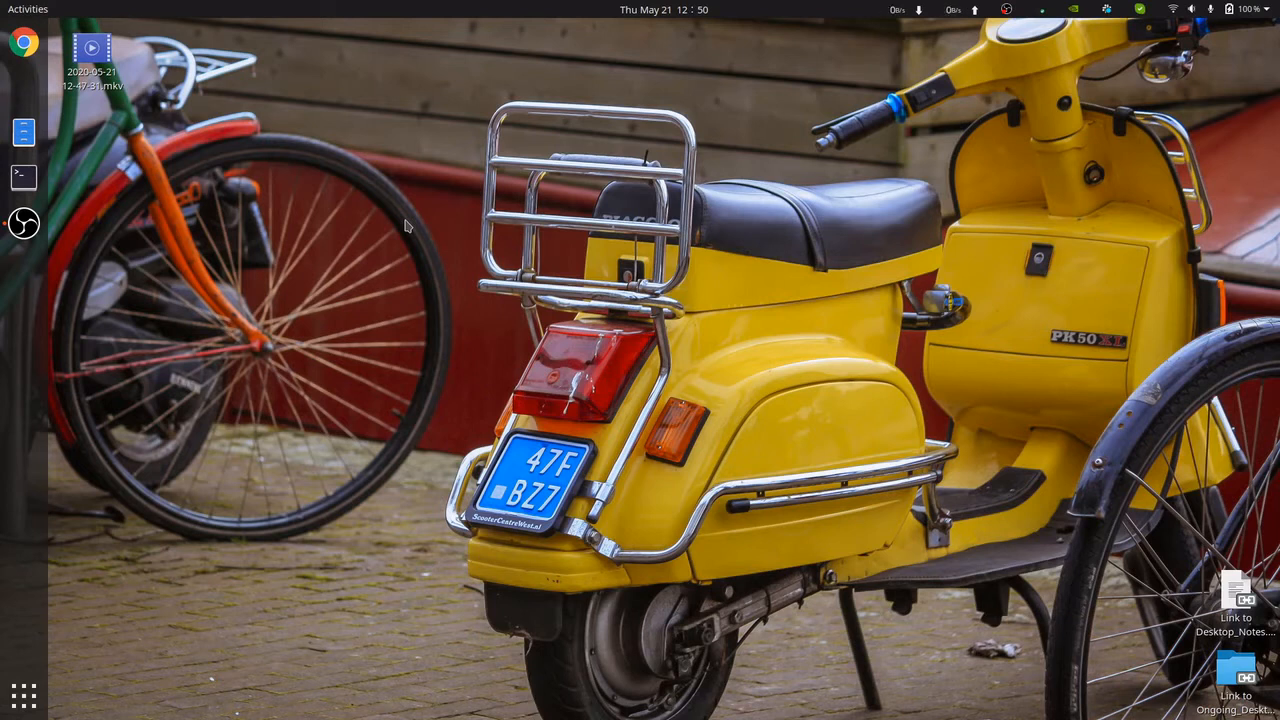
pyautogui.moveTo(224, 108)
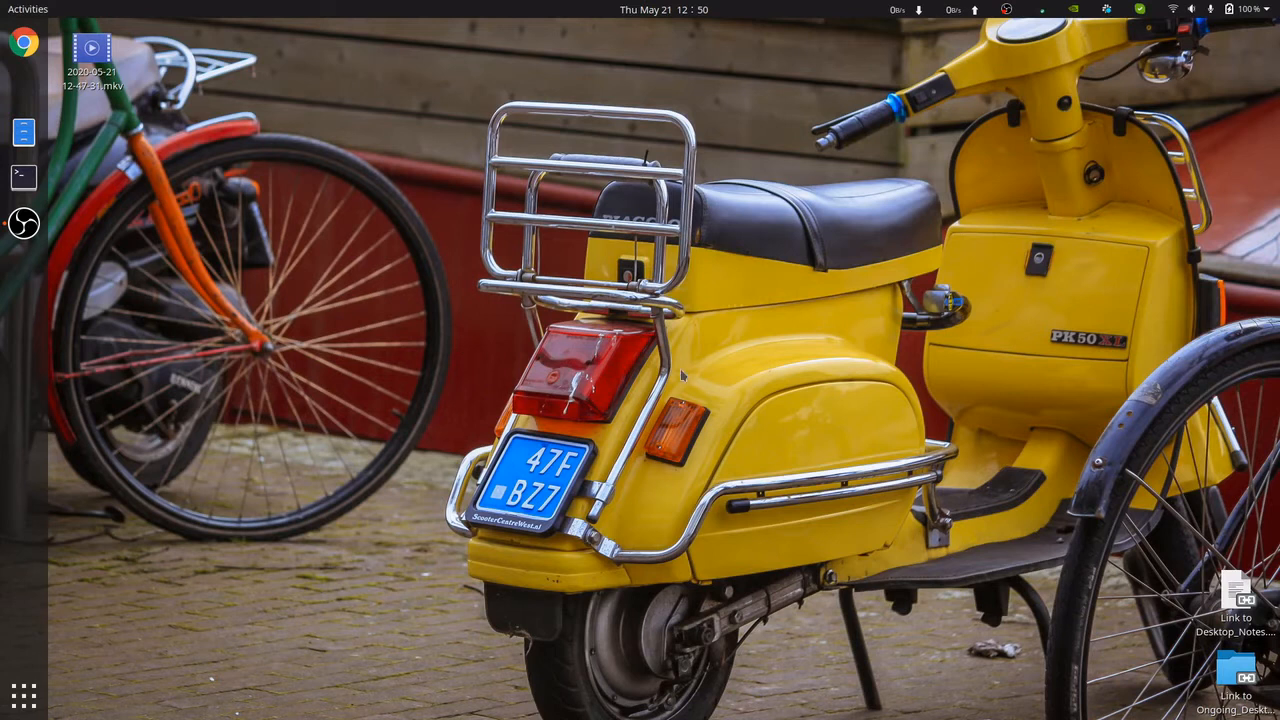
pyautogui.moveTo(672, 210)
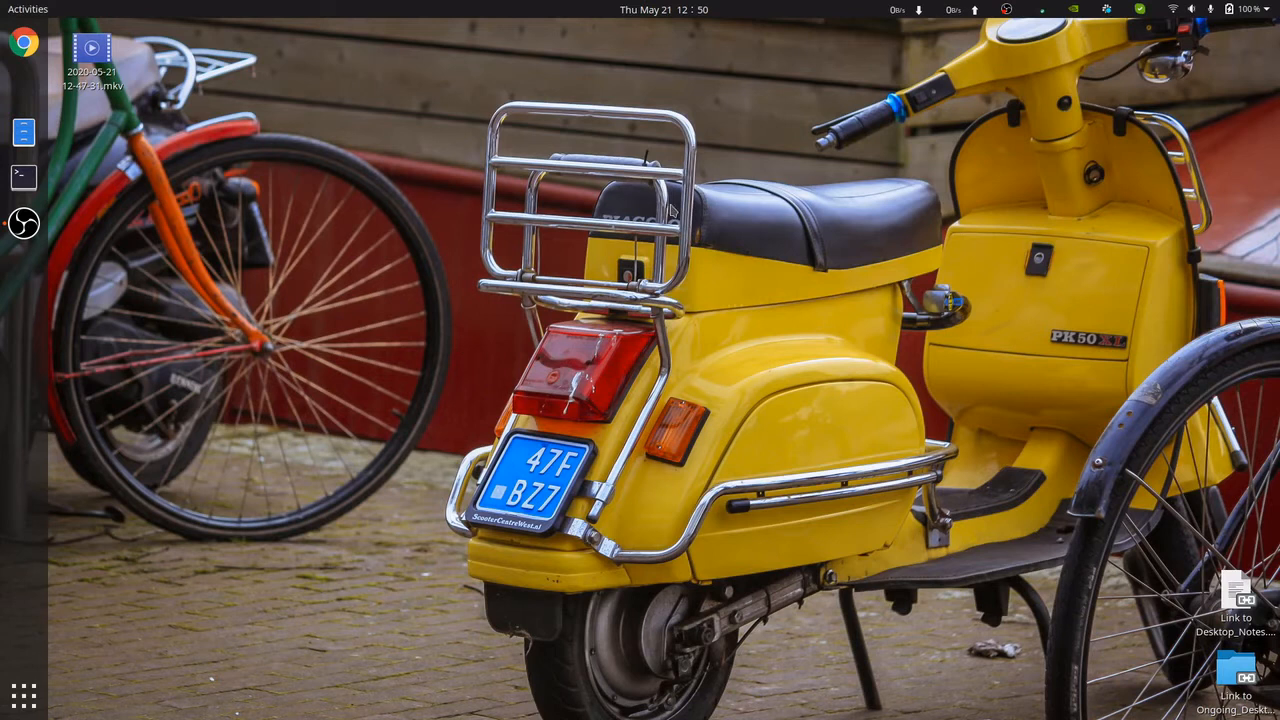
pyautogui.moveTo(592, 268)
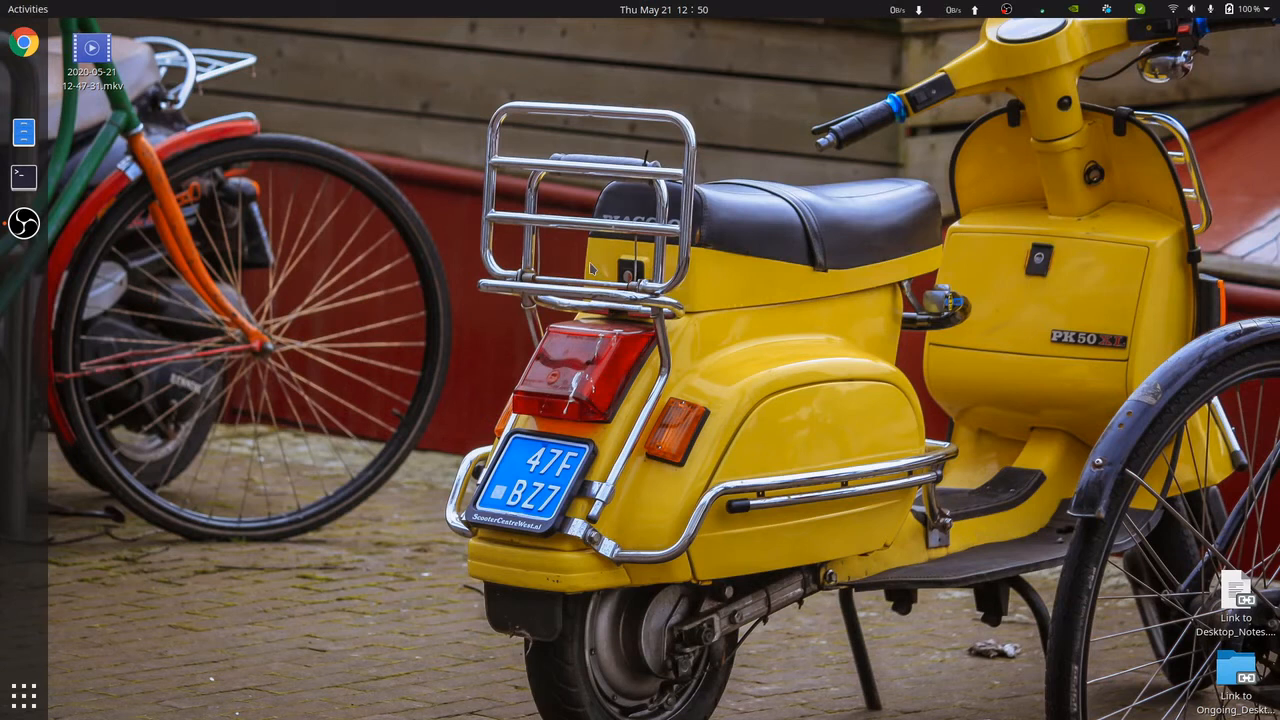
pyautogui.moveTo(200, 120)
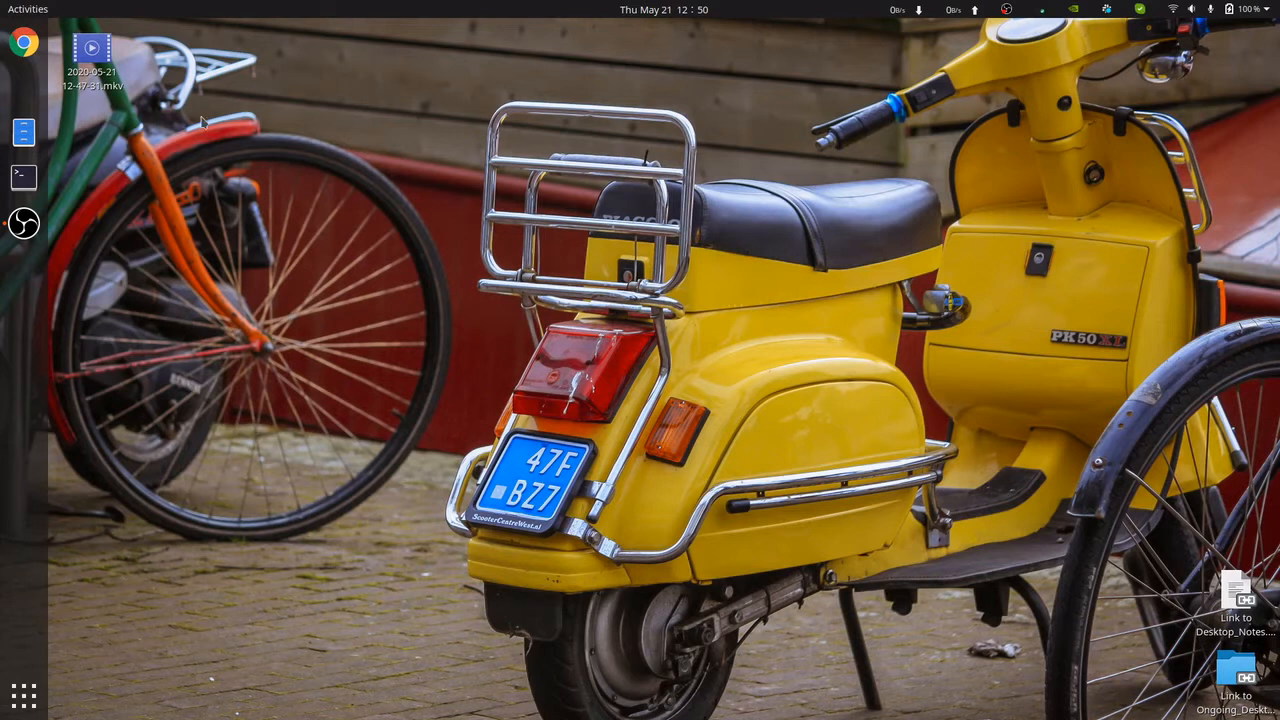
pyautogui.moveTo(242, 90)
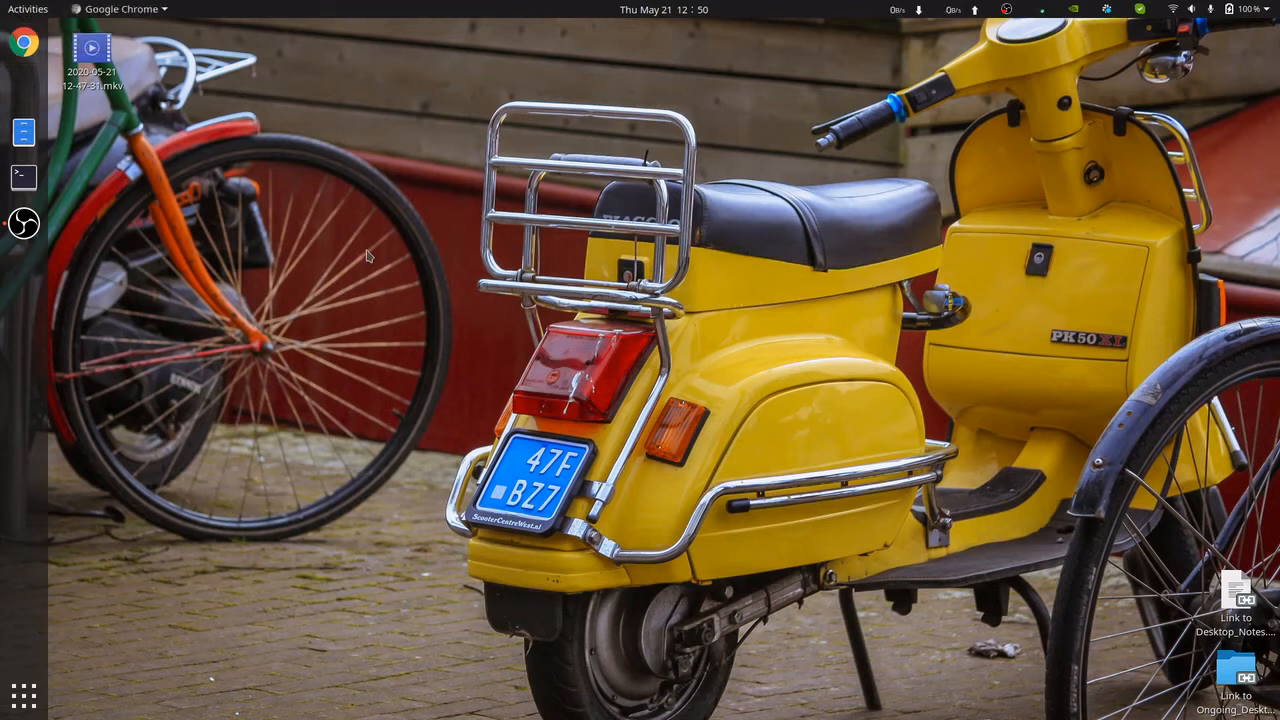
# - Open the linuxconfig article on the 8 best Ubuntu 20.04 desktop environments and scroll through it
pyautogui.click(24, 42)
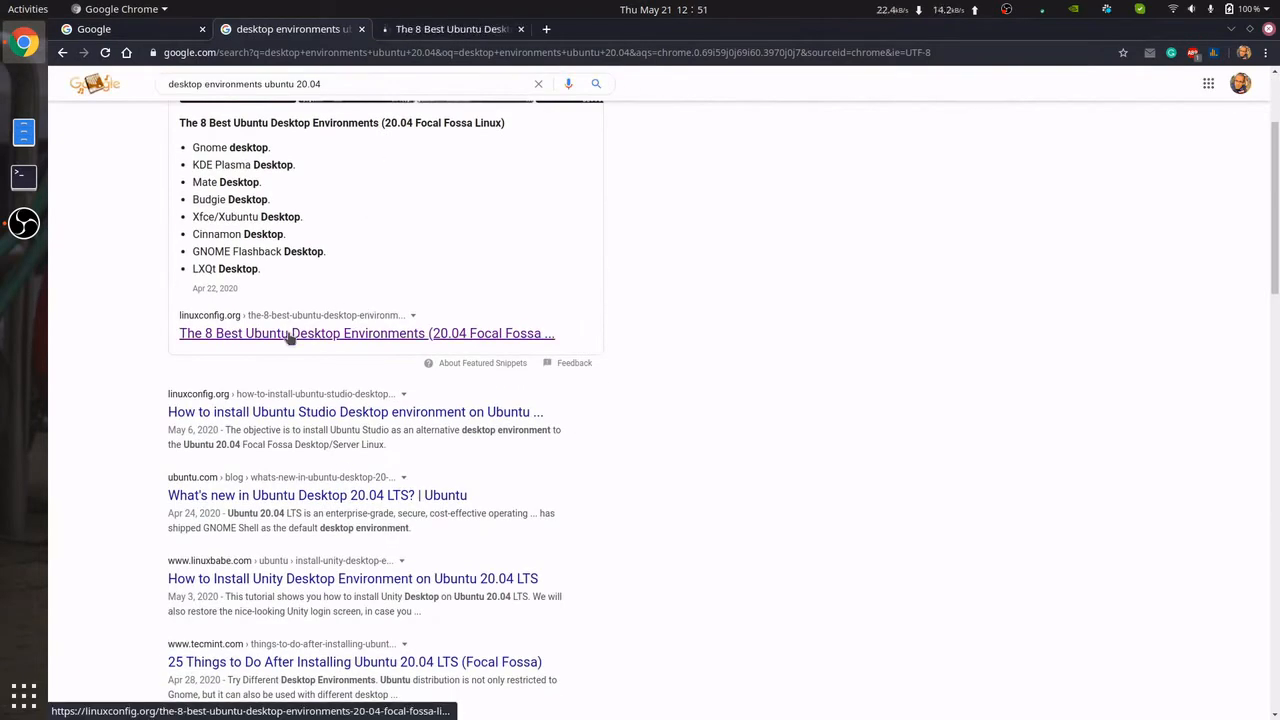
pyautogui.click(368, 332)
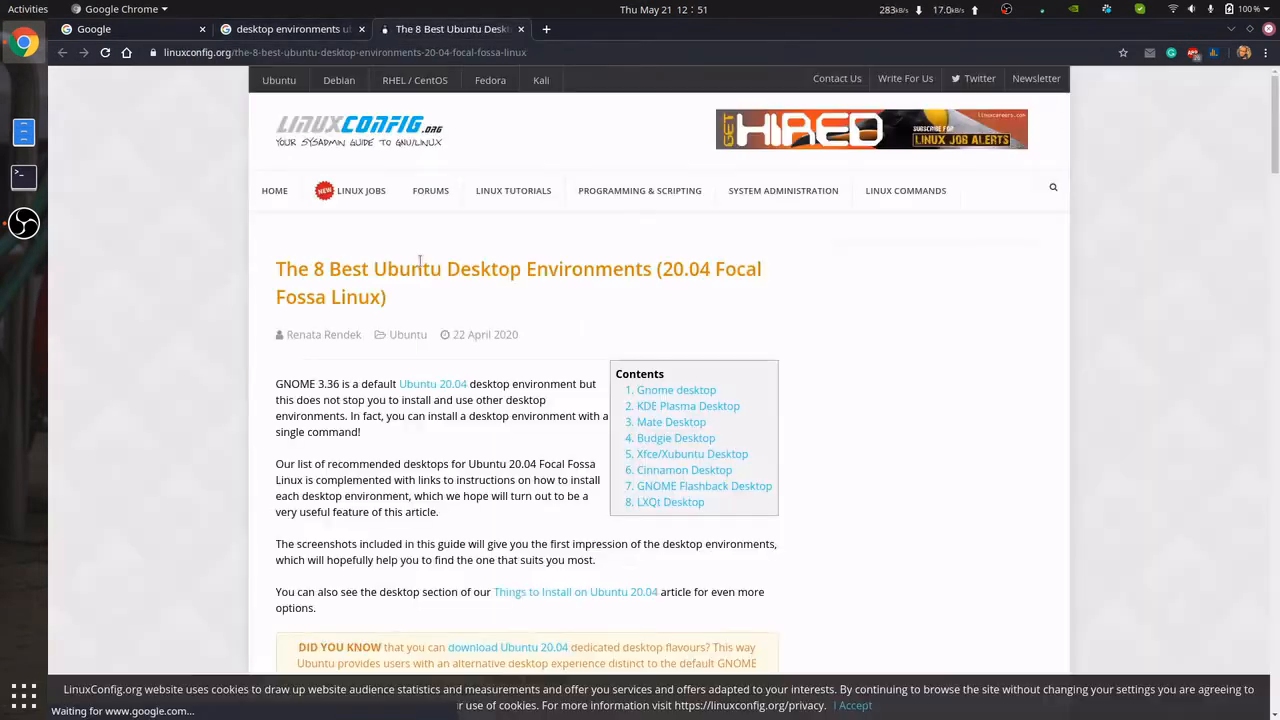
pyautogui.scroll(-3)
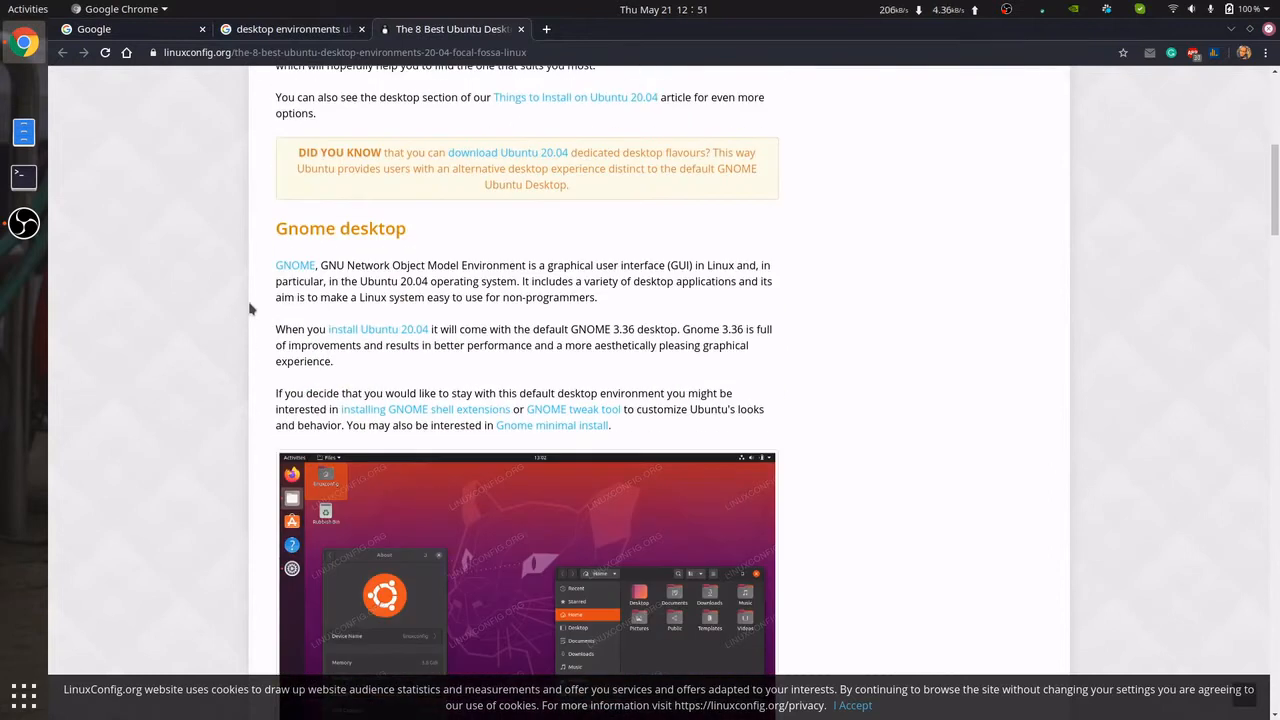
pyautogui.scroll(-3)
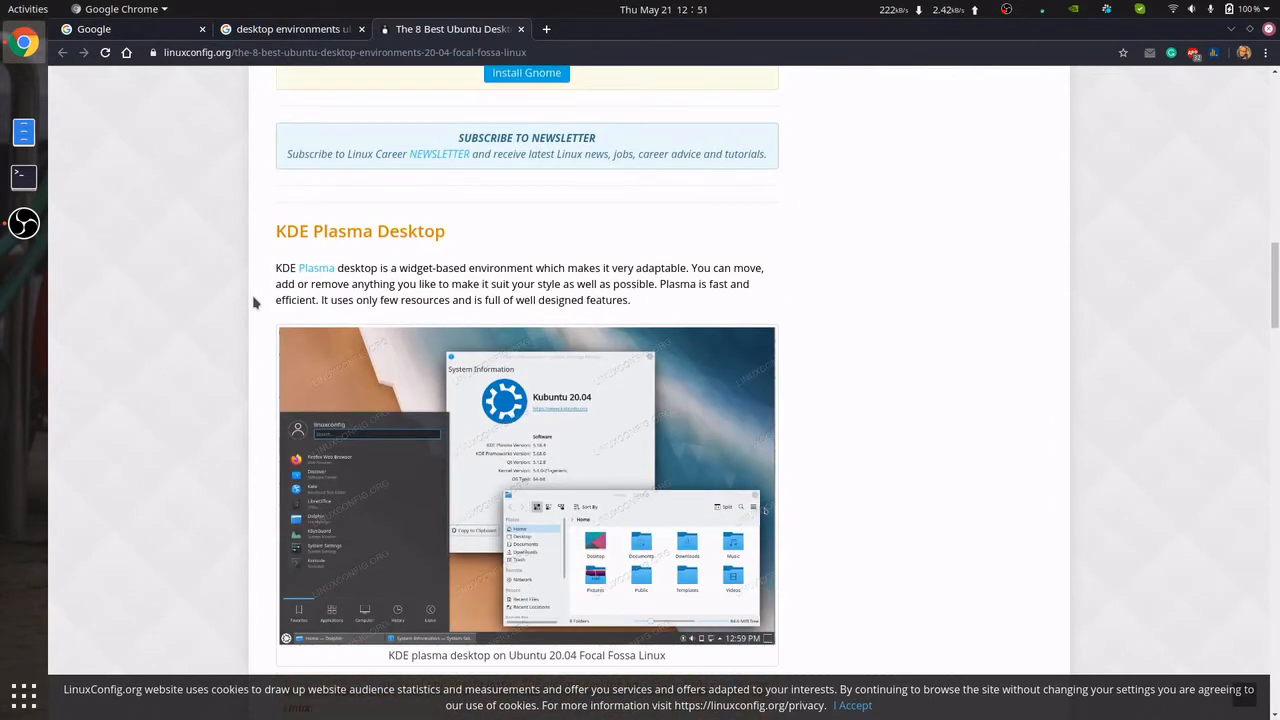
pyautogui.scroll(-3)
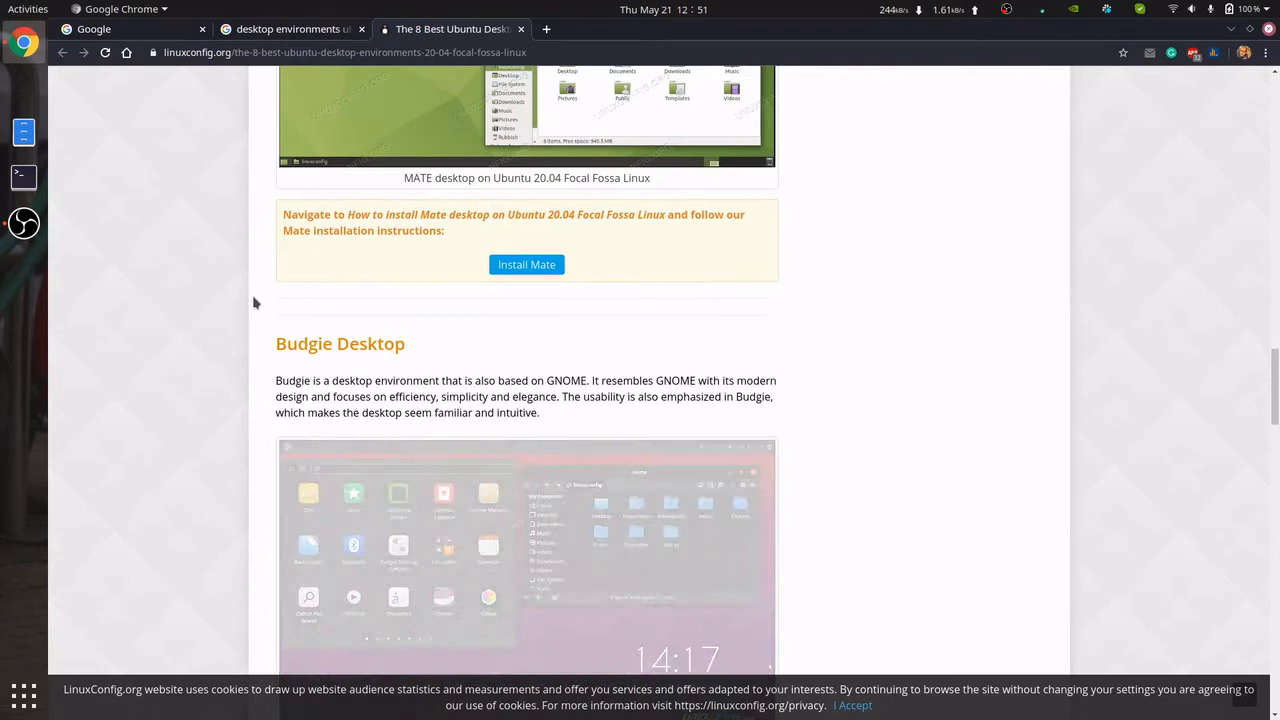
pyautogui.scroll(-3)
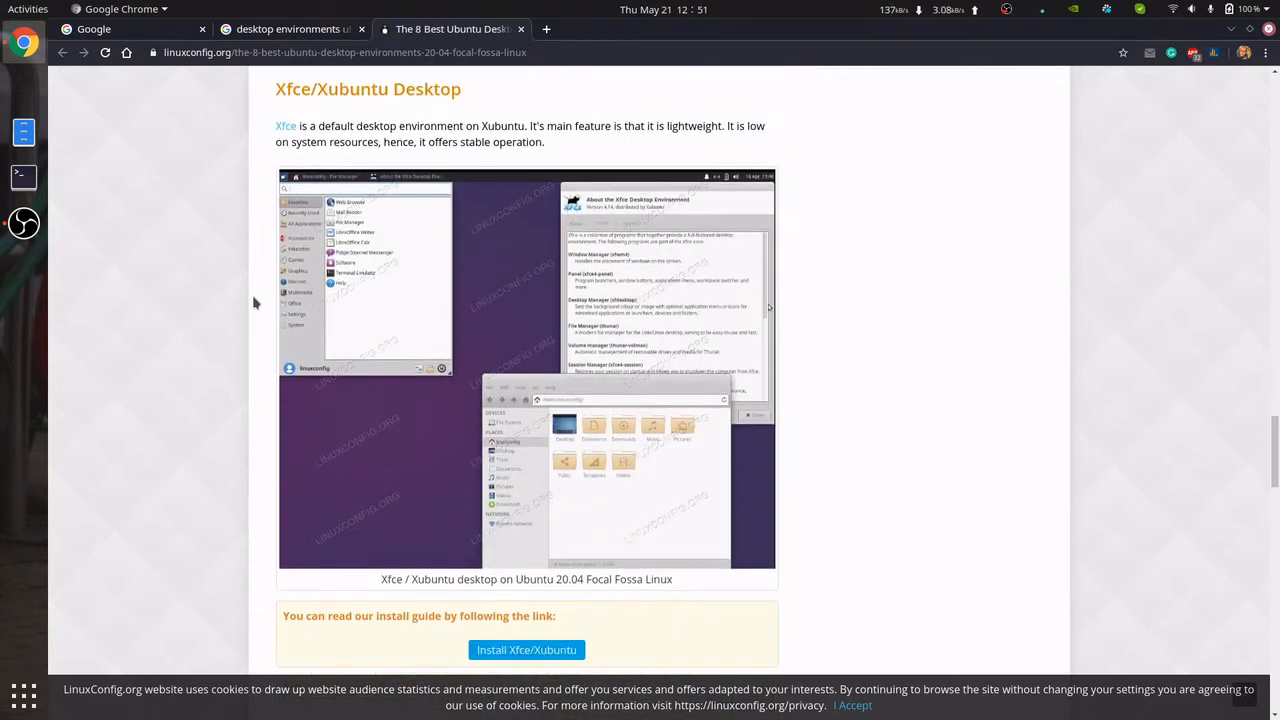
pyautogui.scroll(-3)
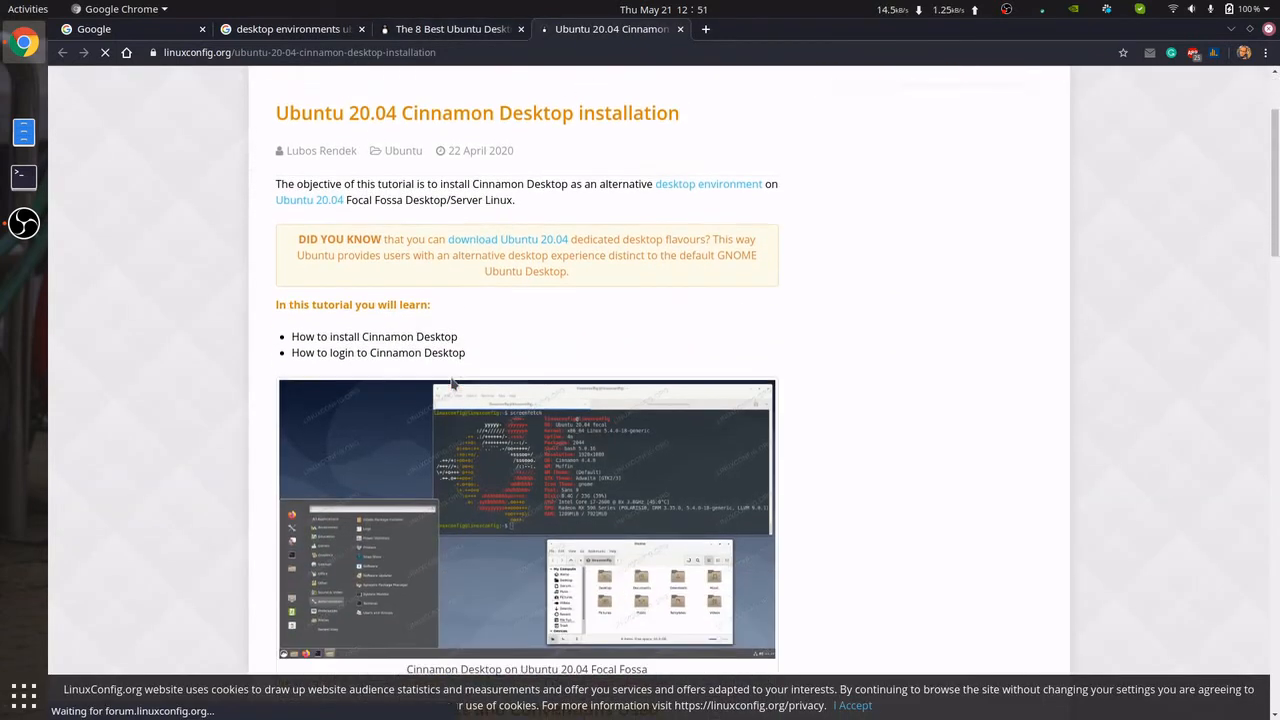
# - Scroll the Cinnamon guide to its install command and open a Terminal window
pyautogui.scroll(-3)
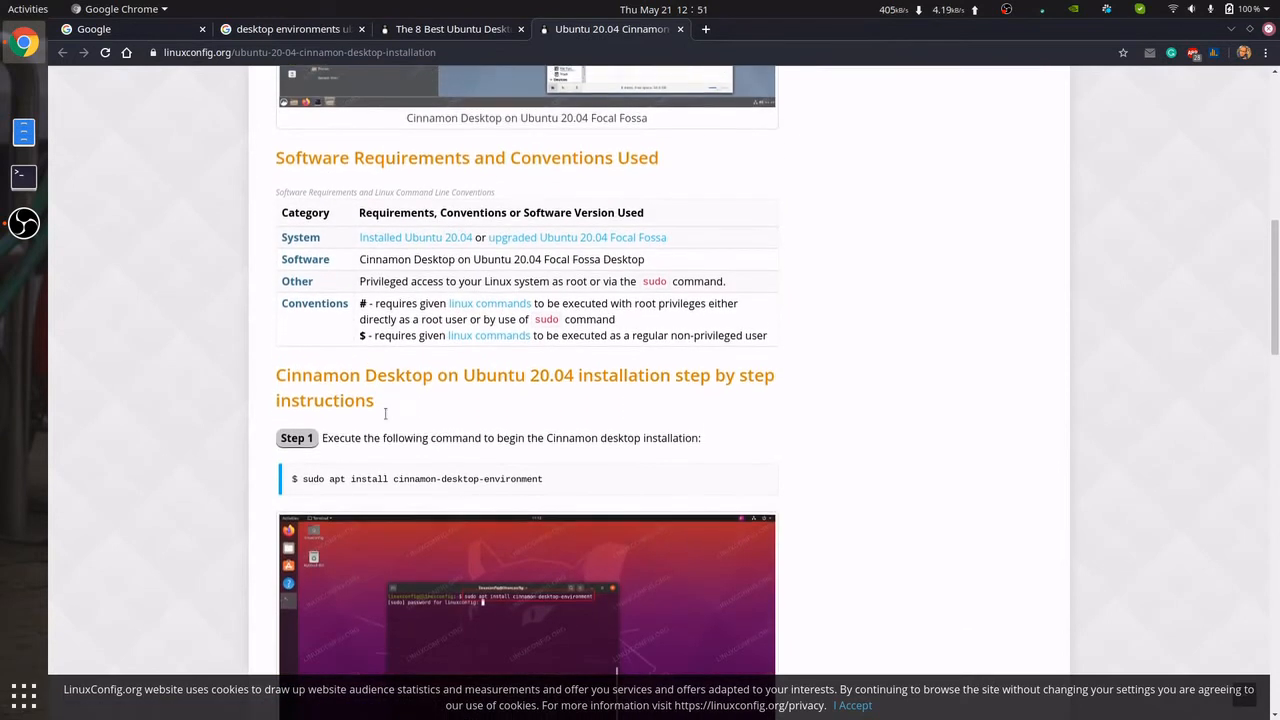
pyautogui.scroll(-3)
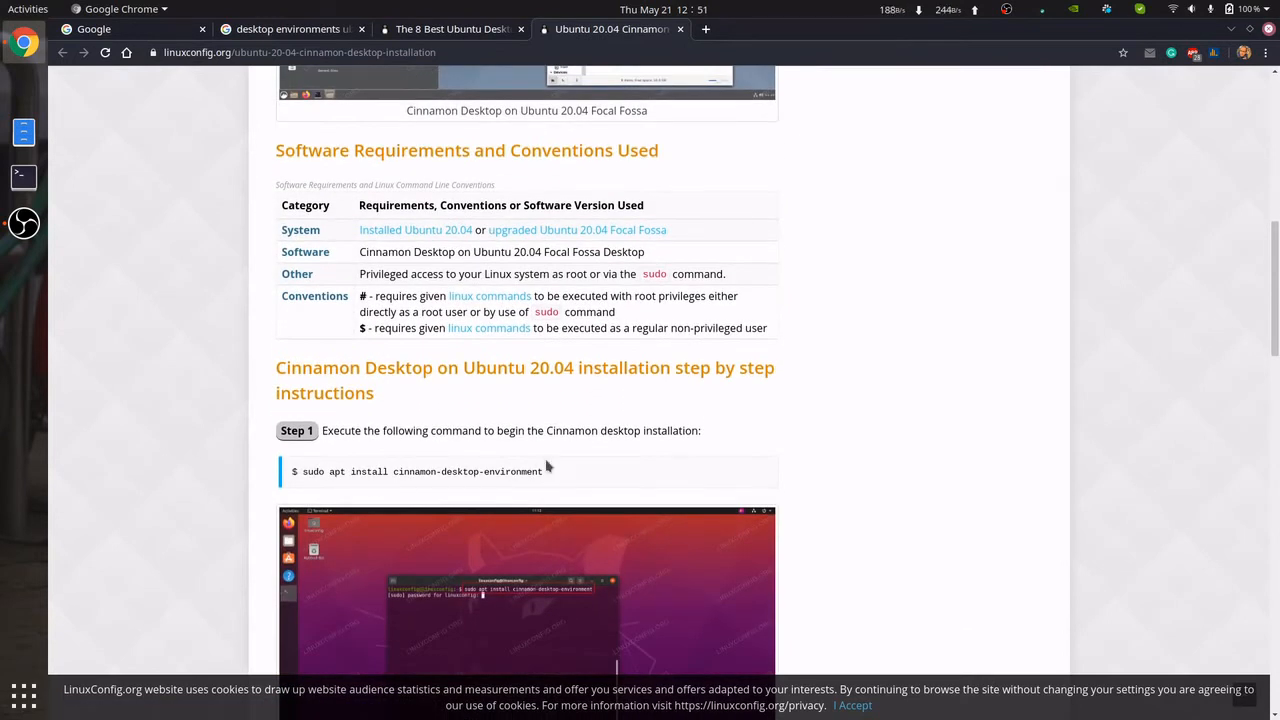
pyautogui.moveTo(22, 176)
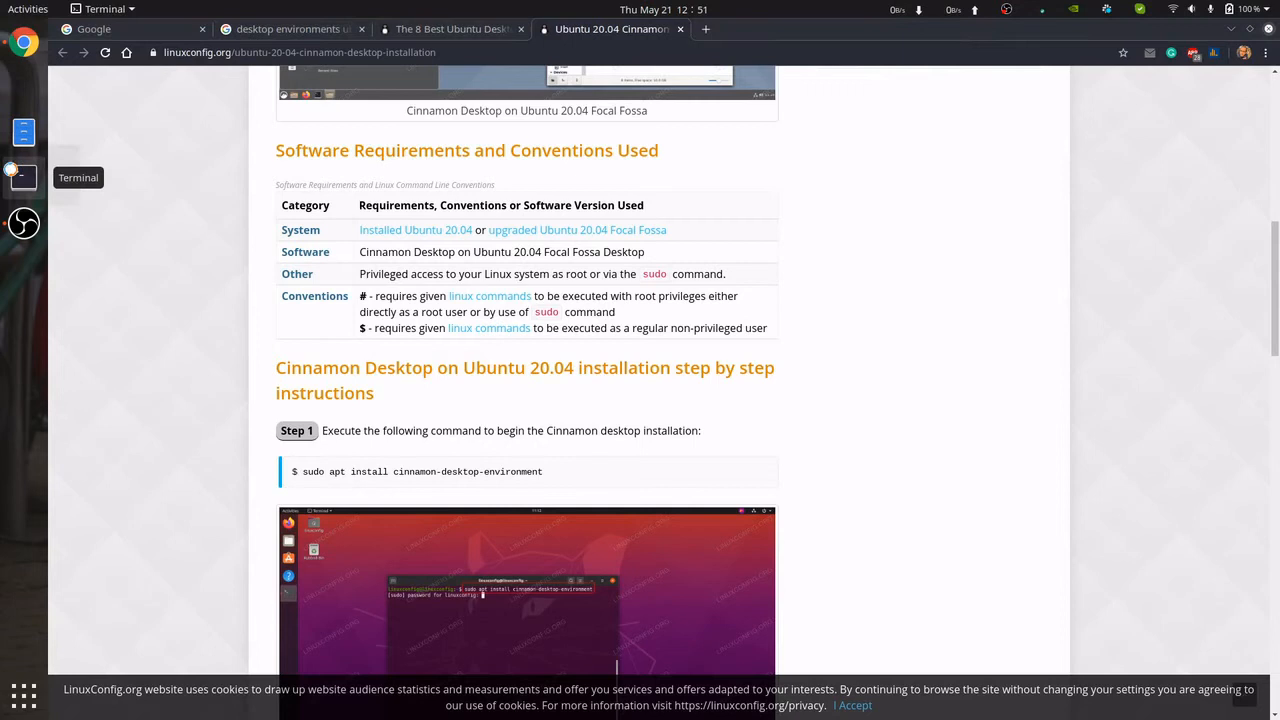
pyautogui.click(24, 176)
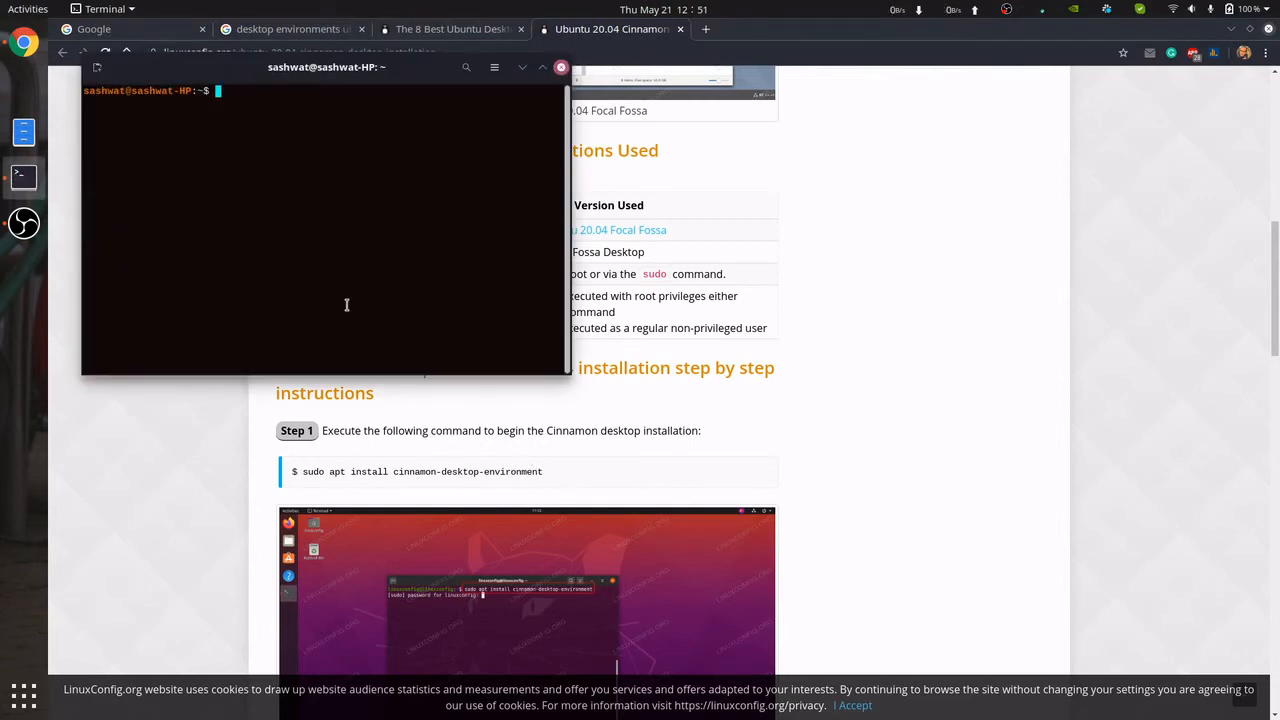
pyautogui.moveTo(290, 176)
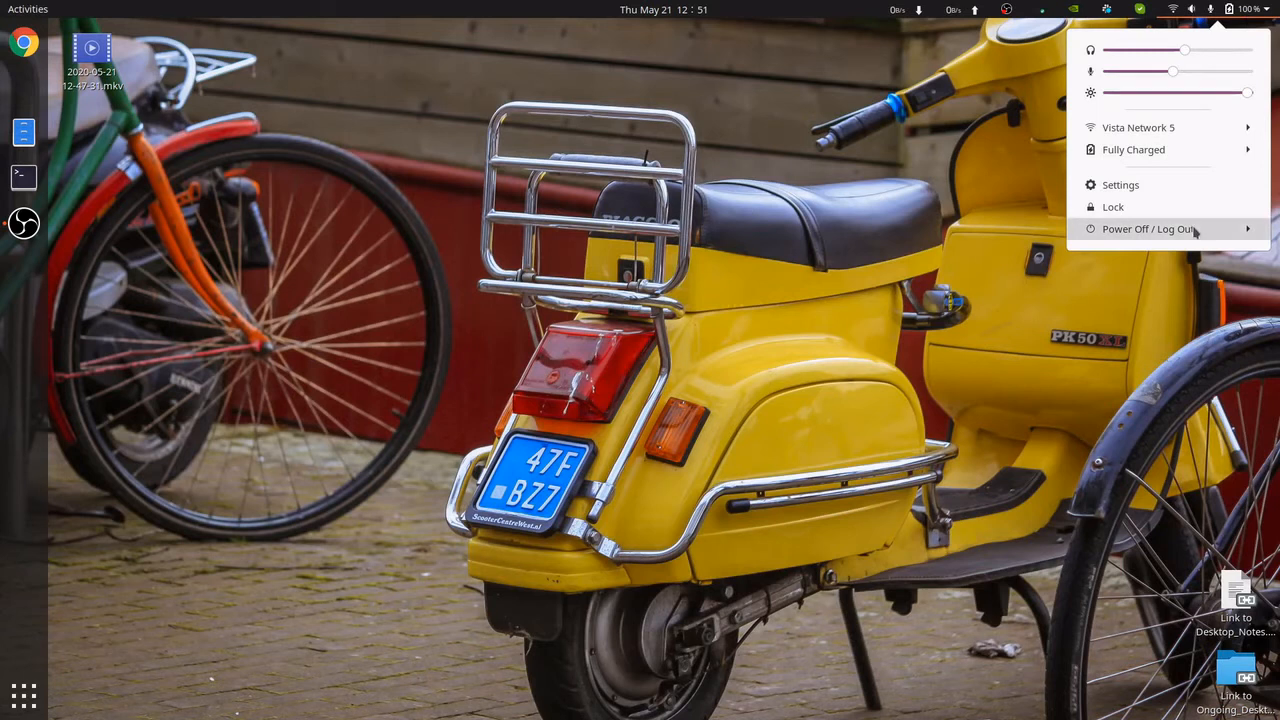
# - Reveal the Power Off / Log Out options to end the GNOME session
pyautogui.click(1148, 228)
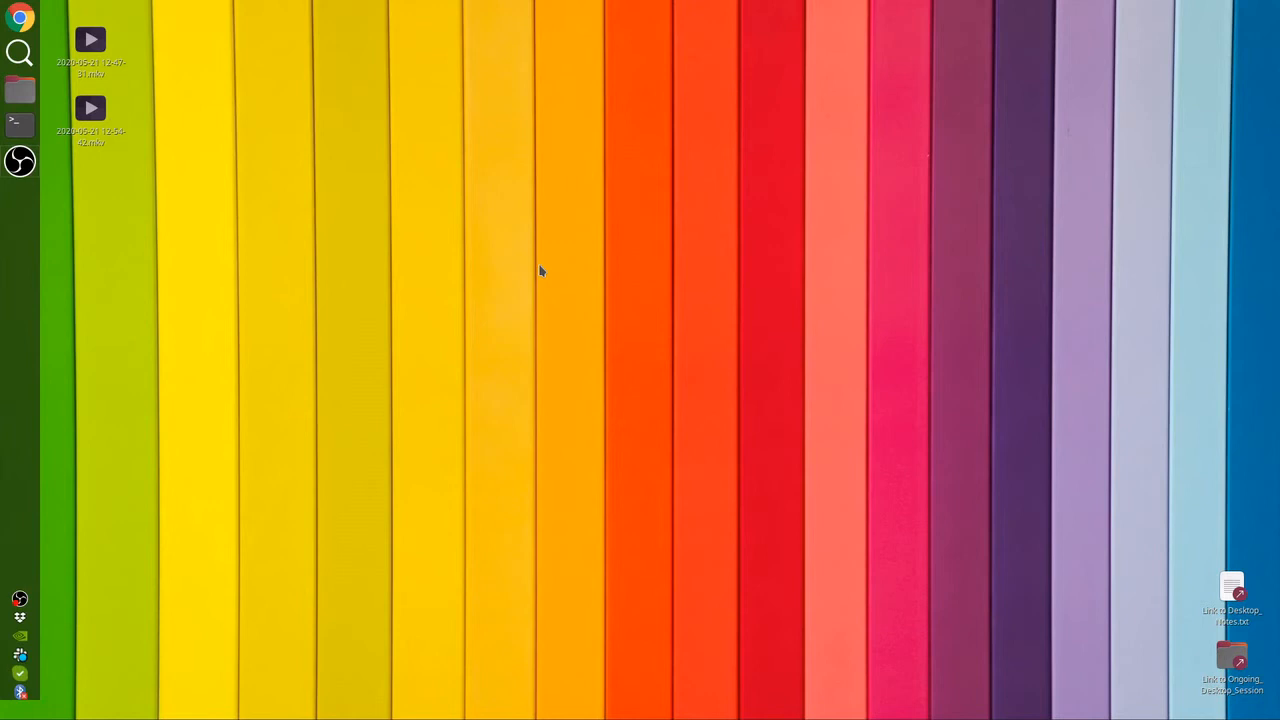
pyautogui.moveTo(418, 272)
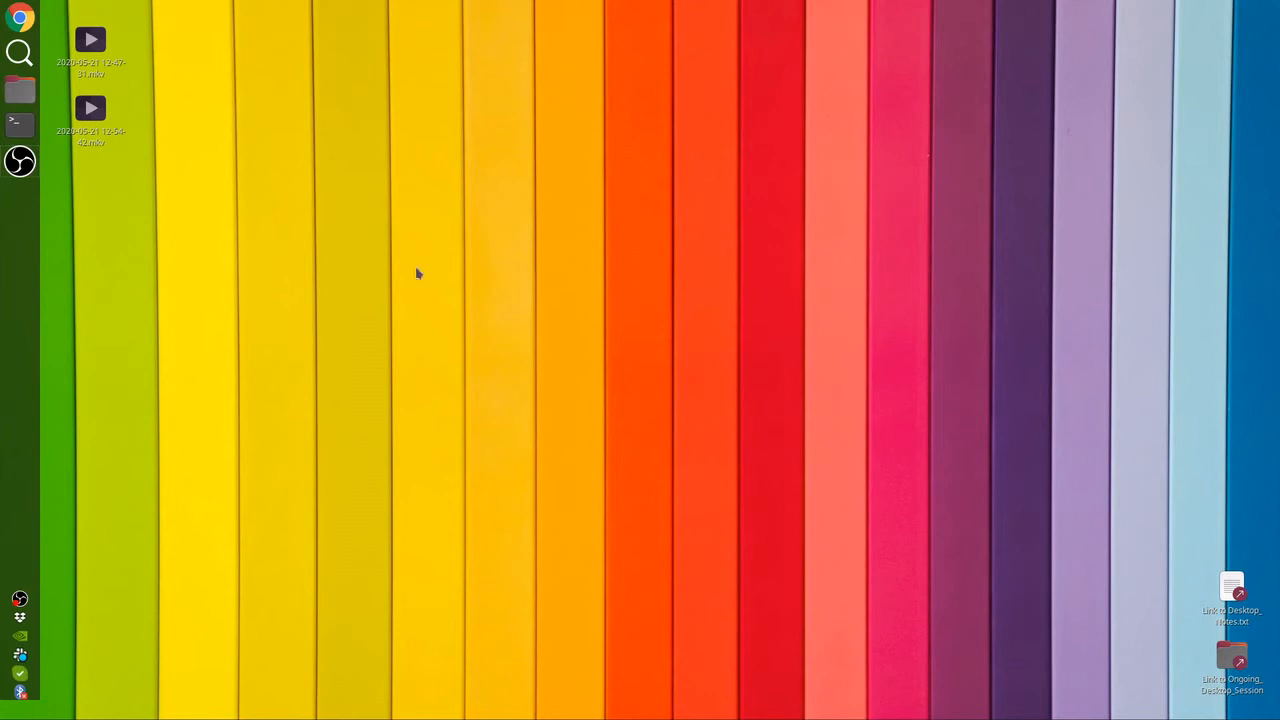
pyautogui.moveTo(224, 432)
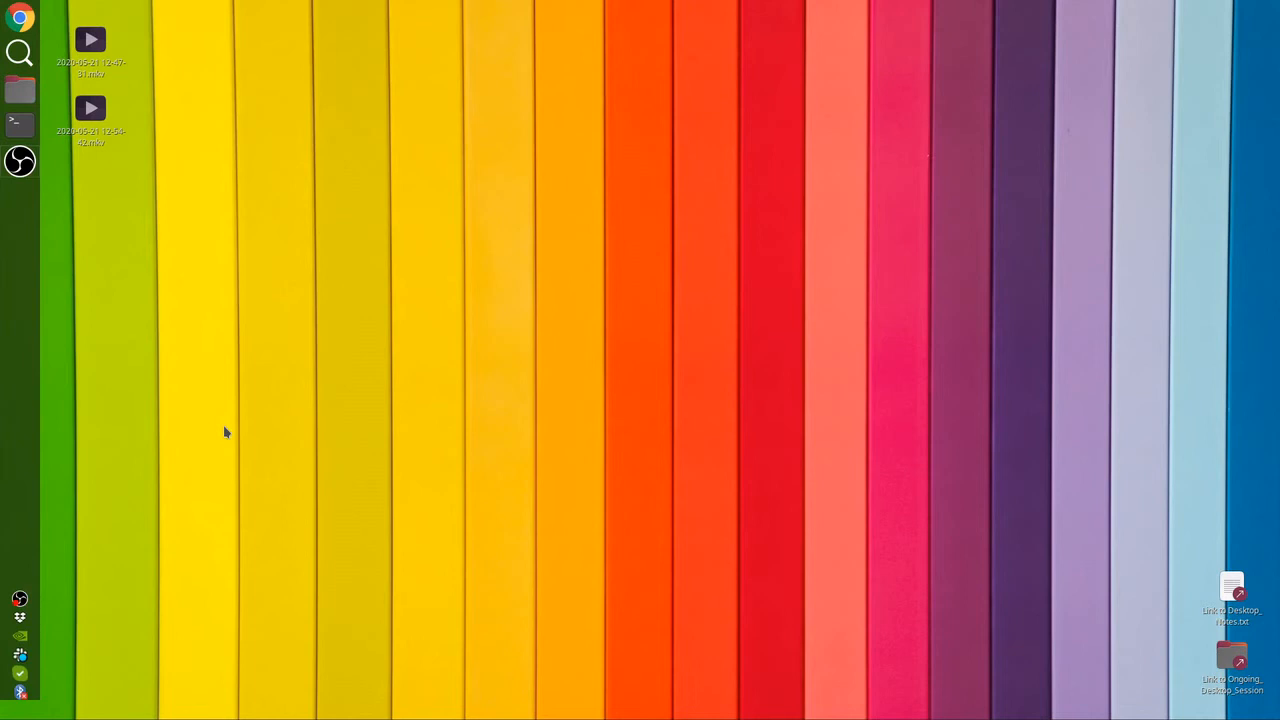
pyautogui.moveTo(390, 346)
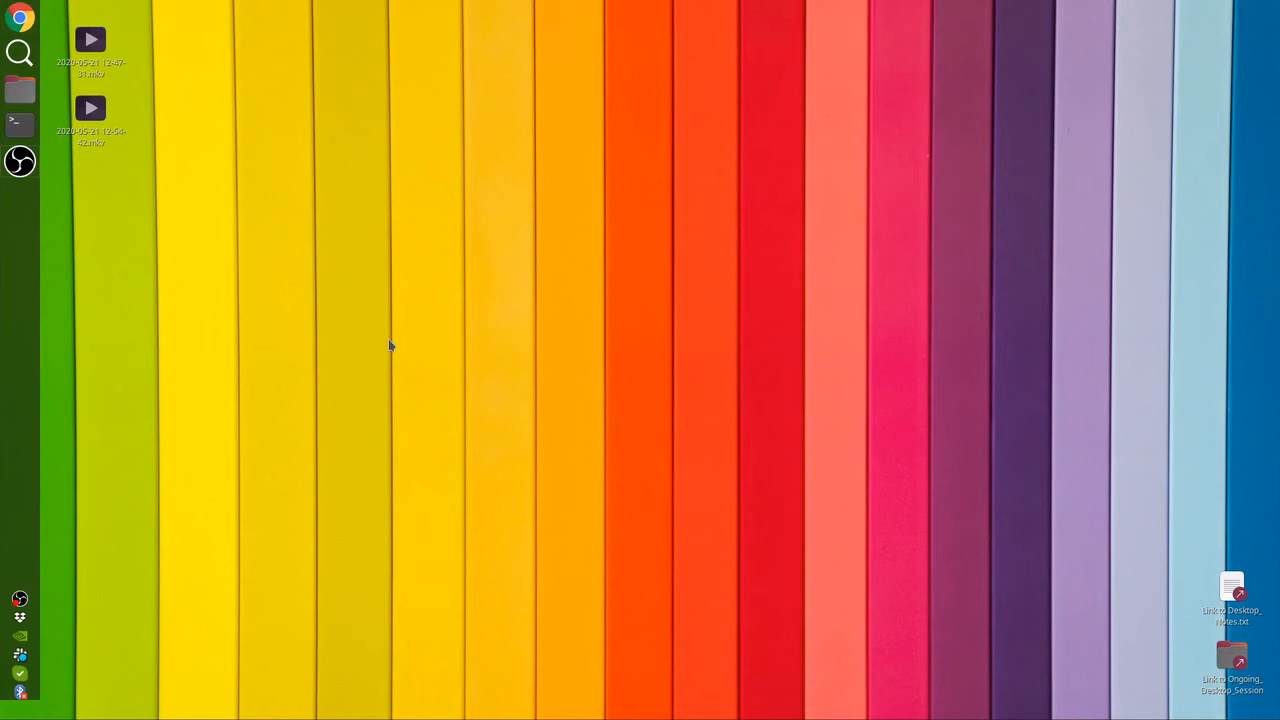
pyautogui.moveTo(408, 260)
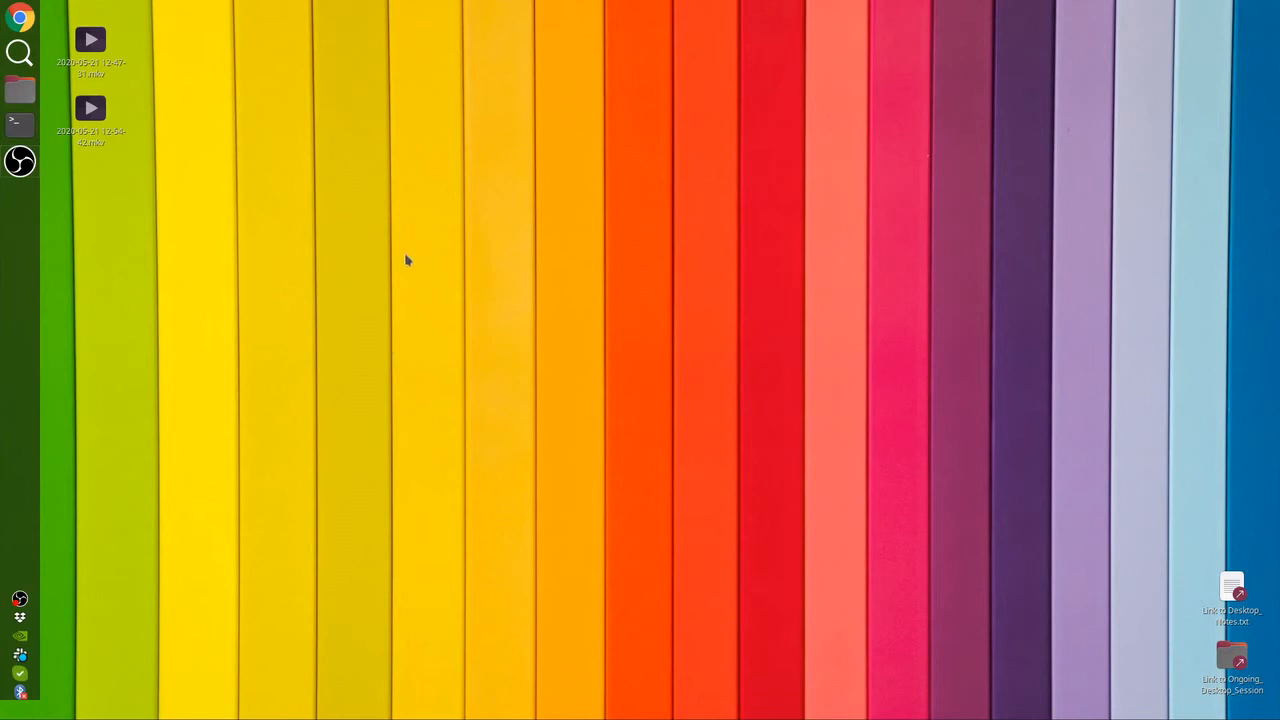
pyautogui.moveTo(454, 306)
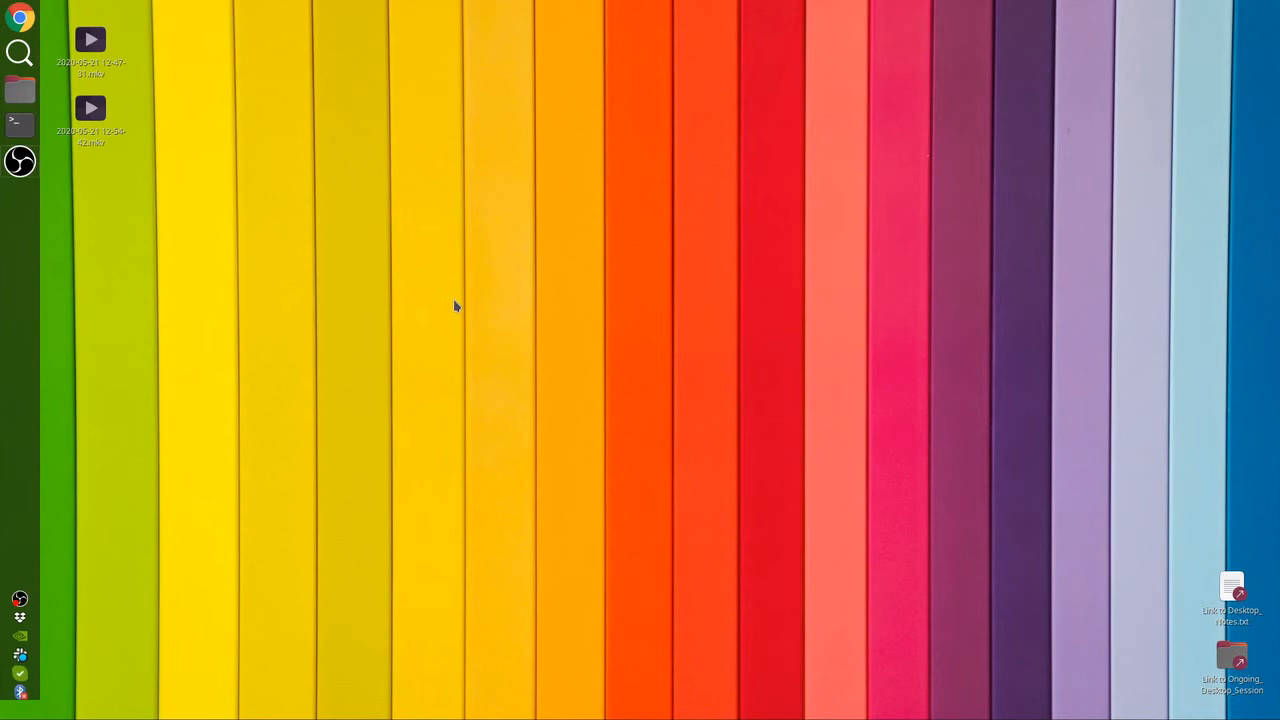
pyautogui.click(90, 50)
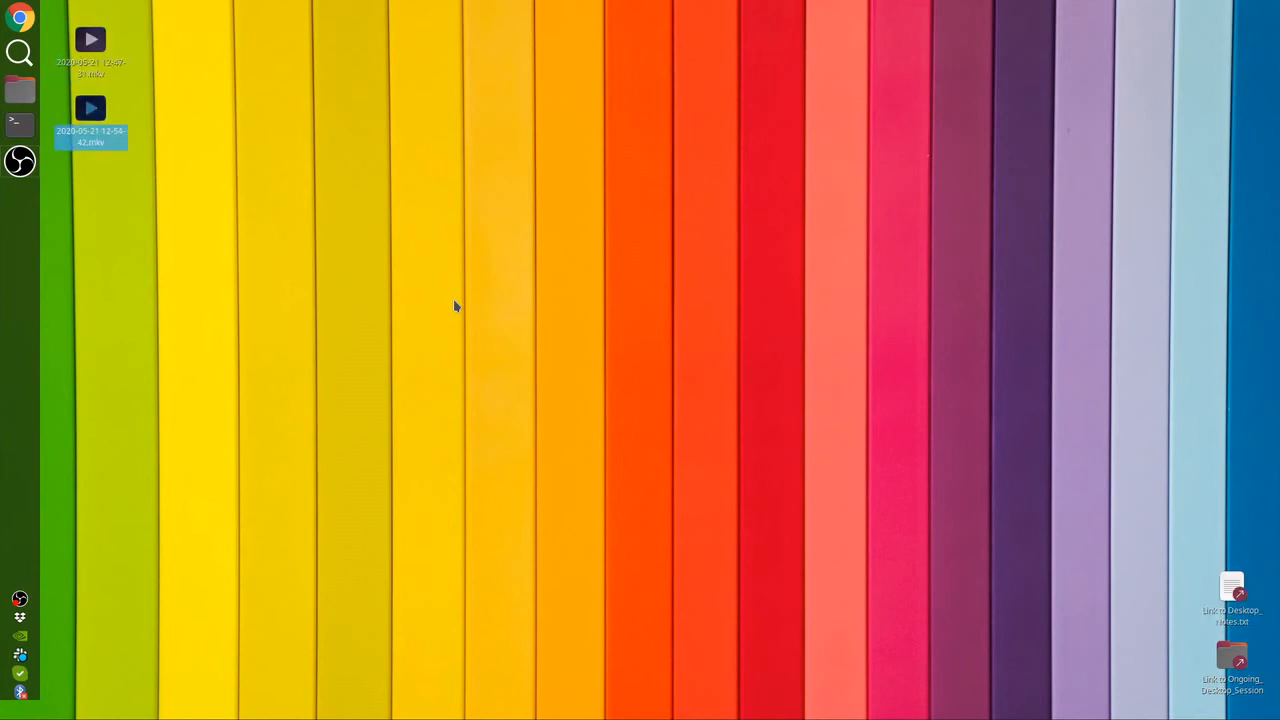
pyautogui.click(1232, 590)
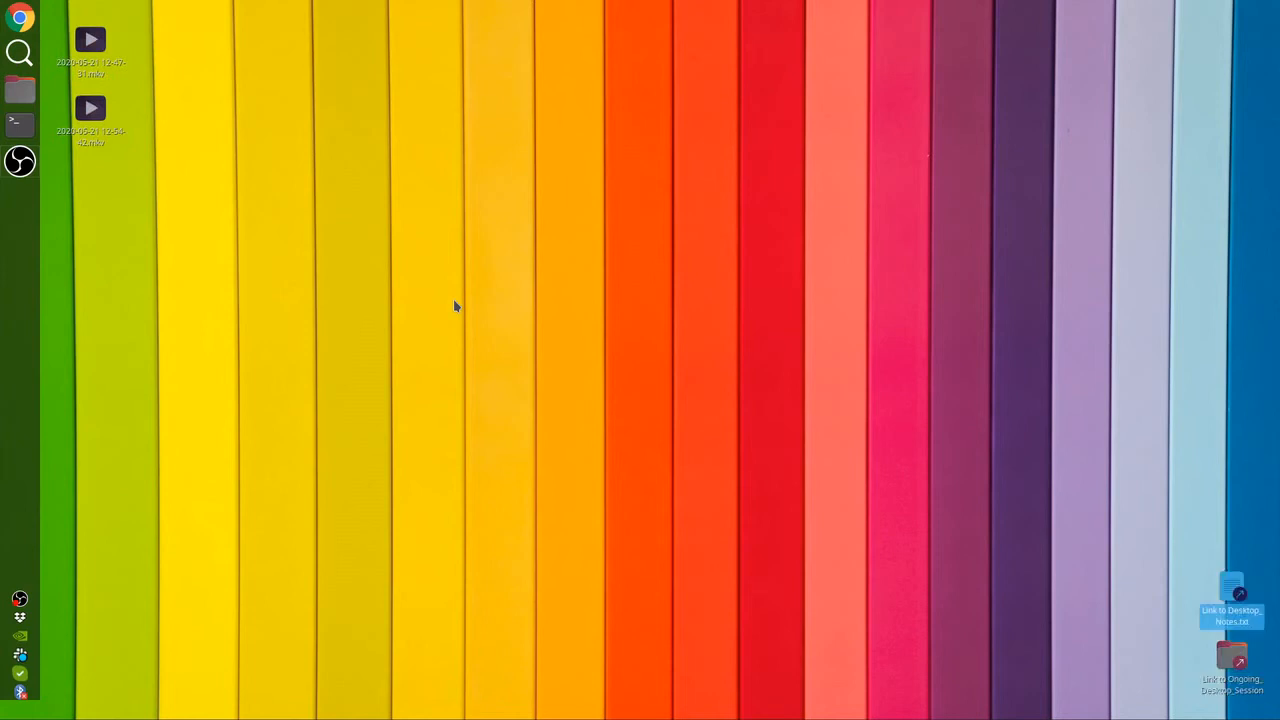
pyautogui.click(90, 108)
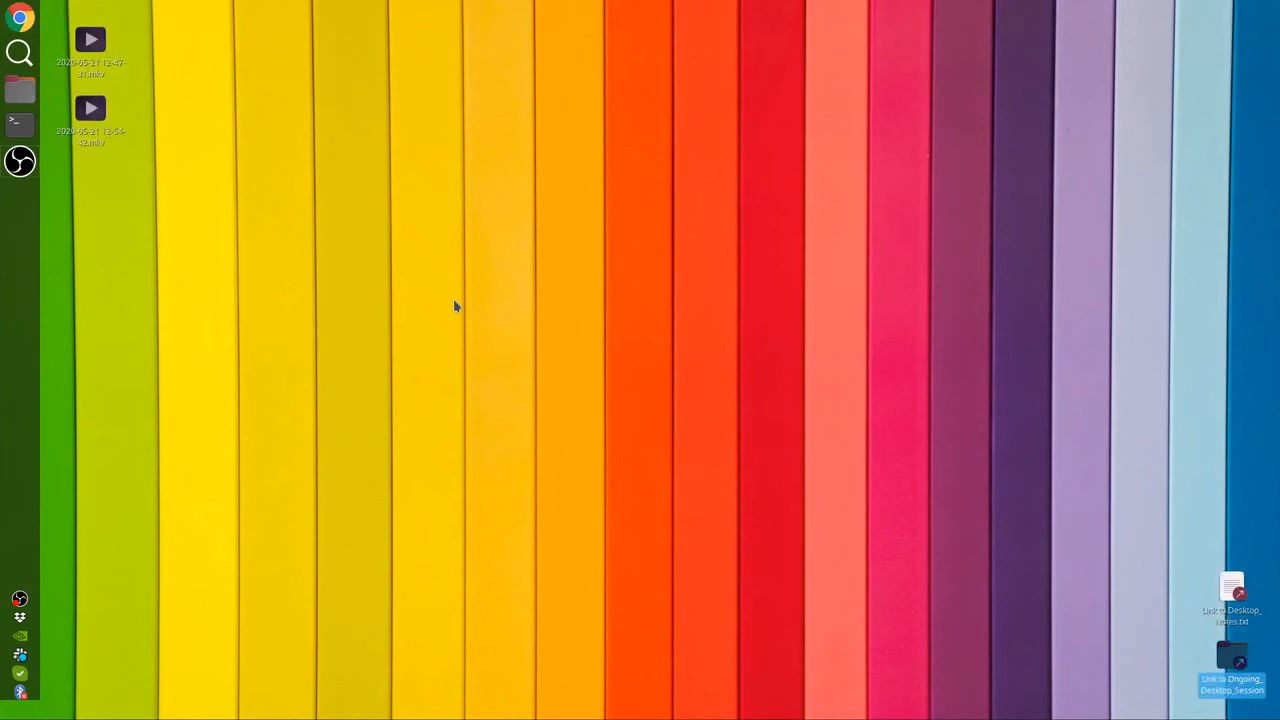
pyautogui.doubleClick(1232, 660)
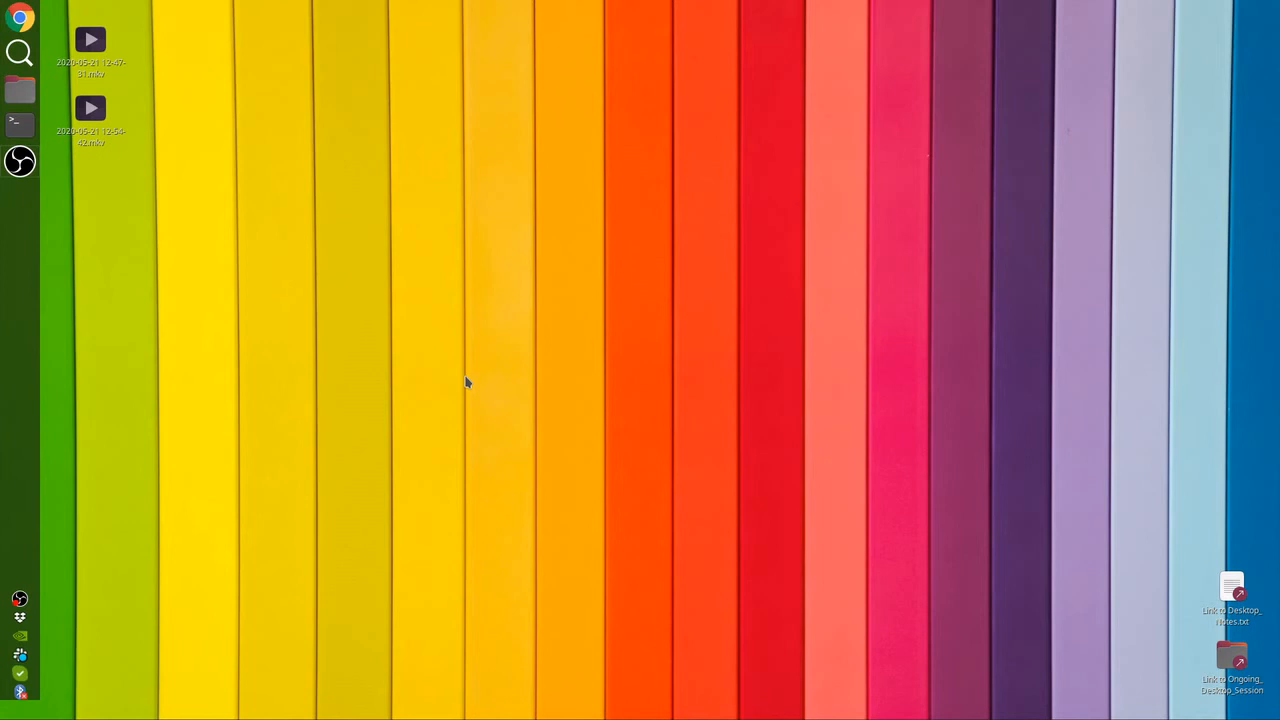
pyautogui.rightClick(466, 384)
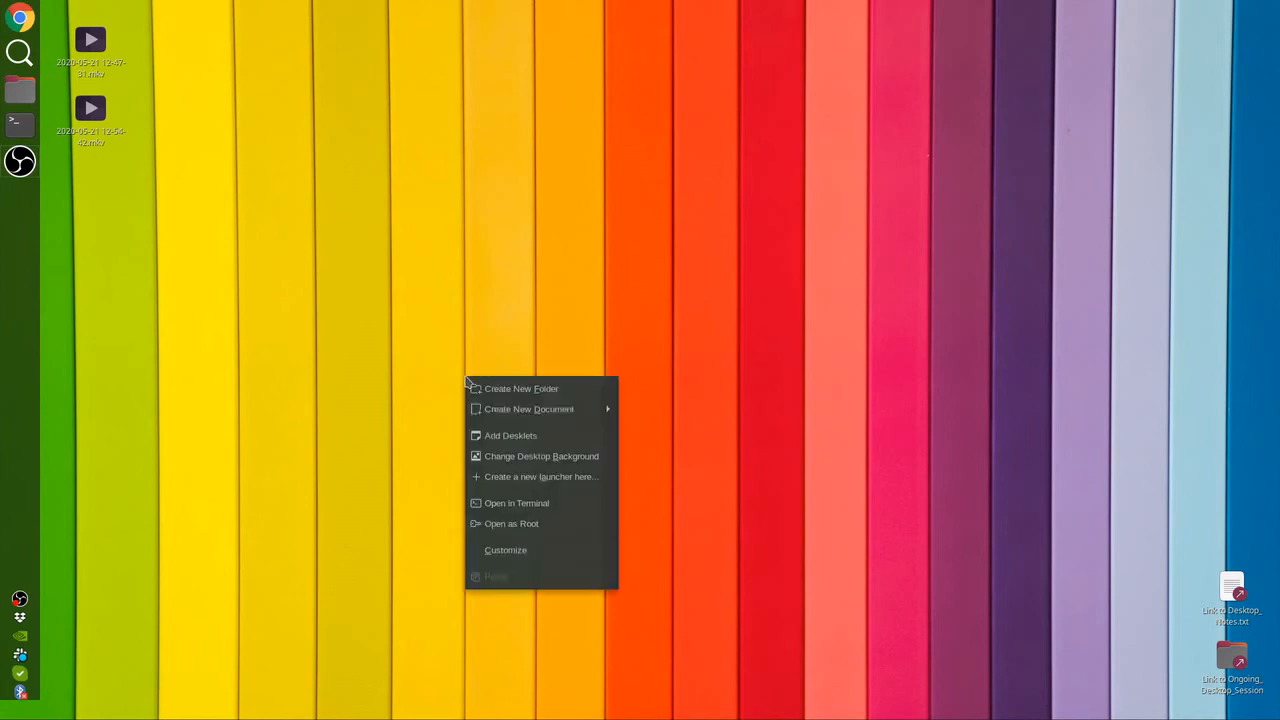
pyautogui.moveTo(540, 456)
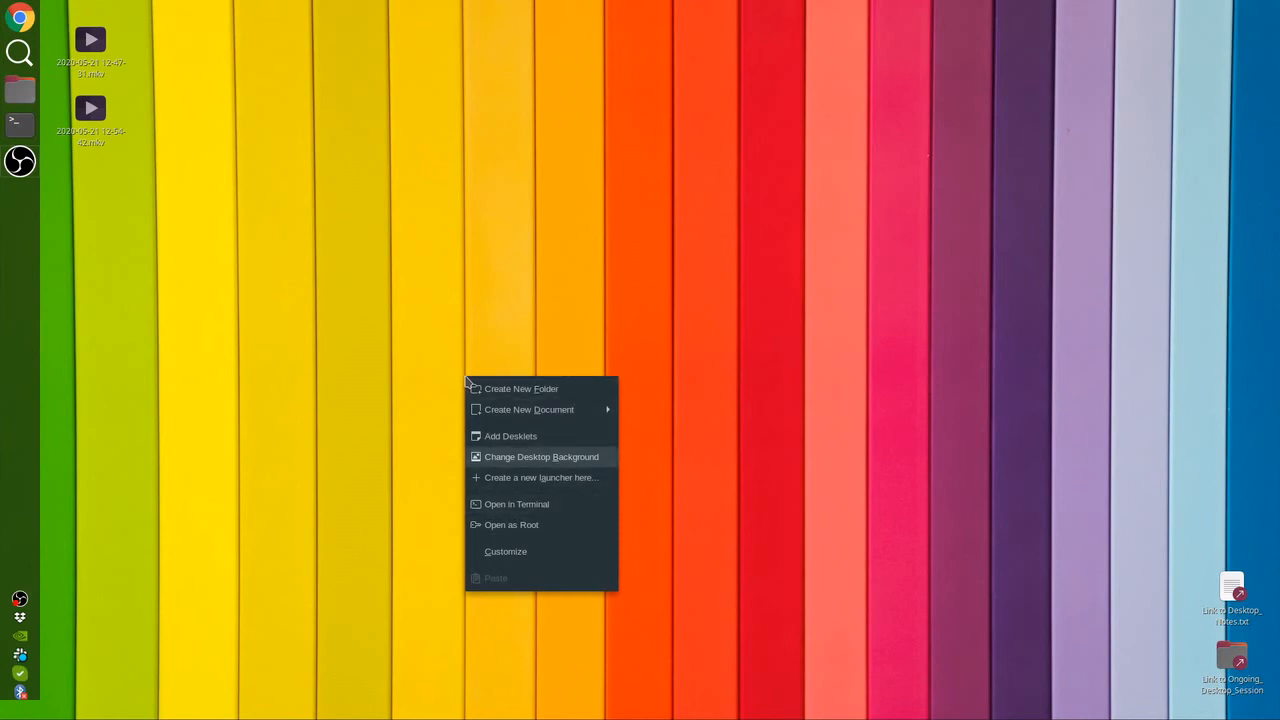
pyautogui.moveTo(520, 388)
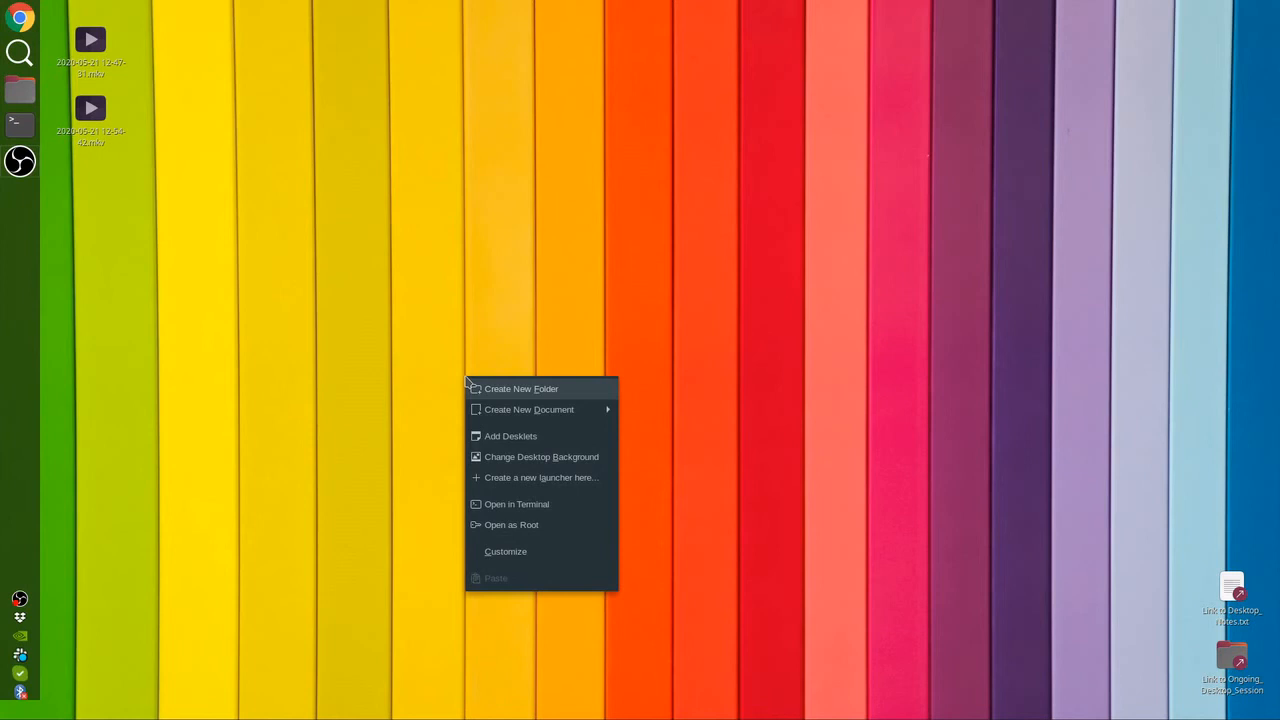
pyautogui.click(540, 280)
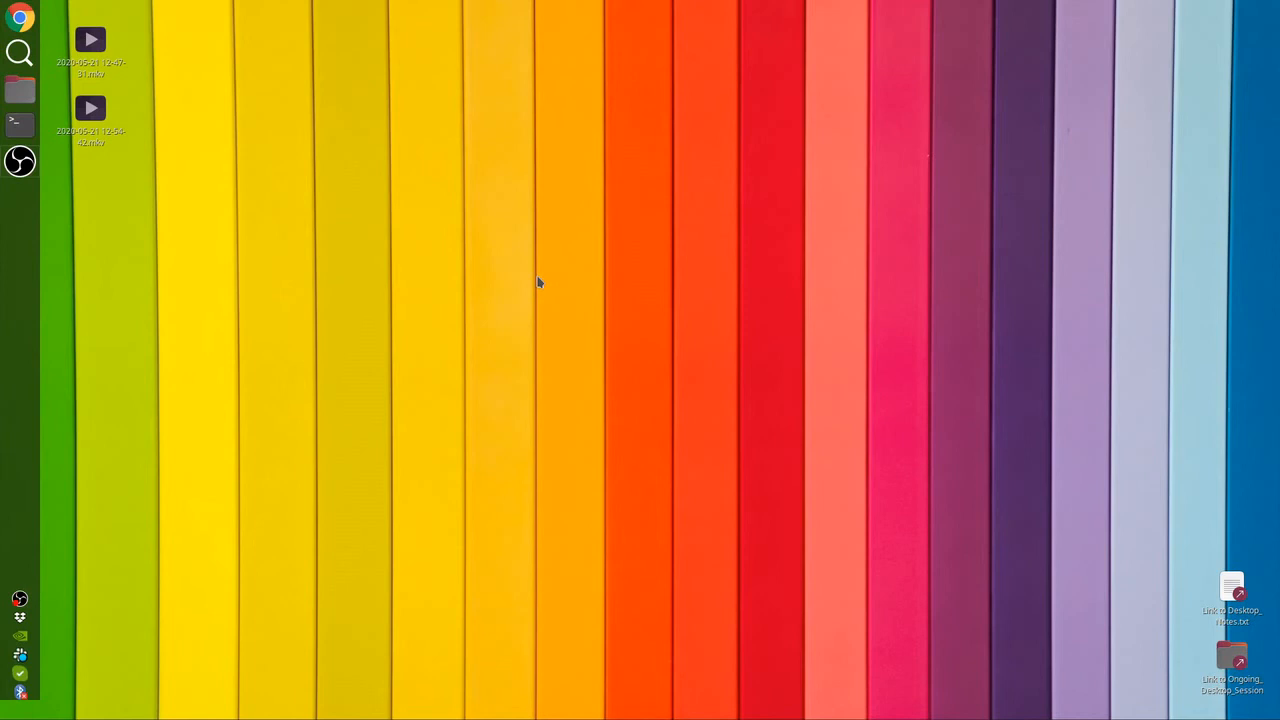
pyautogui.moveTo(532, 288)
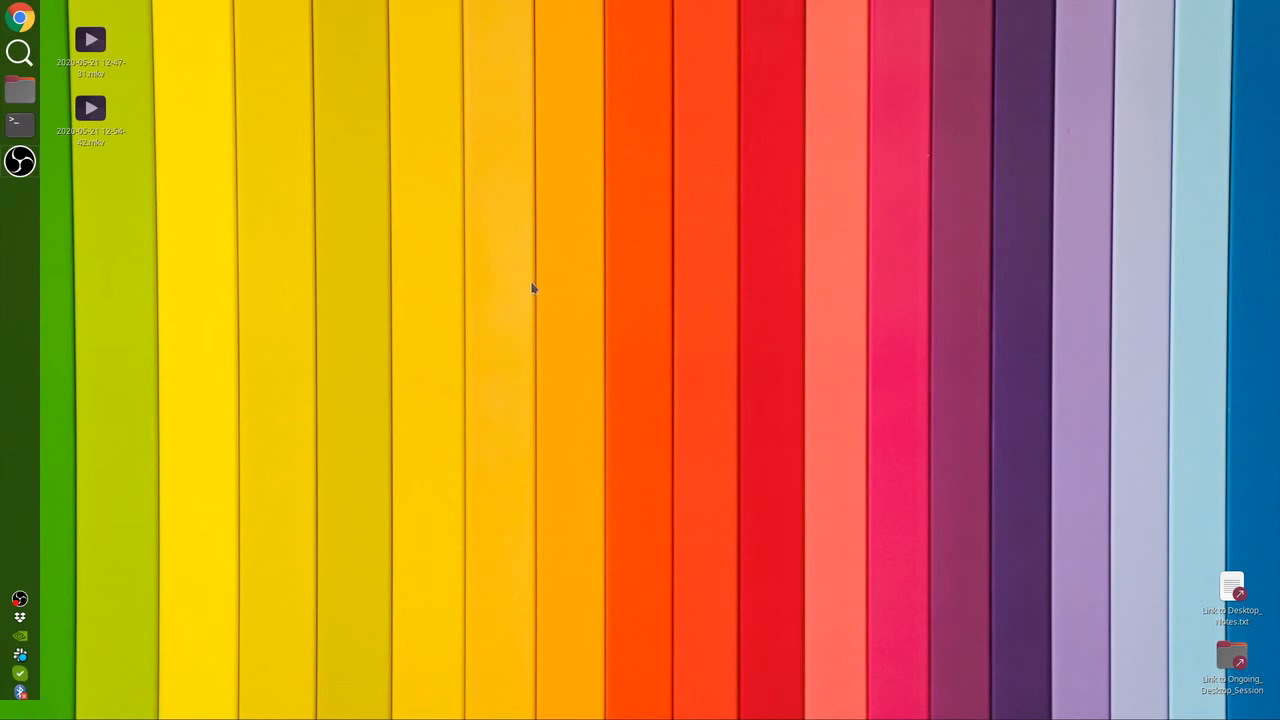
pyautogui.moveTo(560, 244)
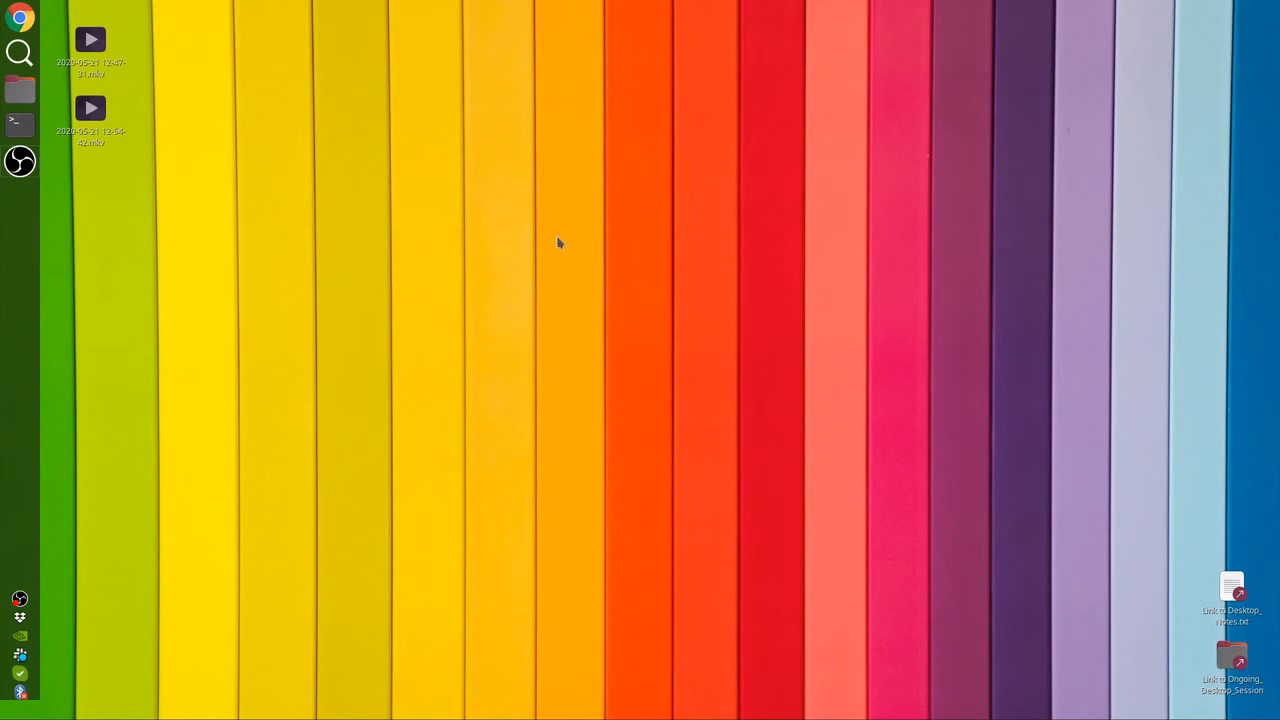
pyautogui.moveTo(96, 168)
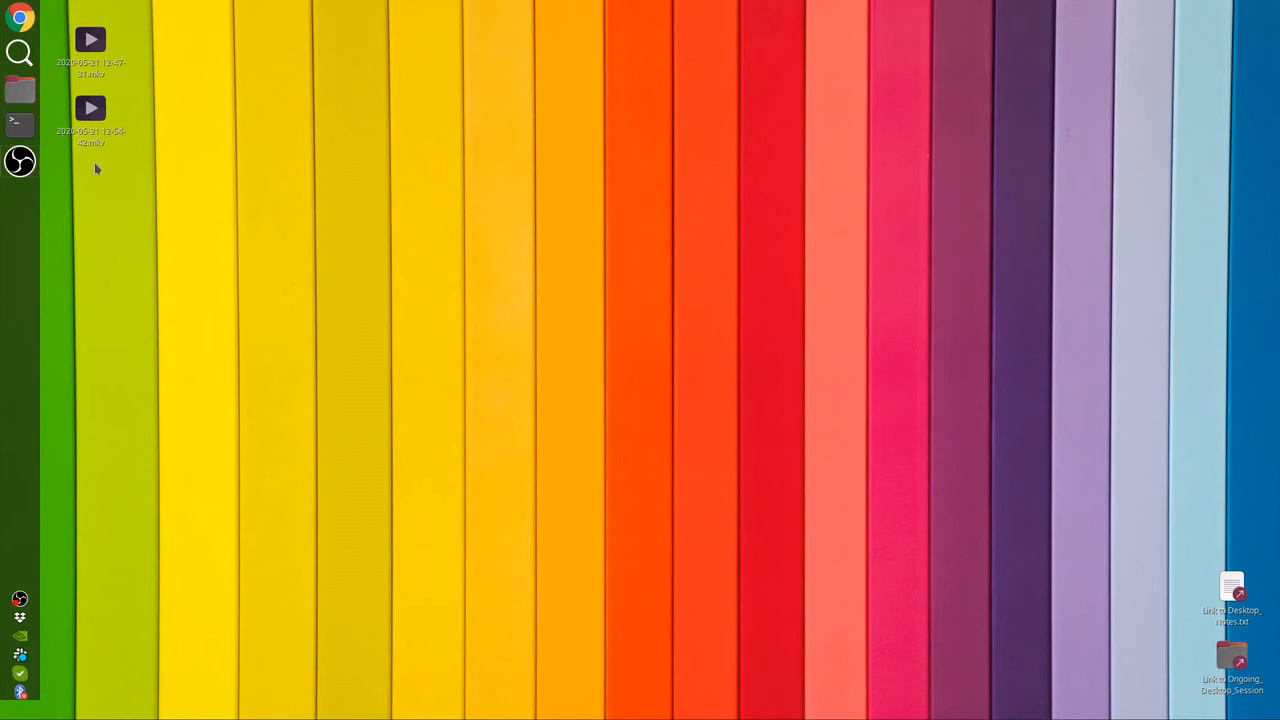
pyautogui.moveTo(18, 124)
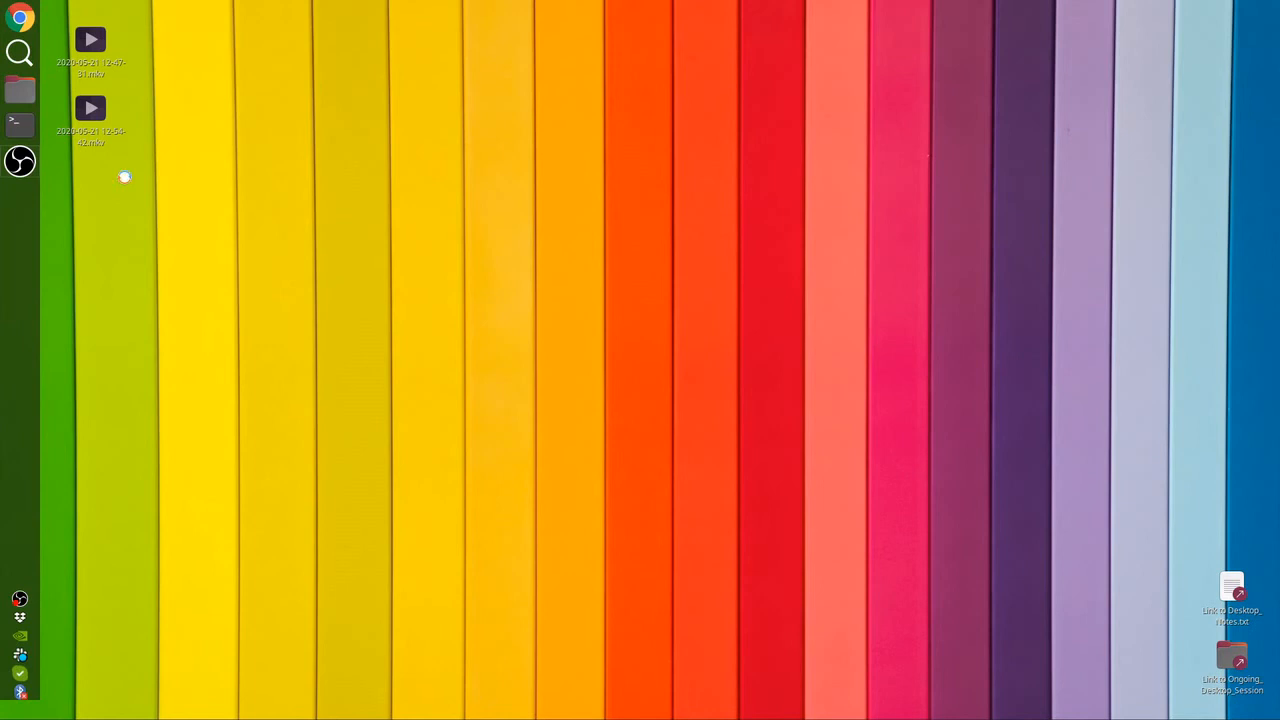
# - Run the mathematica command in a new Terminal and close the window
pyautogui.click(20, 122)
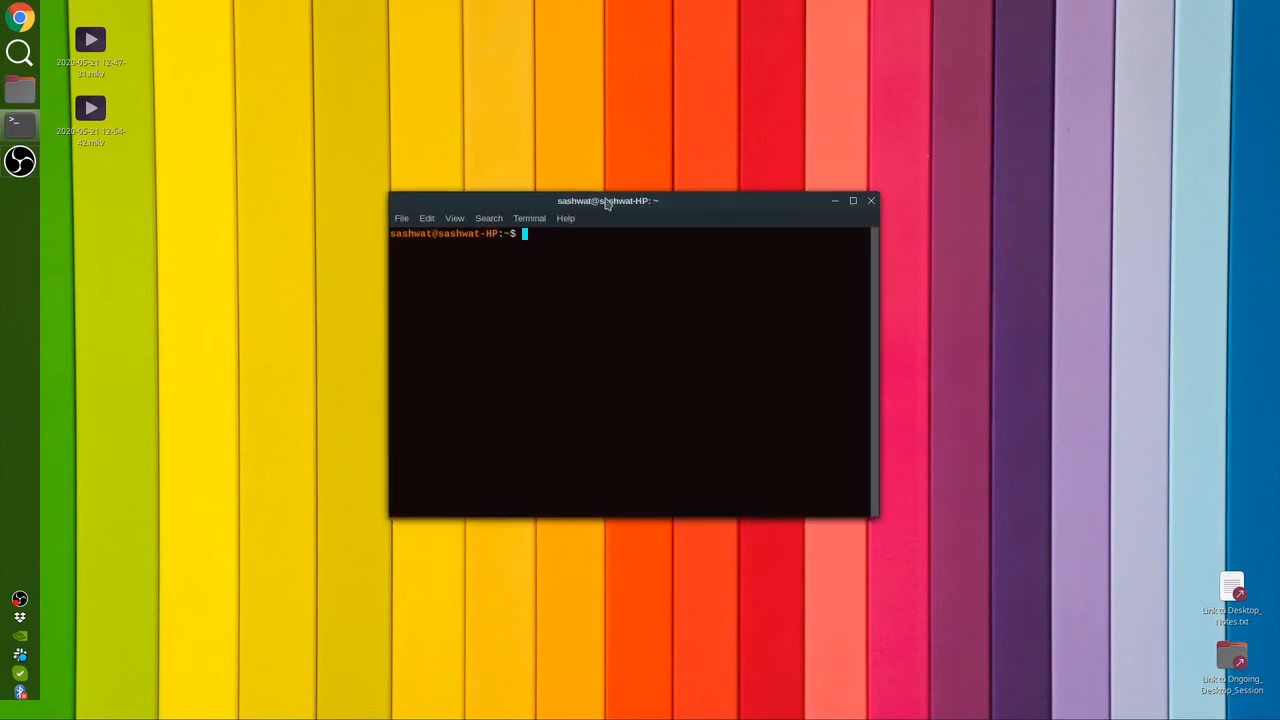
pyautogui.write('mathema')
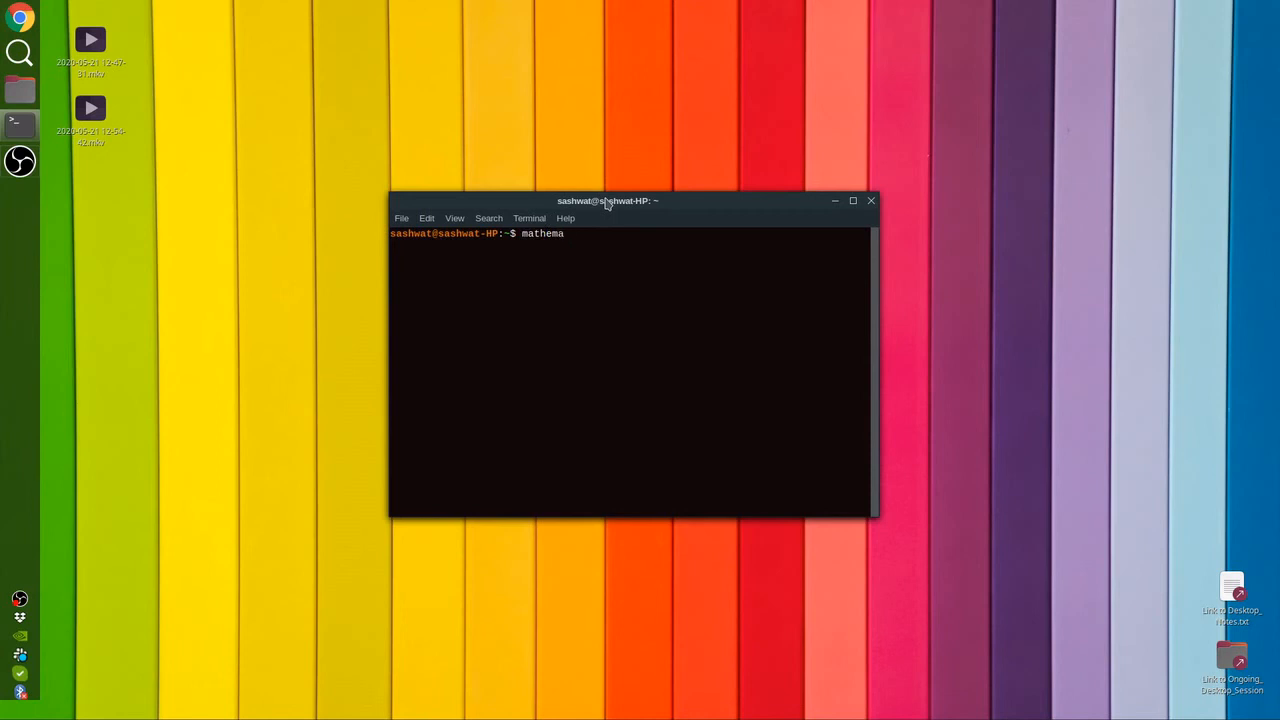
pyautogui.press('Return')
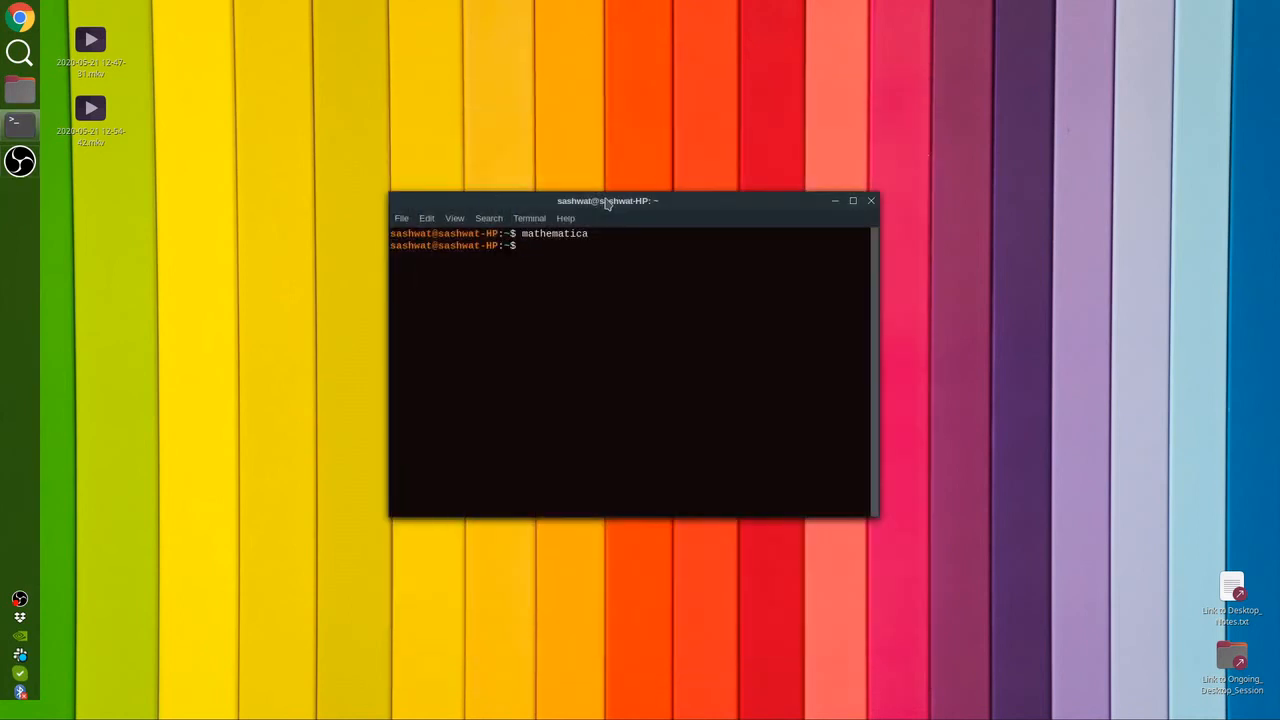
pyautogui.click(870, 200)
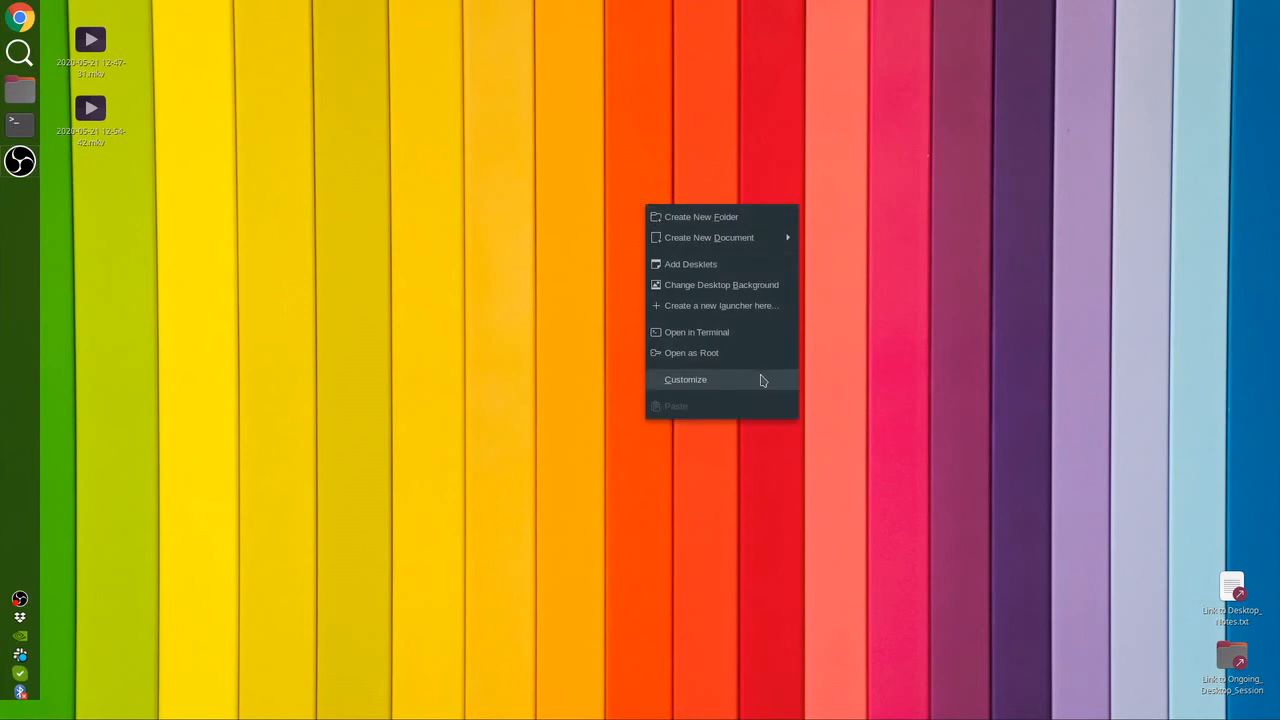
pyautogui.moveTo(724, 304)
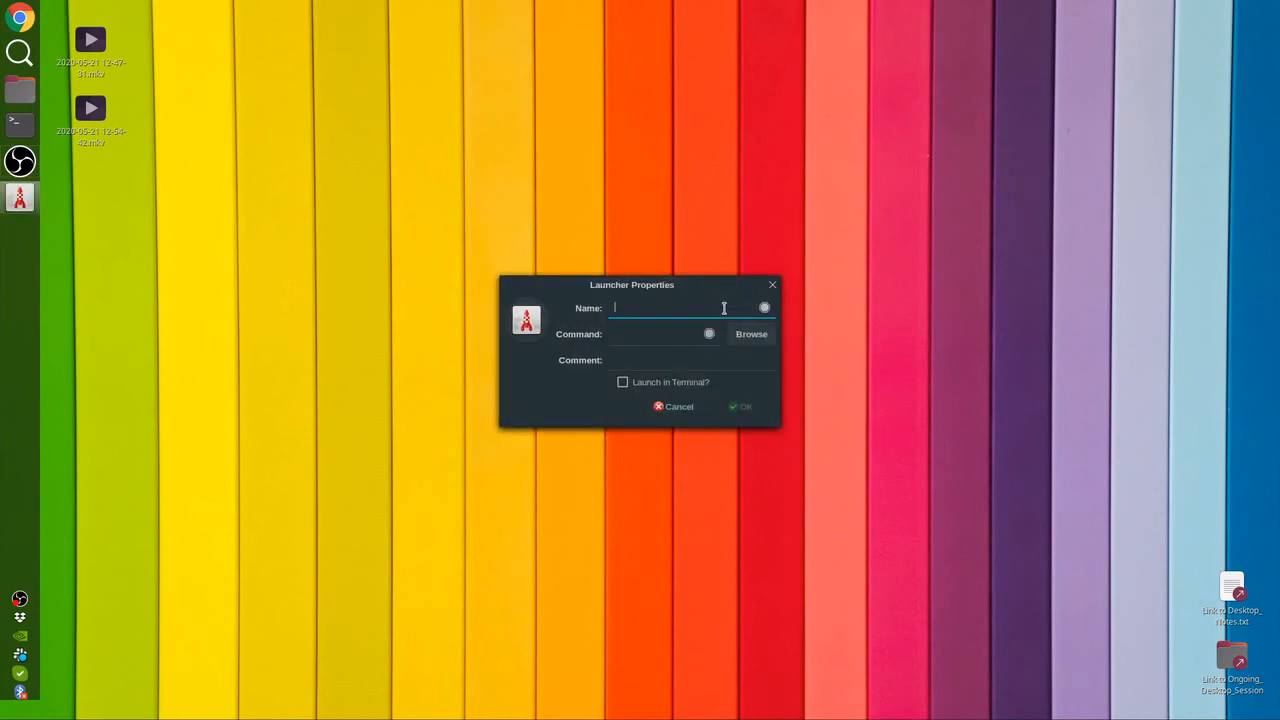
# - Create a Mathematica launcher running the mathematica command and add it to the menu
pyautogui.write('Mail')
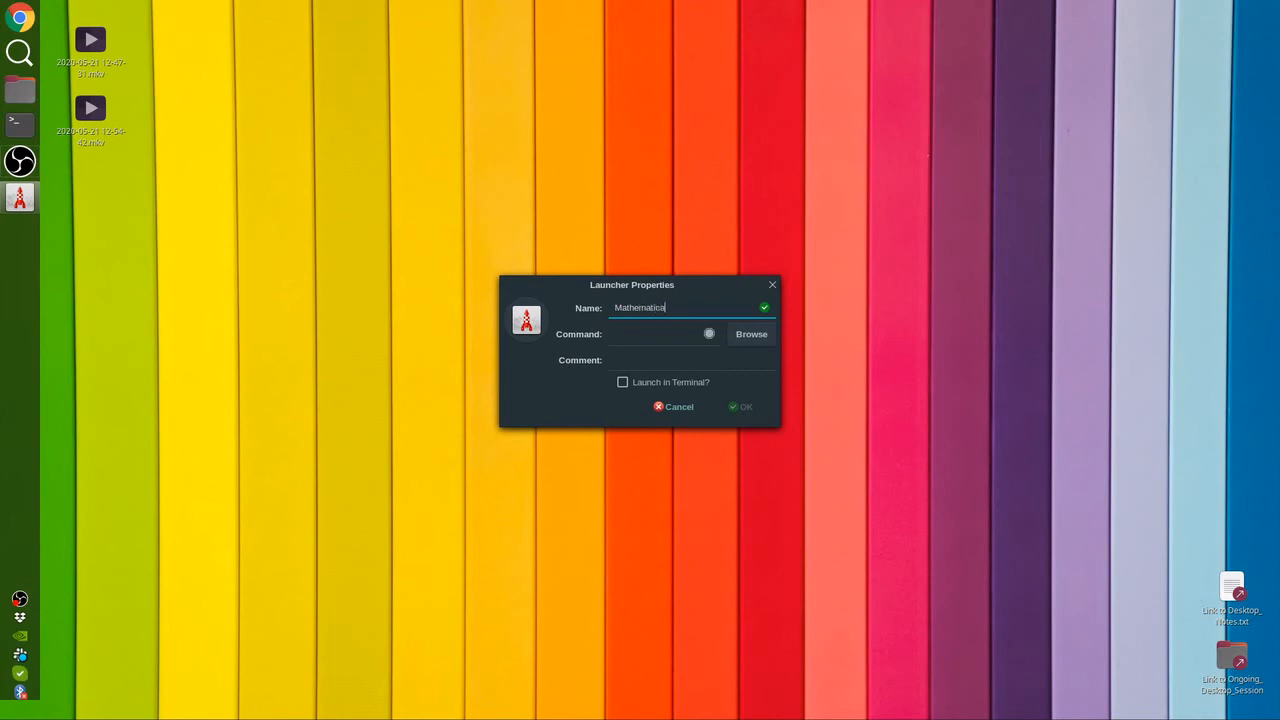
pyautogui.write('mathematica')
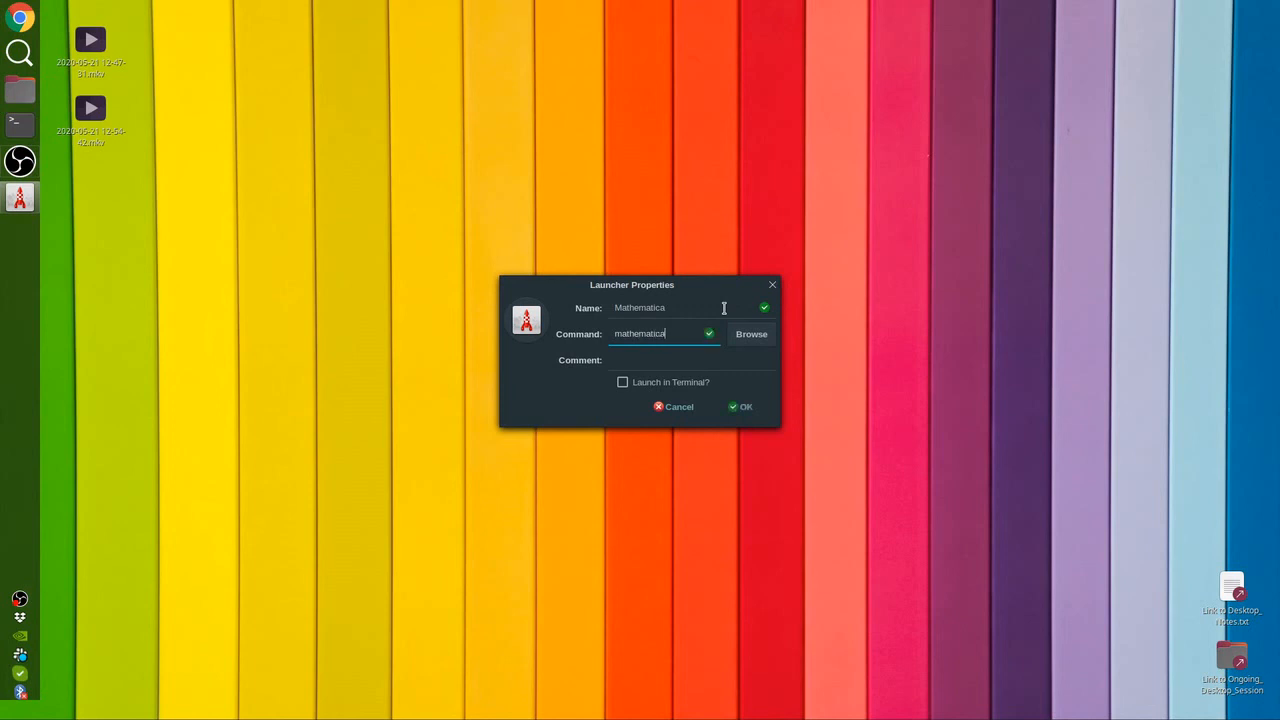
pyautogui.moveTo(648, 390)
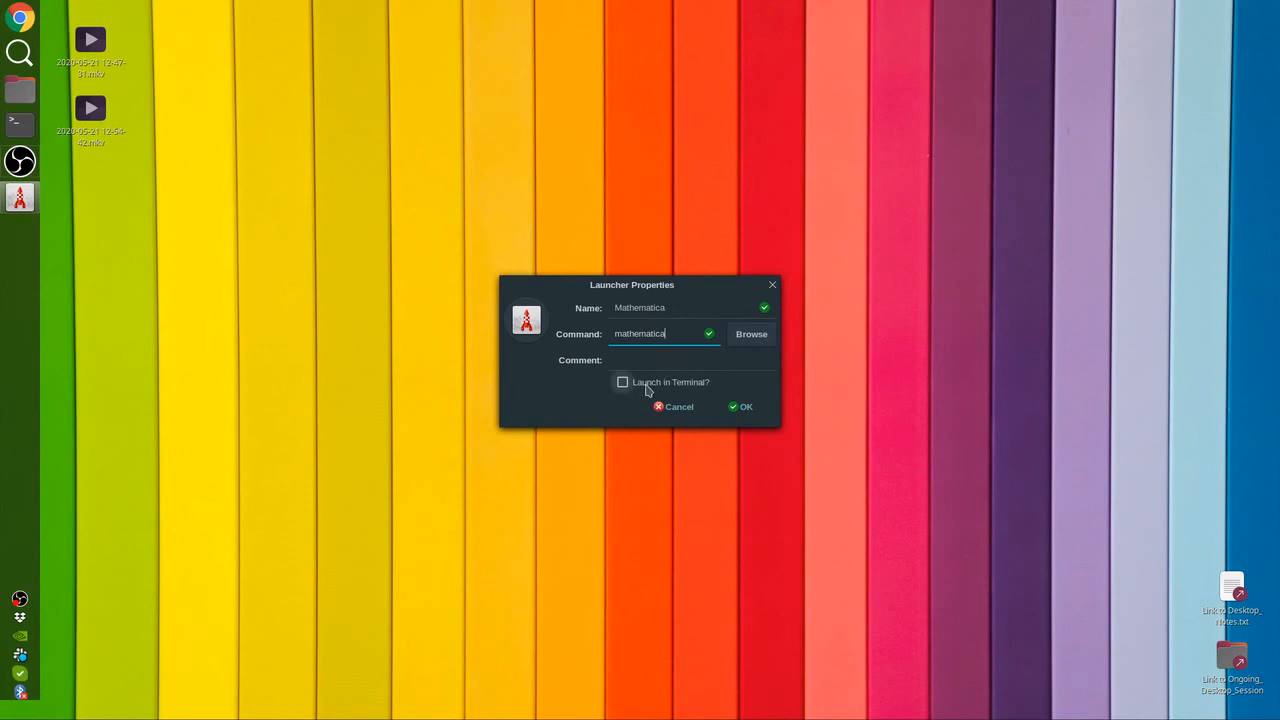
pyautogui.click(740, 406)
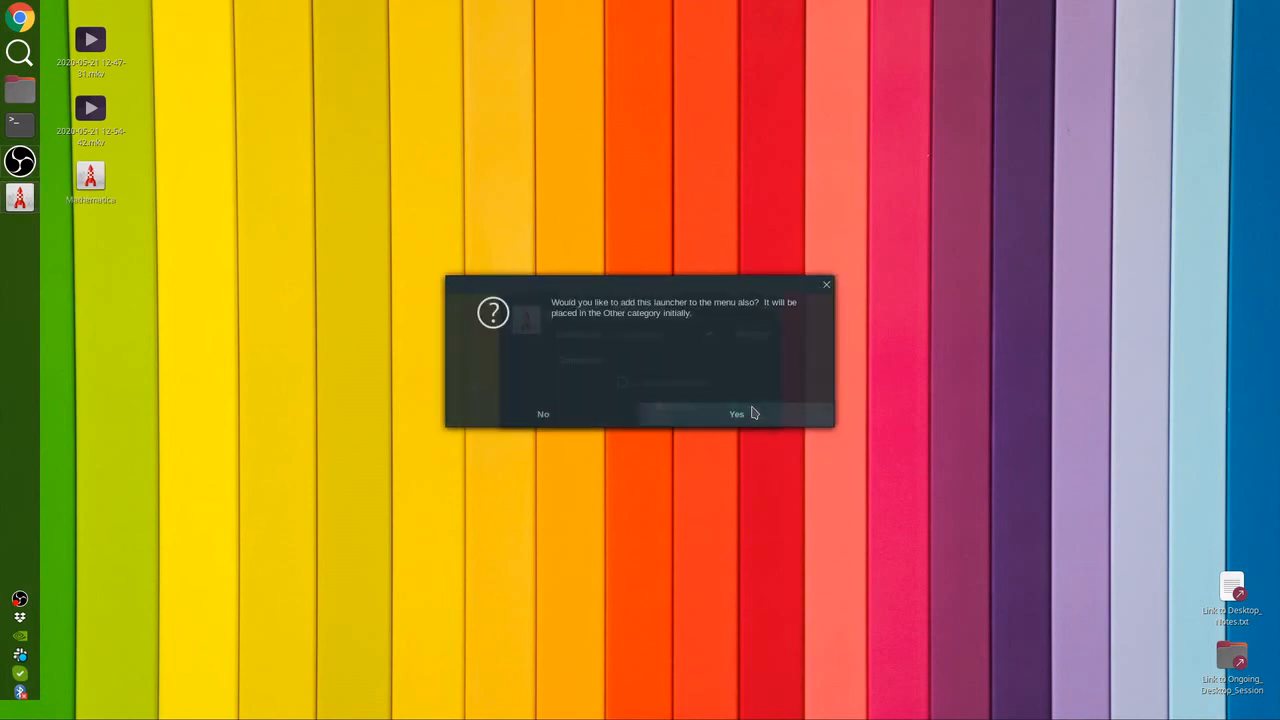
pyautogui.moveTo(730, 414)
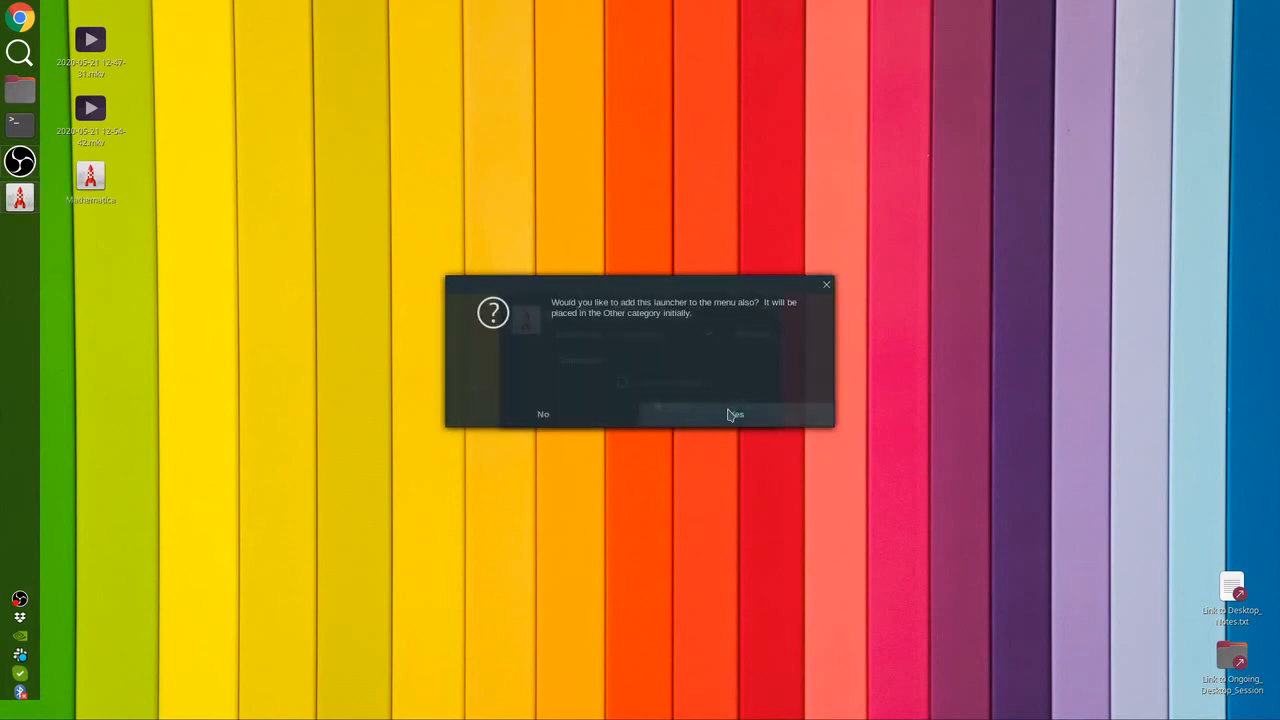
pyautogui.click(736, 412)
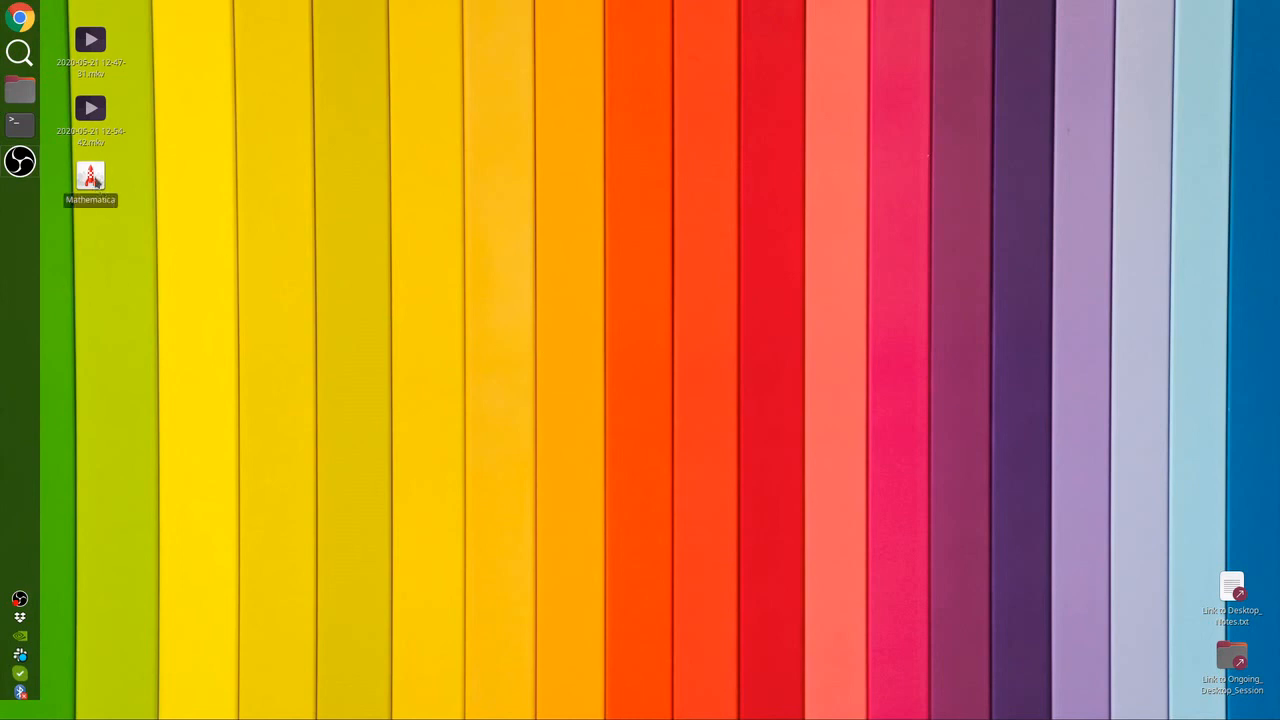
# - Move the launcher to the desktop centre, start Mathematica from it, pin it to the panel, and close the notebook
pyautogui.moveTo(90, 176); pyautogui.dragTo(496, 176)
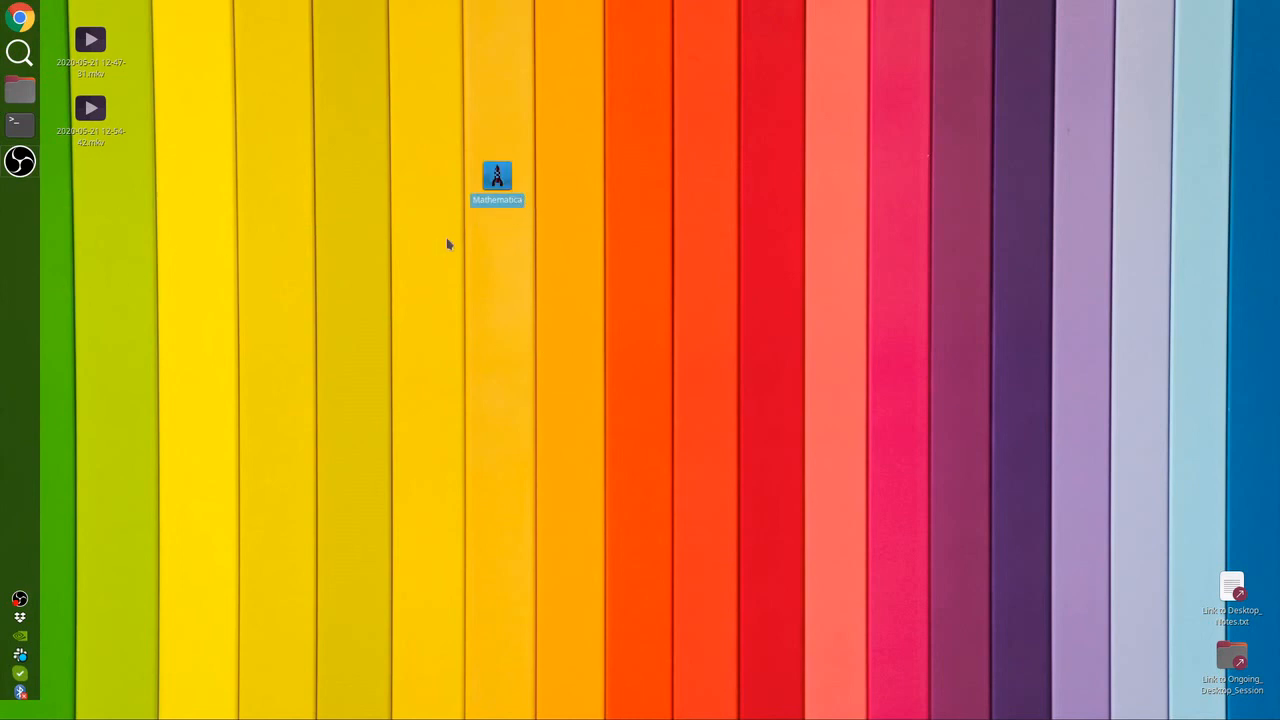
pyautogui.doubleClick(496, 180)
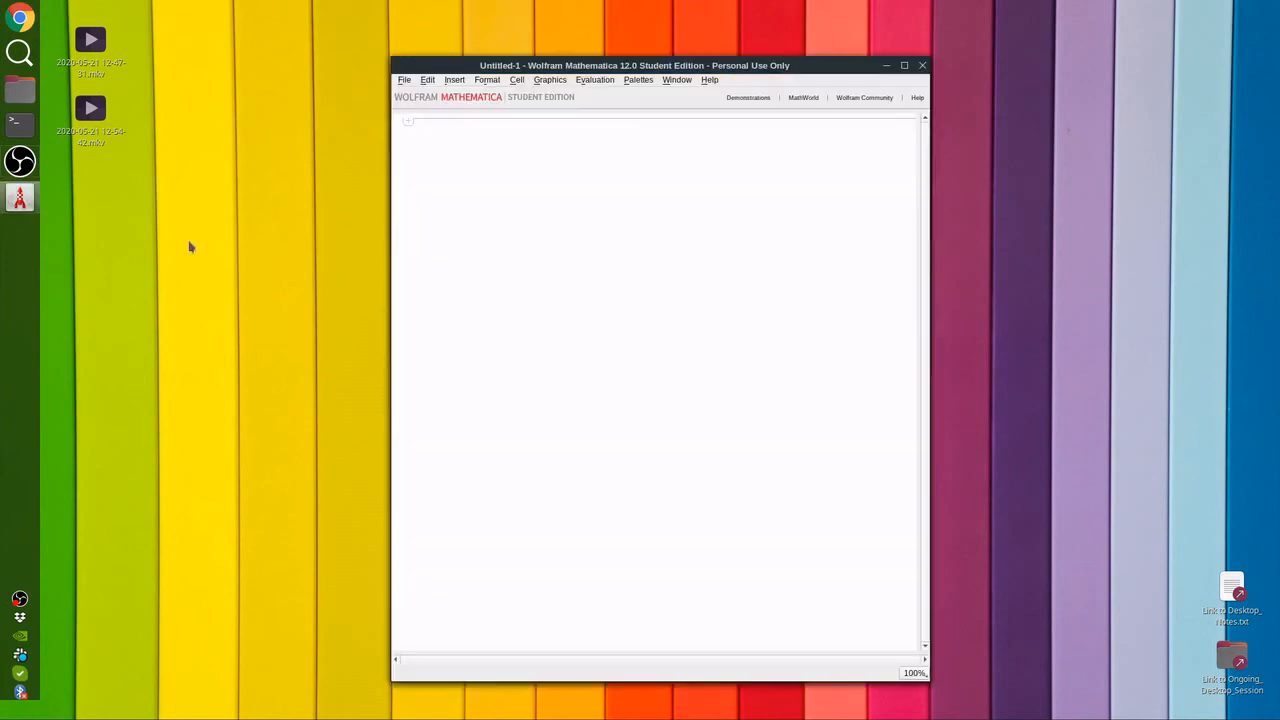
pyautogui.rightClick(20, 198)
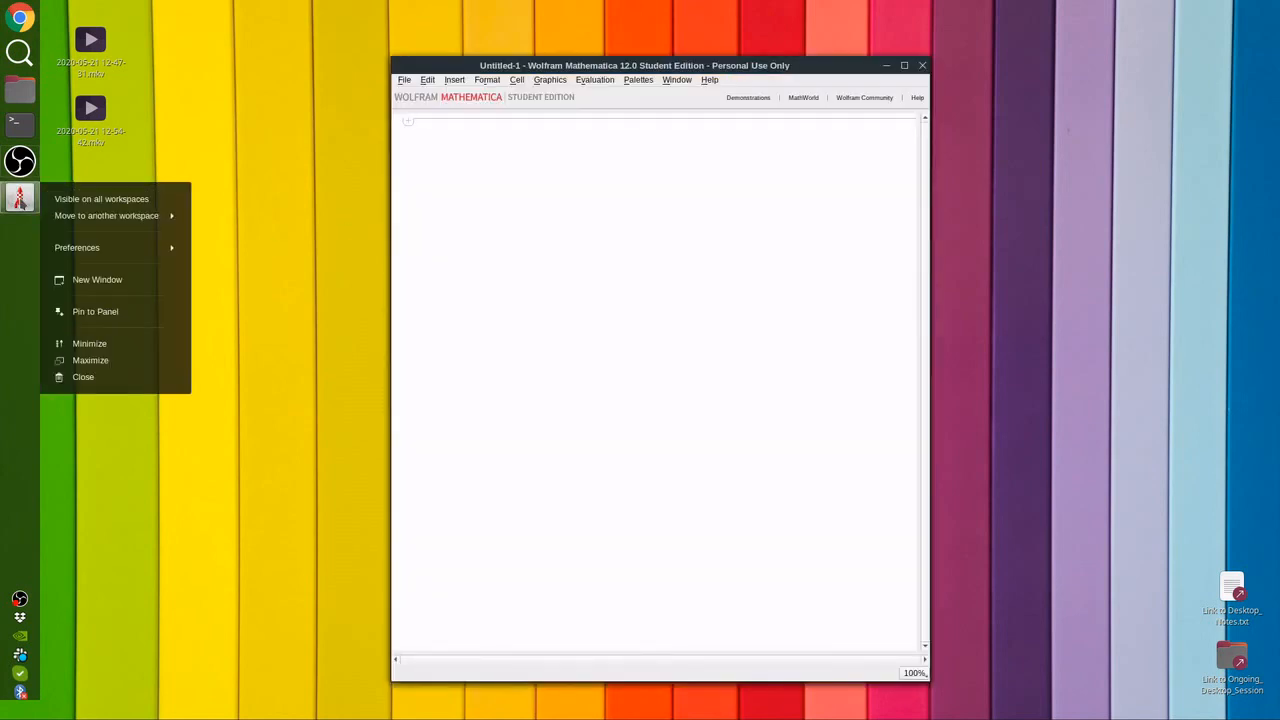
pyautogui.moveTo(96, 312)
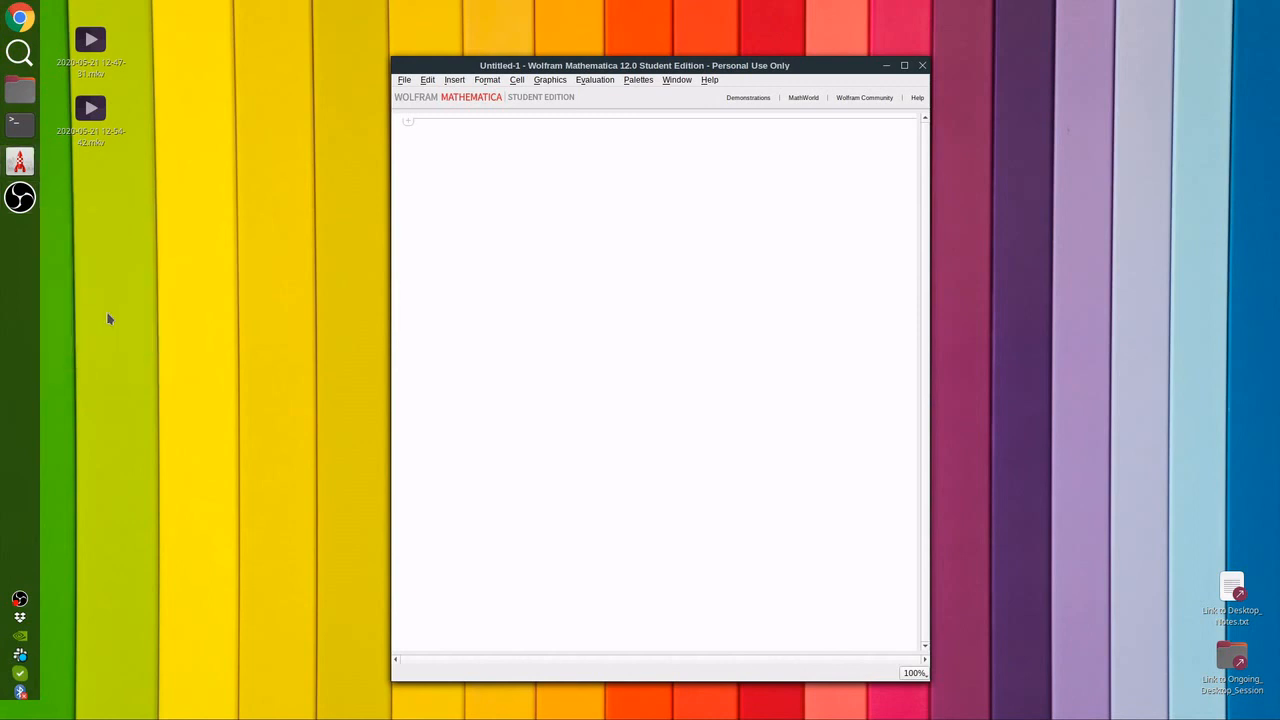
pyautogui.moveTo(920, 64)
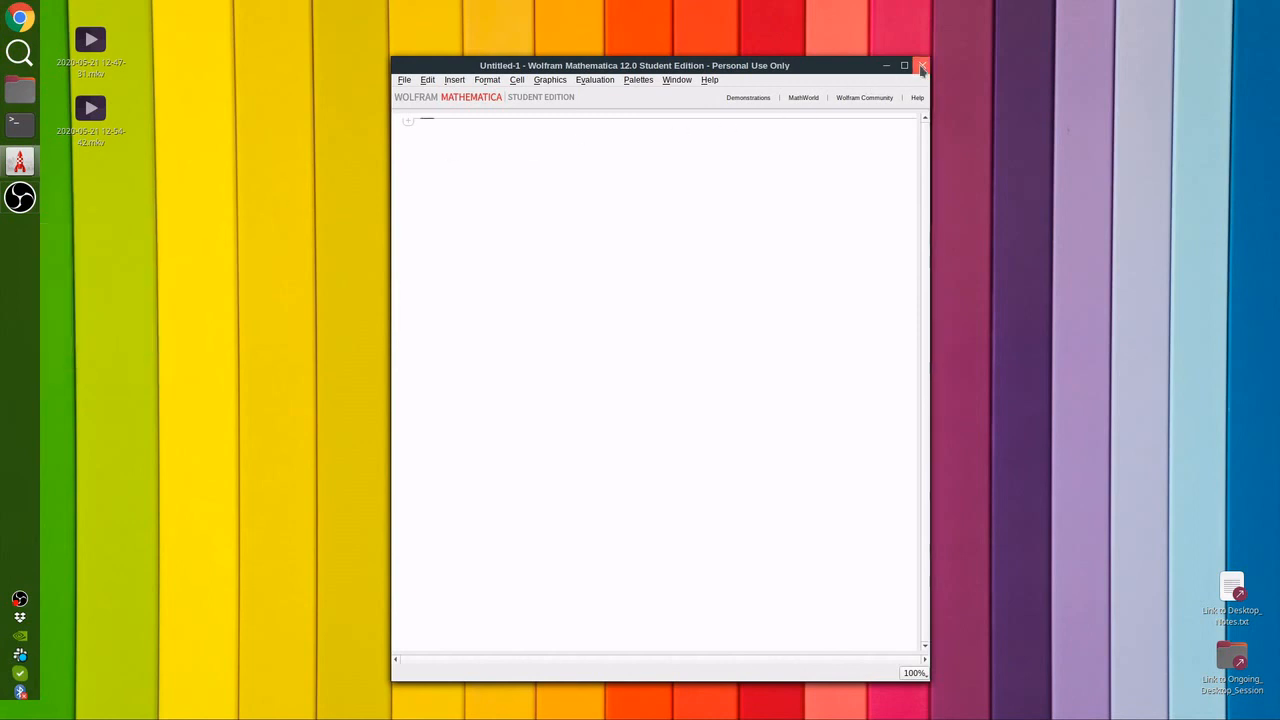
pyautogui.click(920, 66)
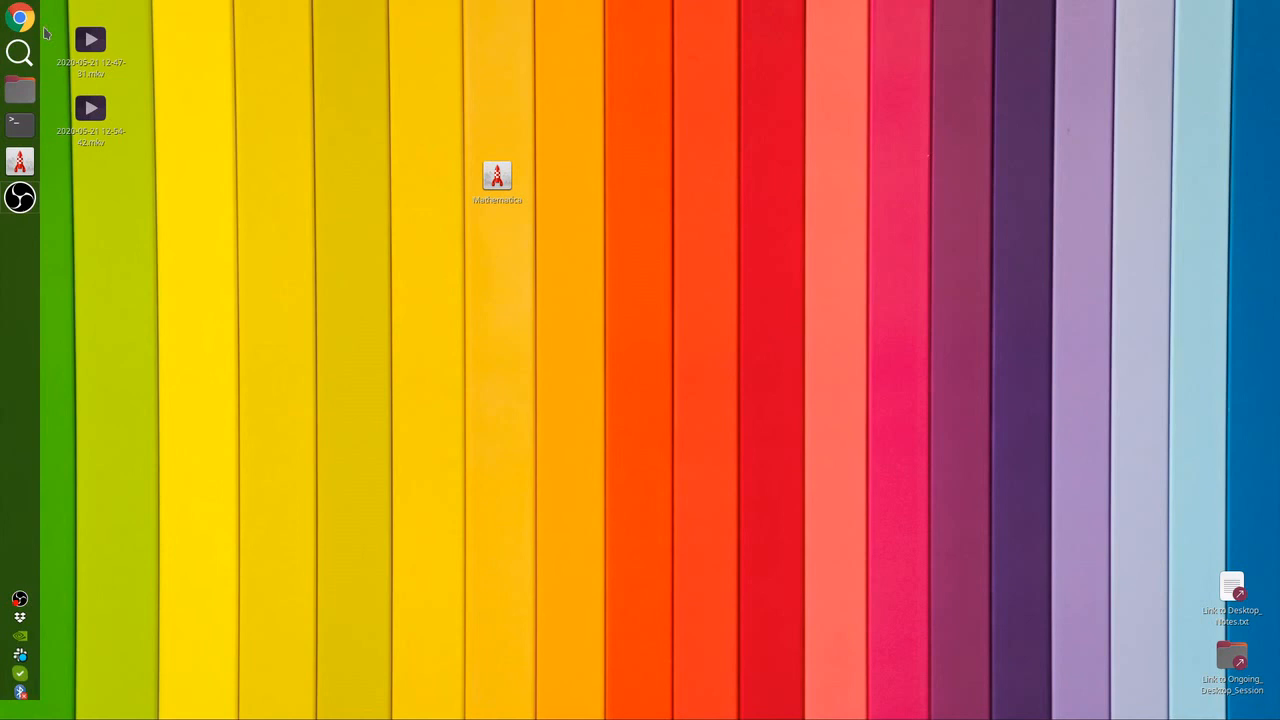
pyautogui.click(496, 178)
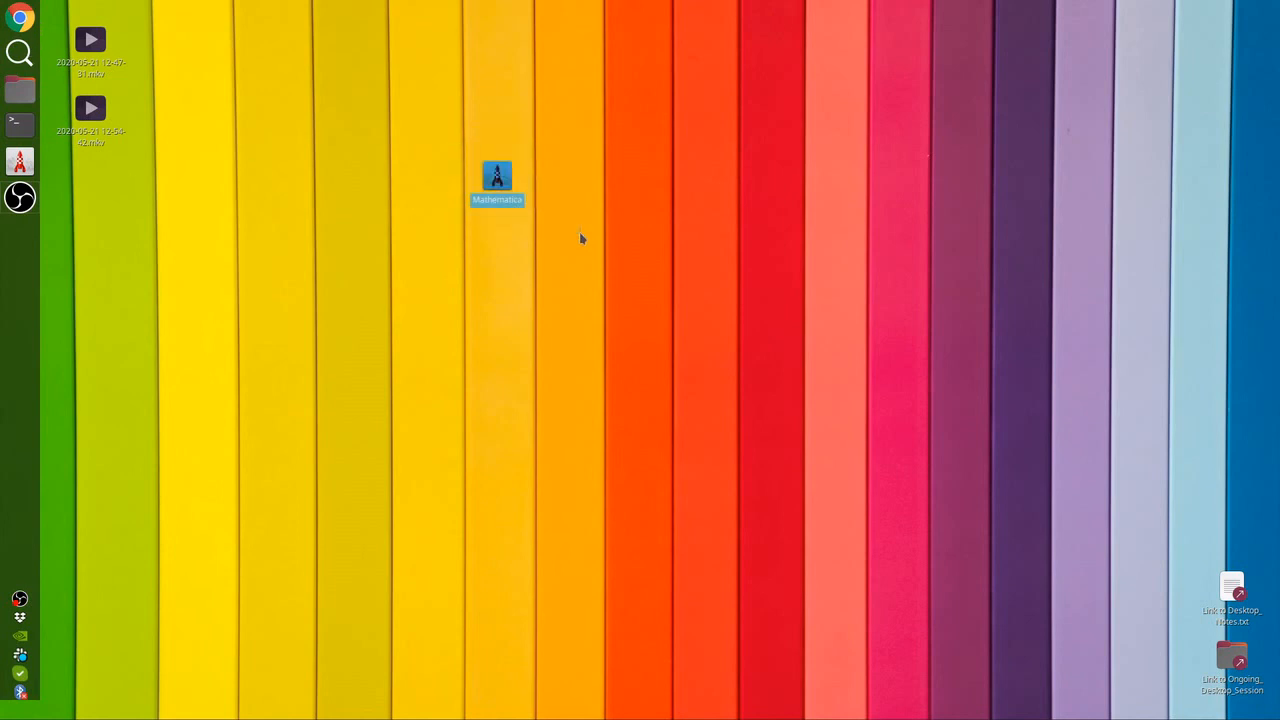
pyautogui.click(496, 178)
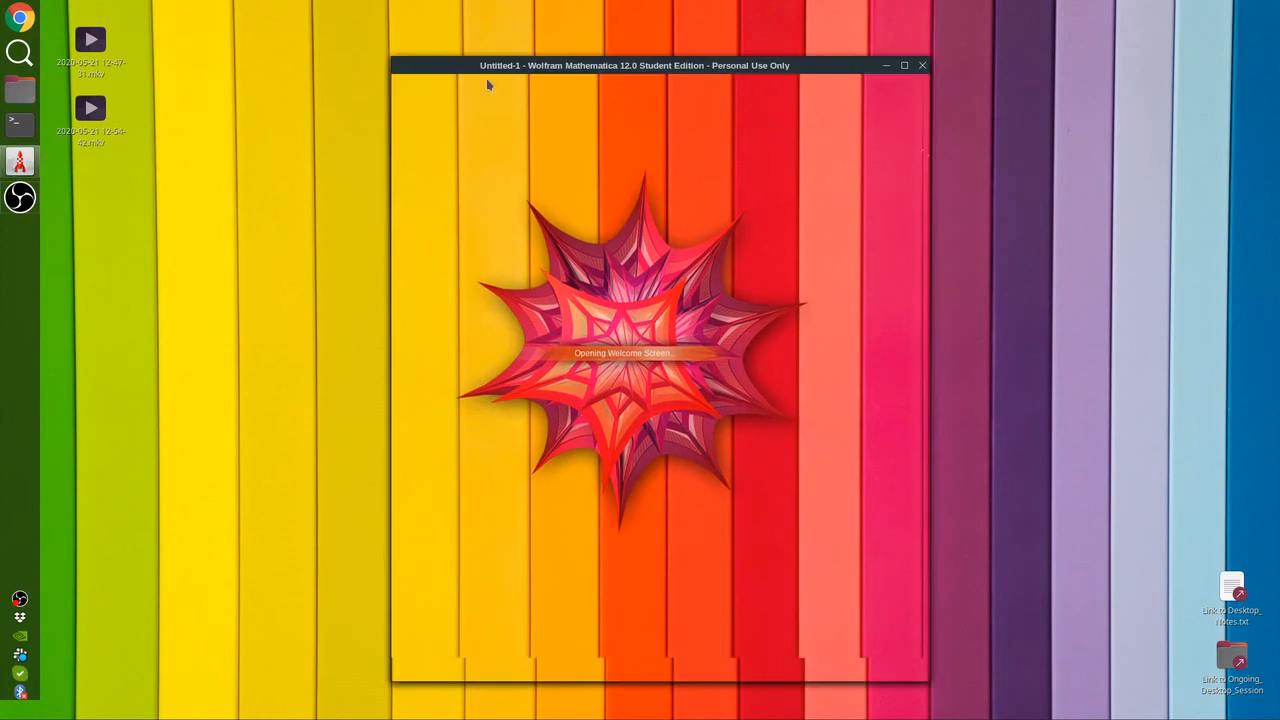
pyautogui.click(920, 64)
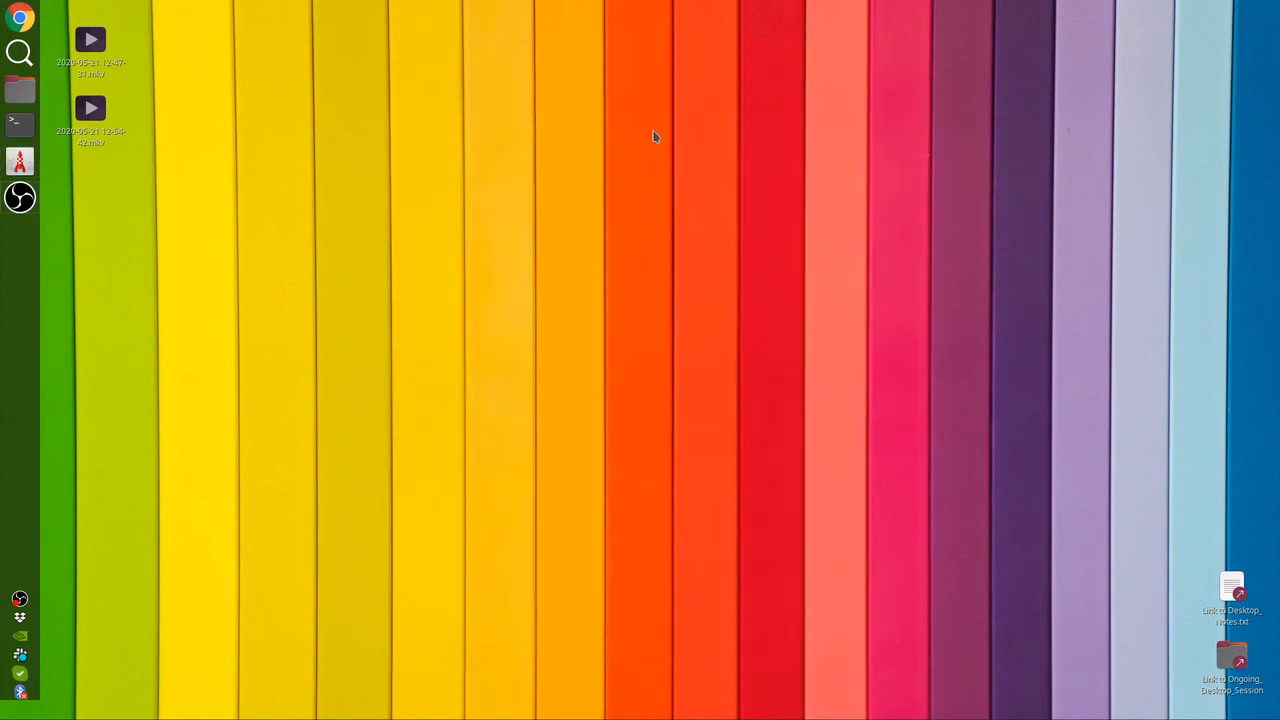